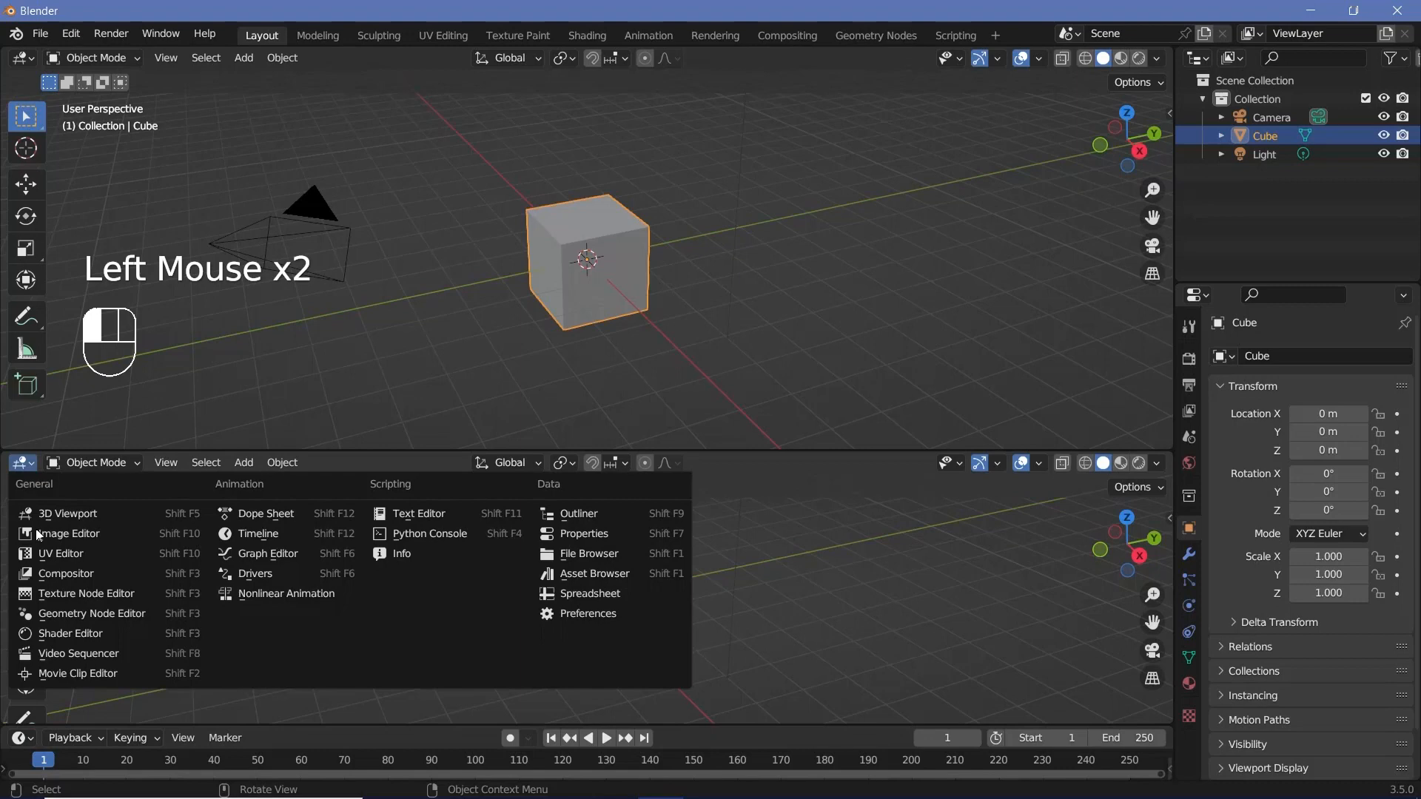
Step: Give the cube a new Geometry Nodes tree and delete its Group Input node
click(92, 613)
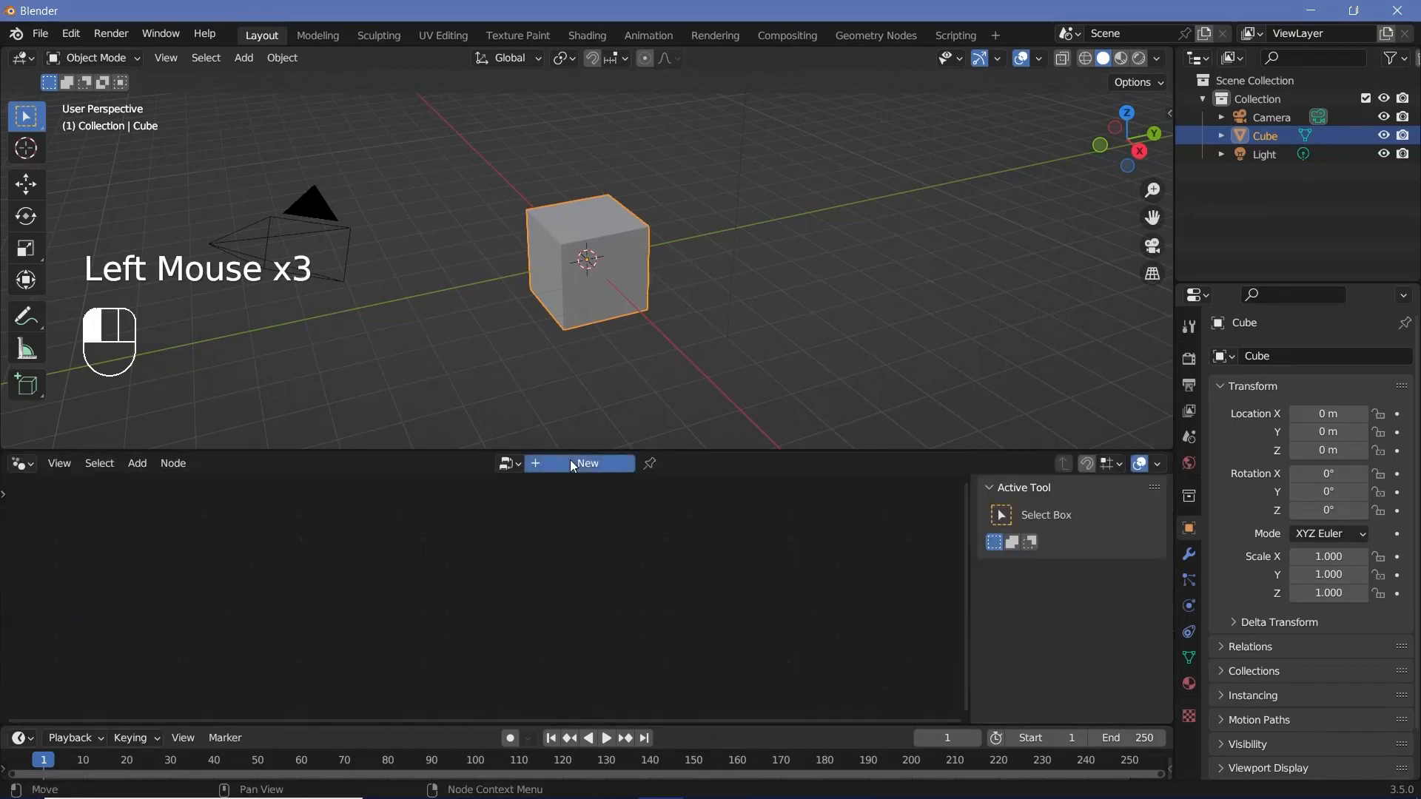
click(585, 464)
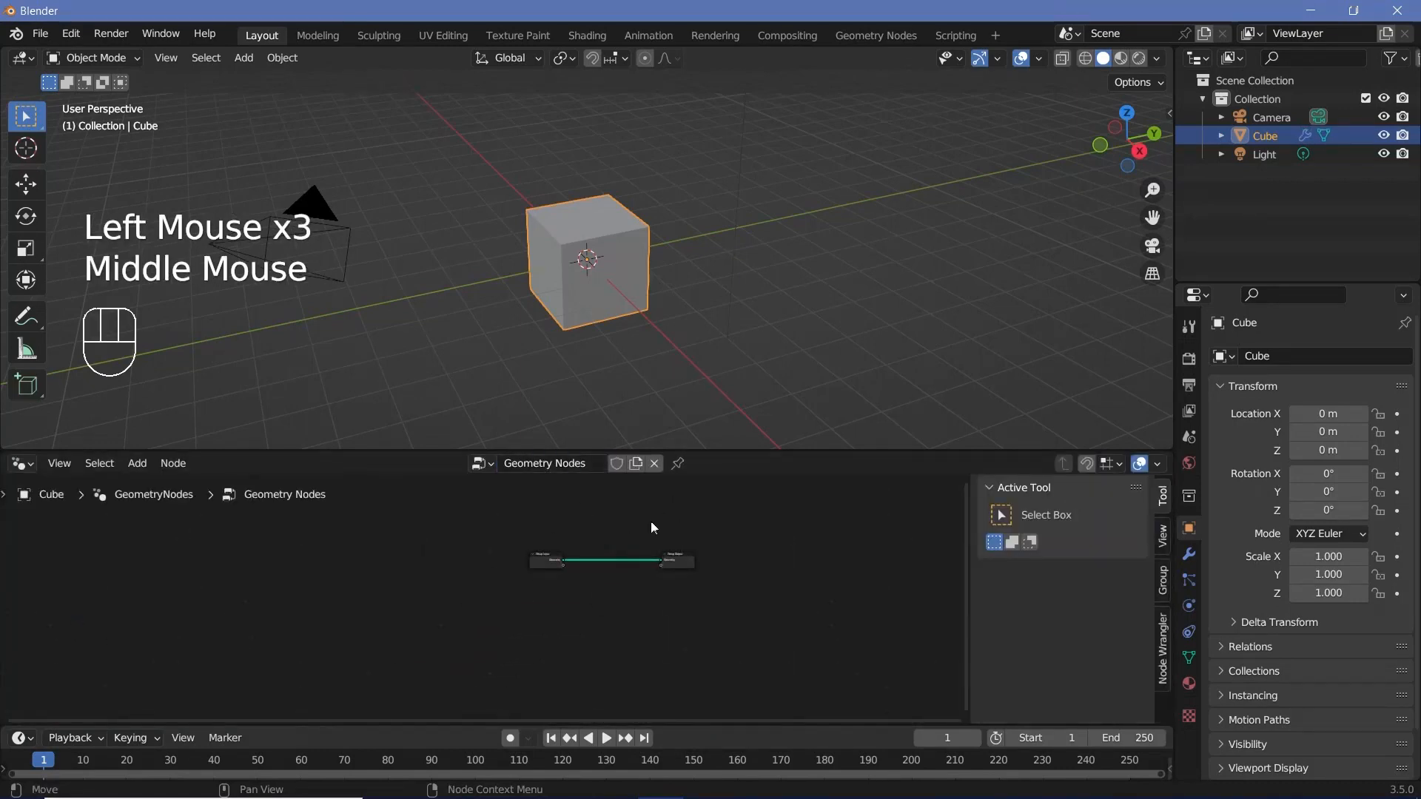
scroll(up, 3)
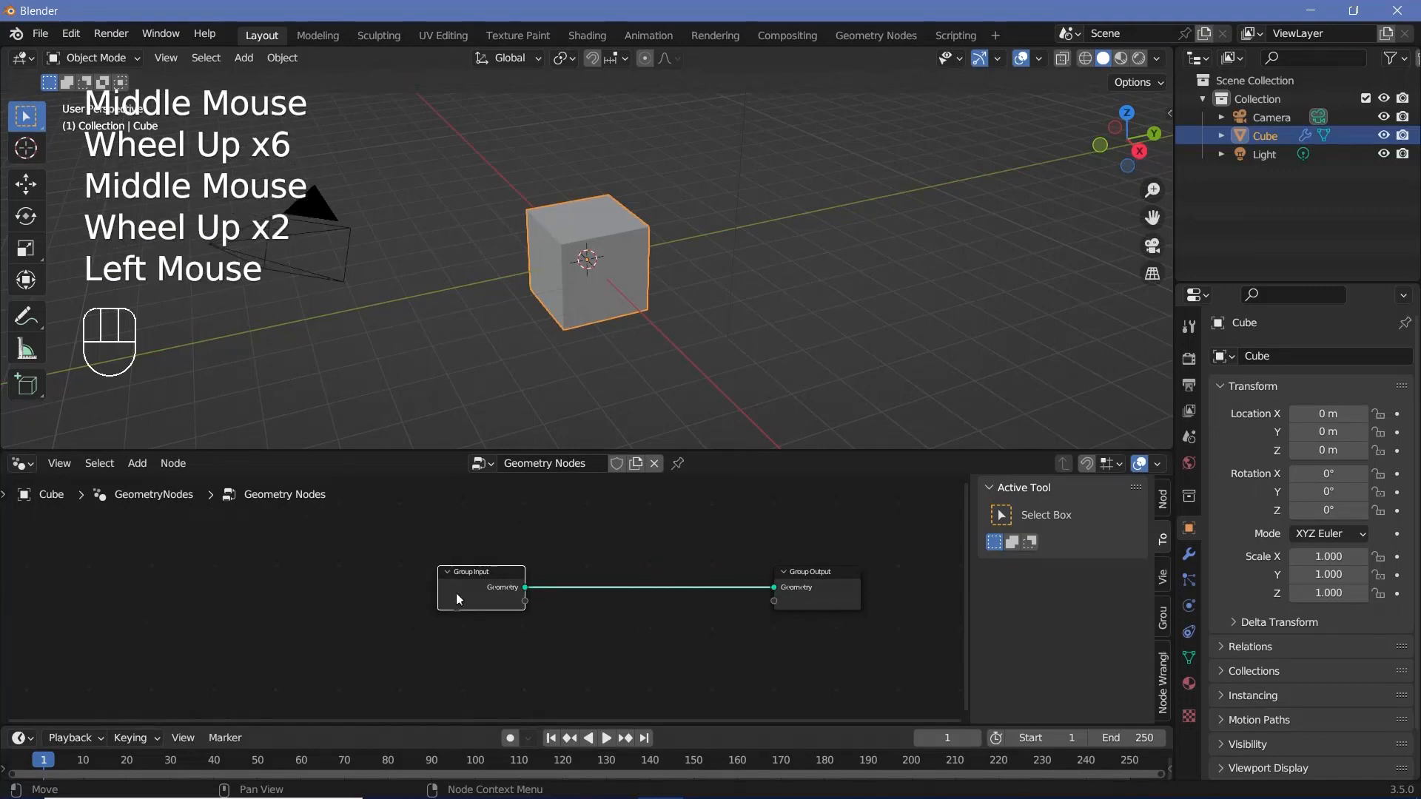
key(x)
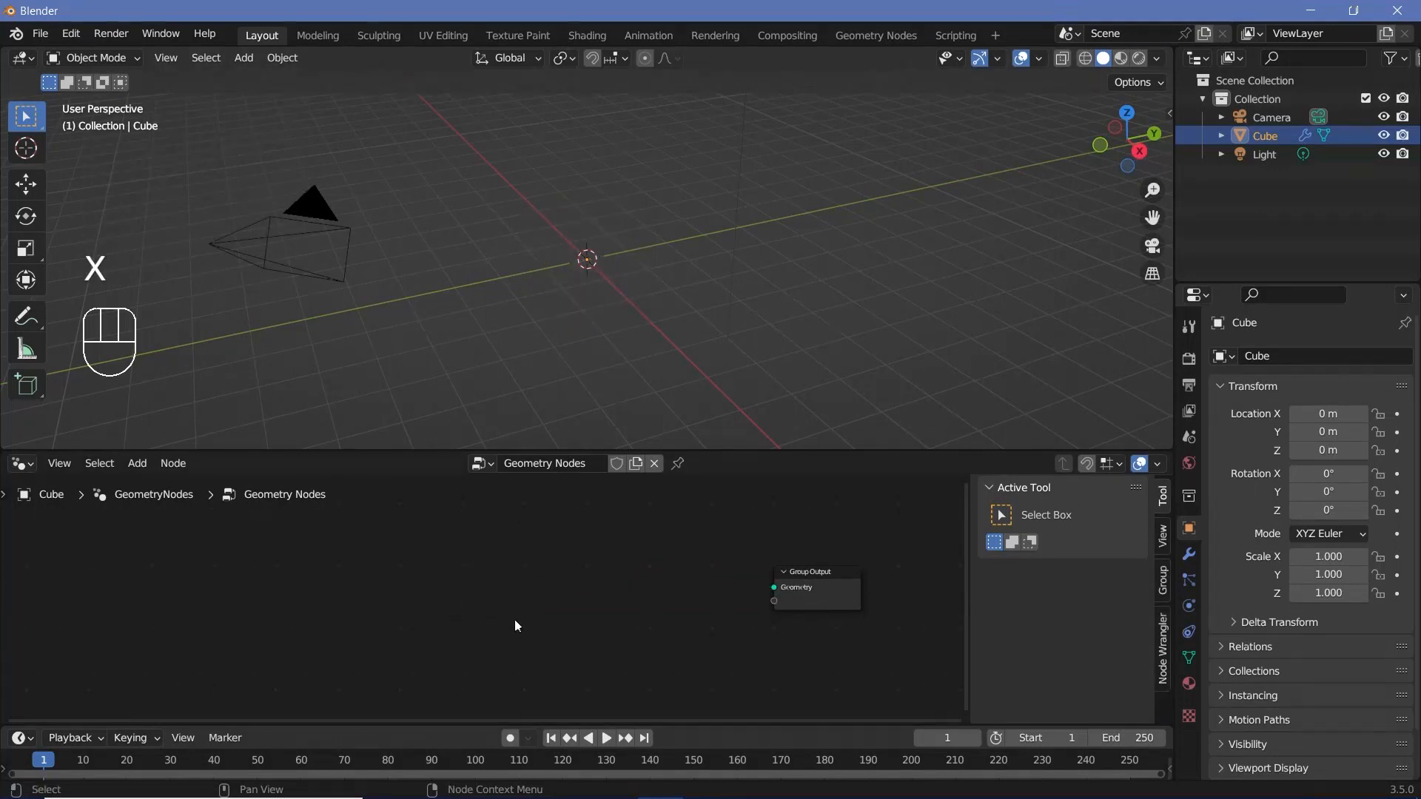
Step: Add an Ico Sphere node (radius 5 m, 5 subdivisions) feeding the Group Output
key(shift+a)
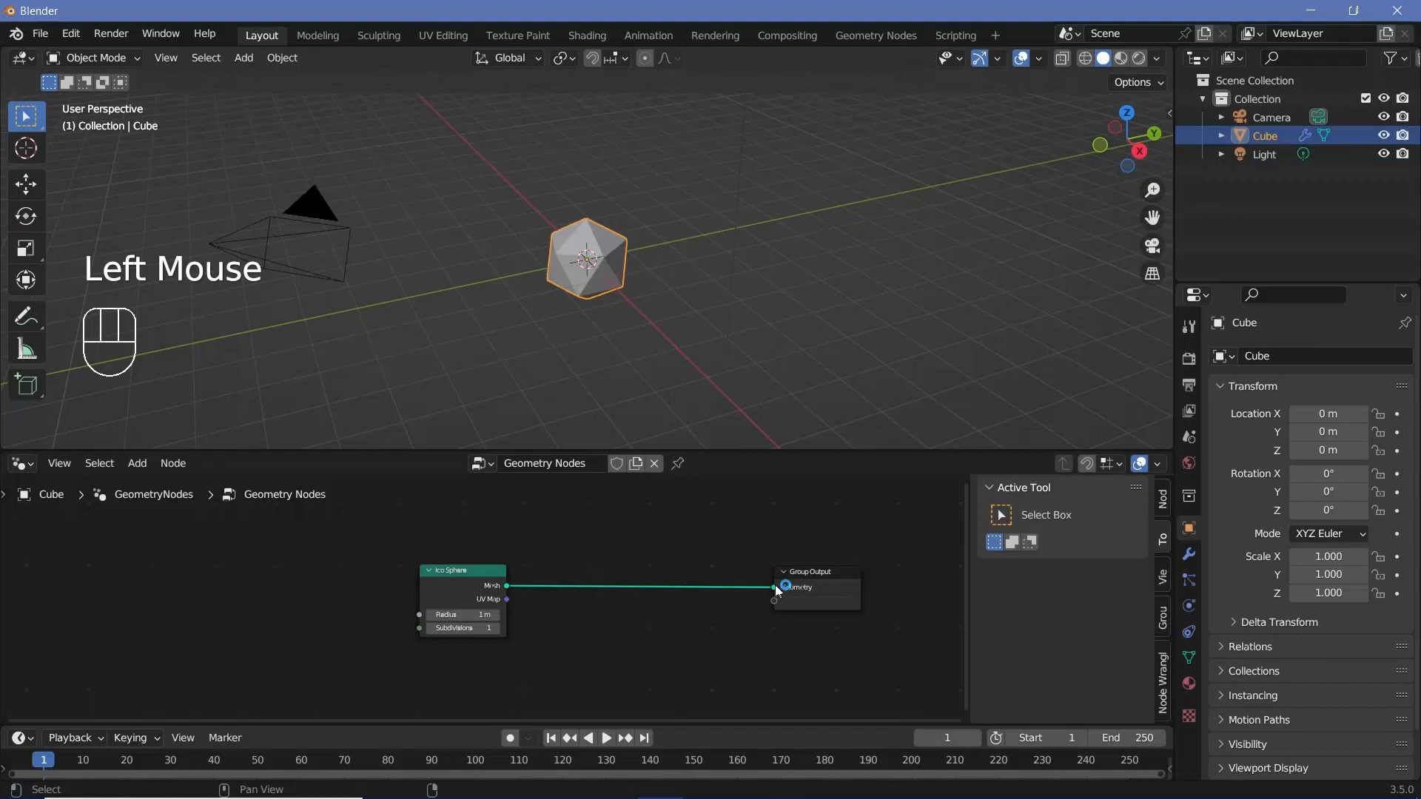
scroll(up, 3)
text(5)
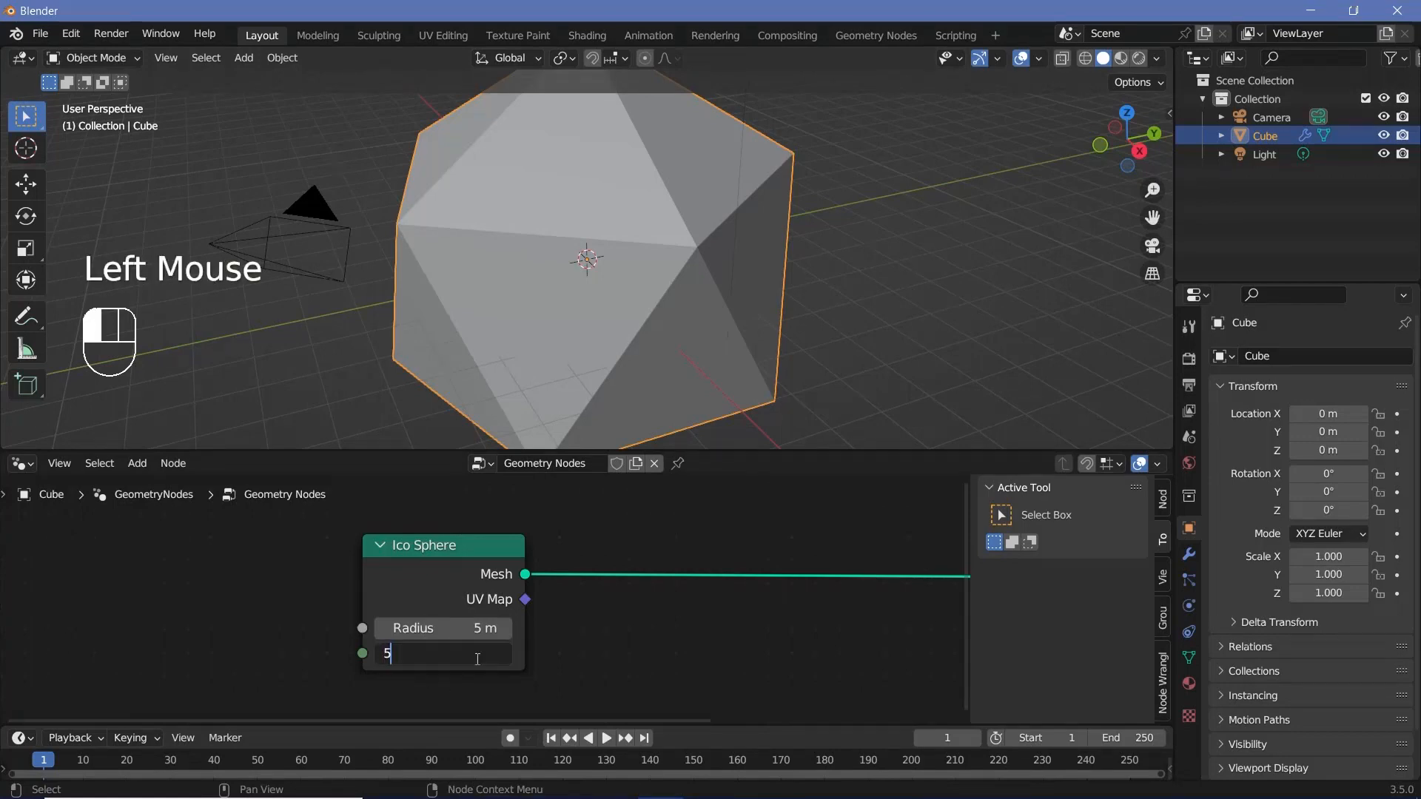
scroll(up, 3)
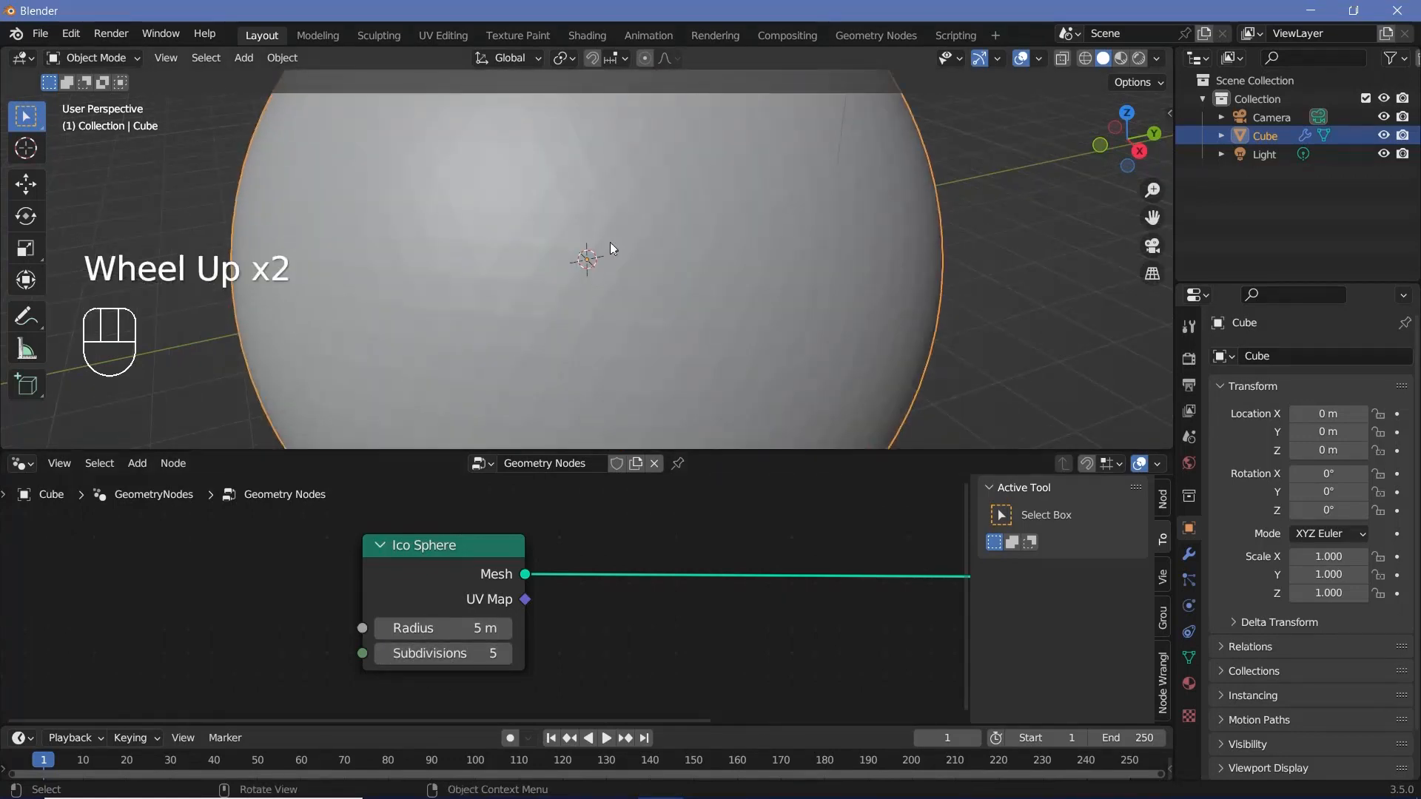
scroll(down, 3)
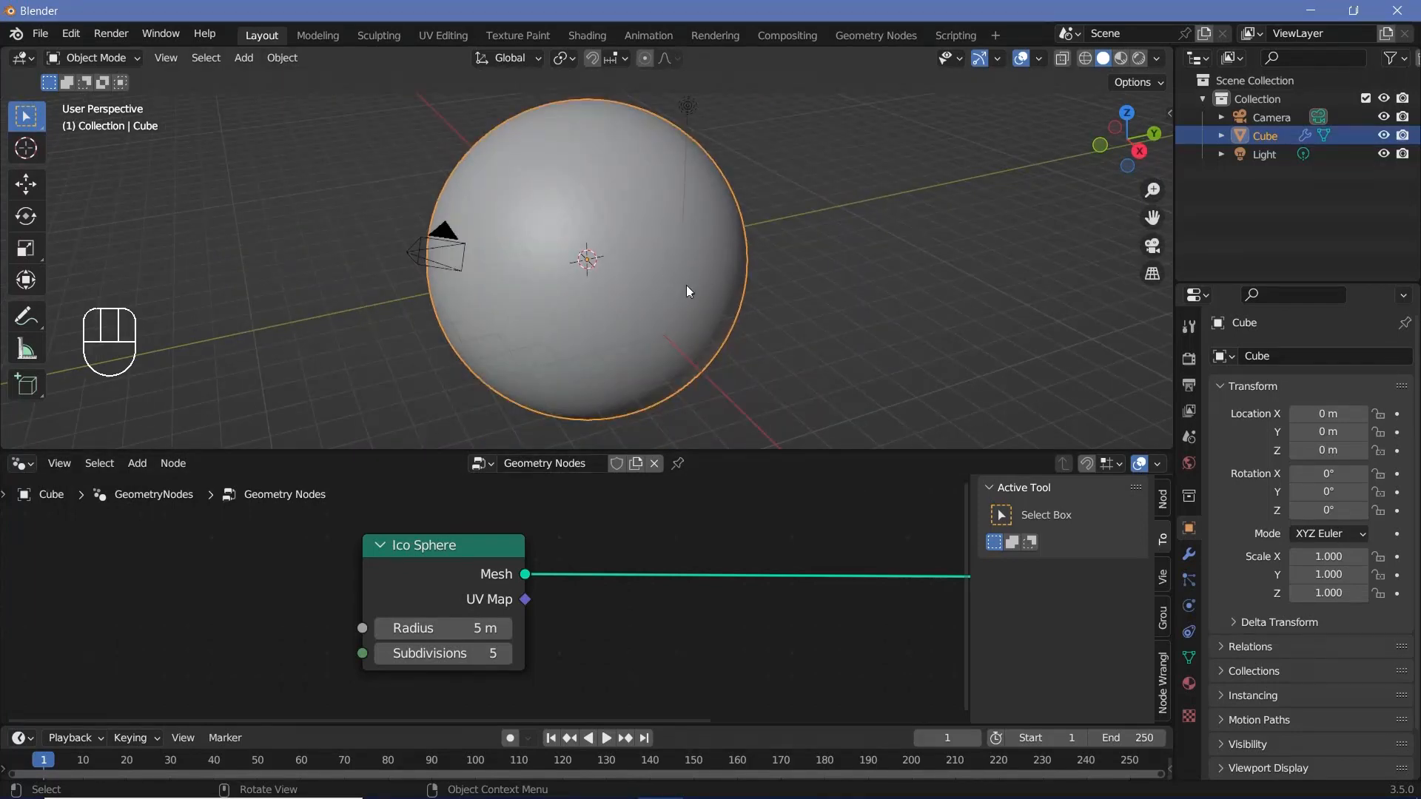
Step: Insert a Mesh to Points node converting the sphere's vertices into points
key(shift+a)
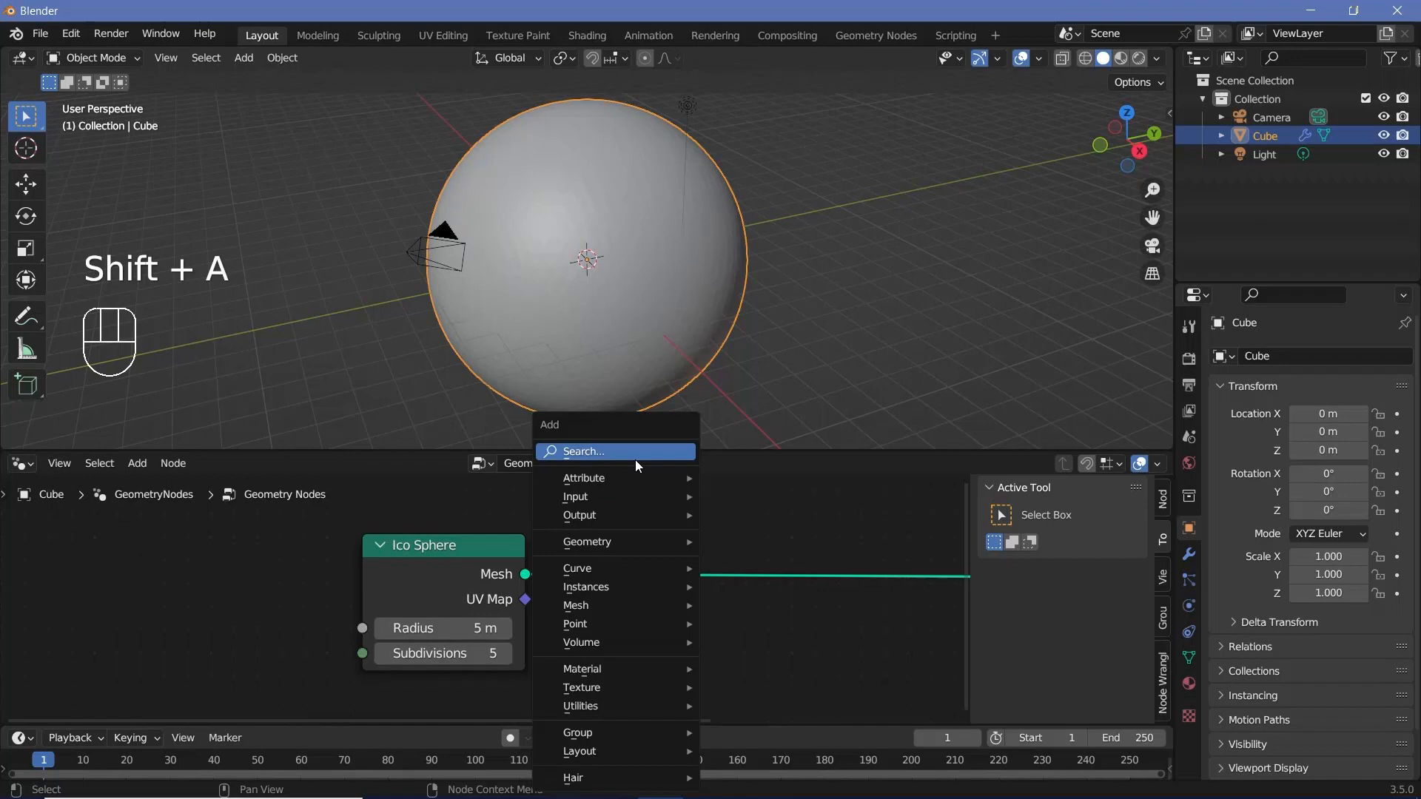
text(mesh to)
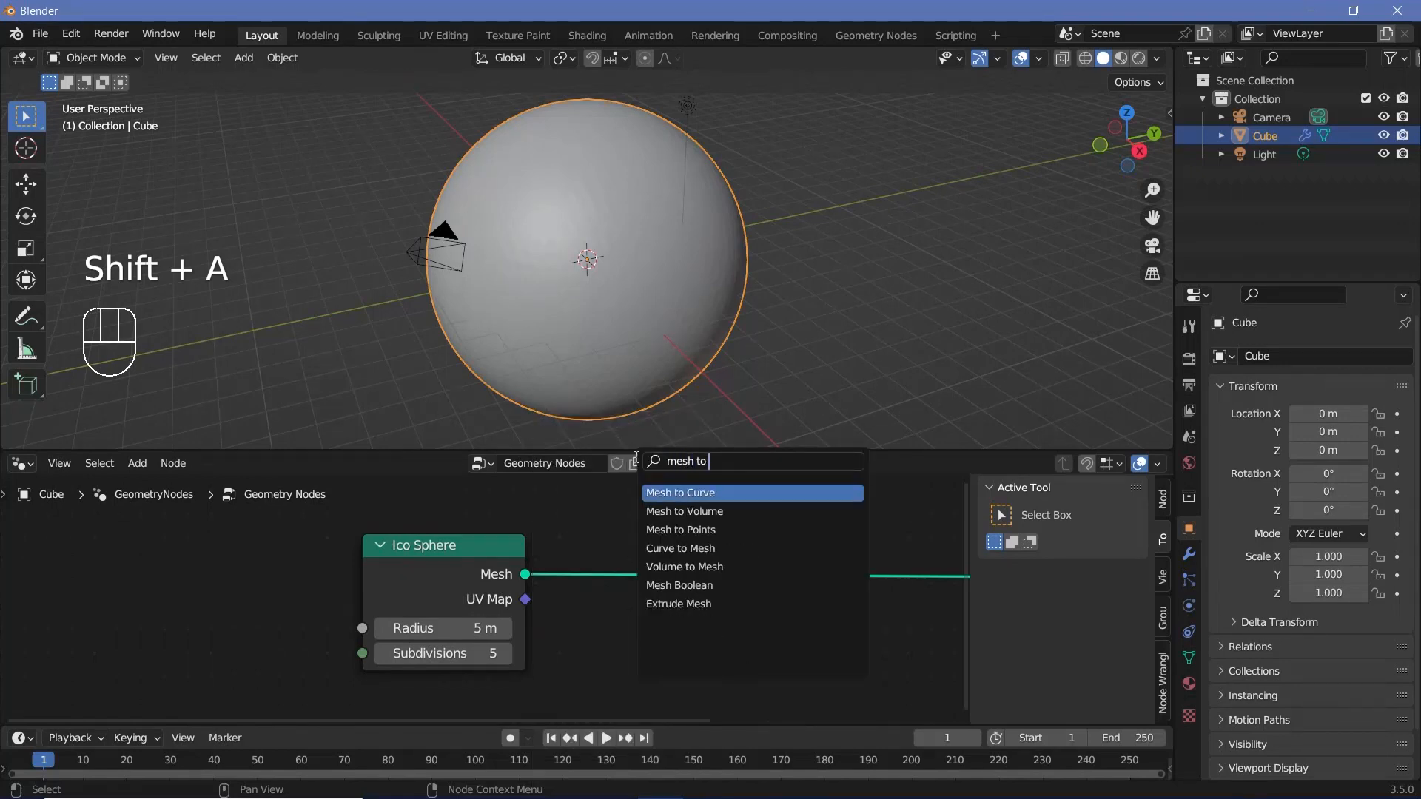
click(681, 530)
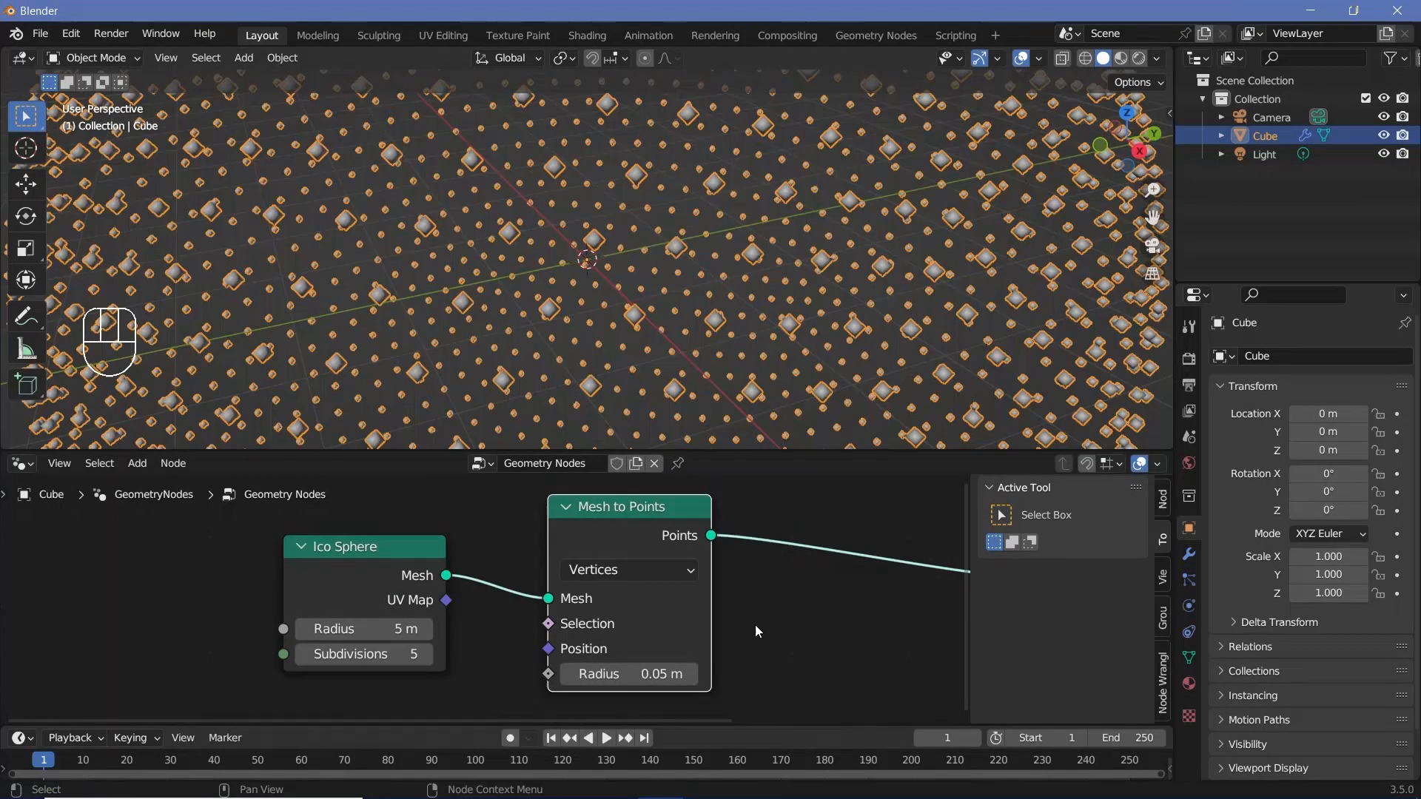
scroll(down, 3)
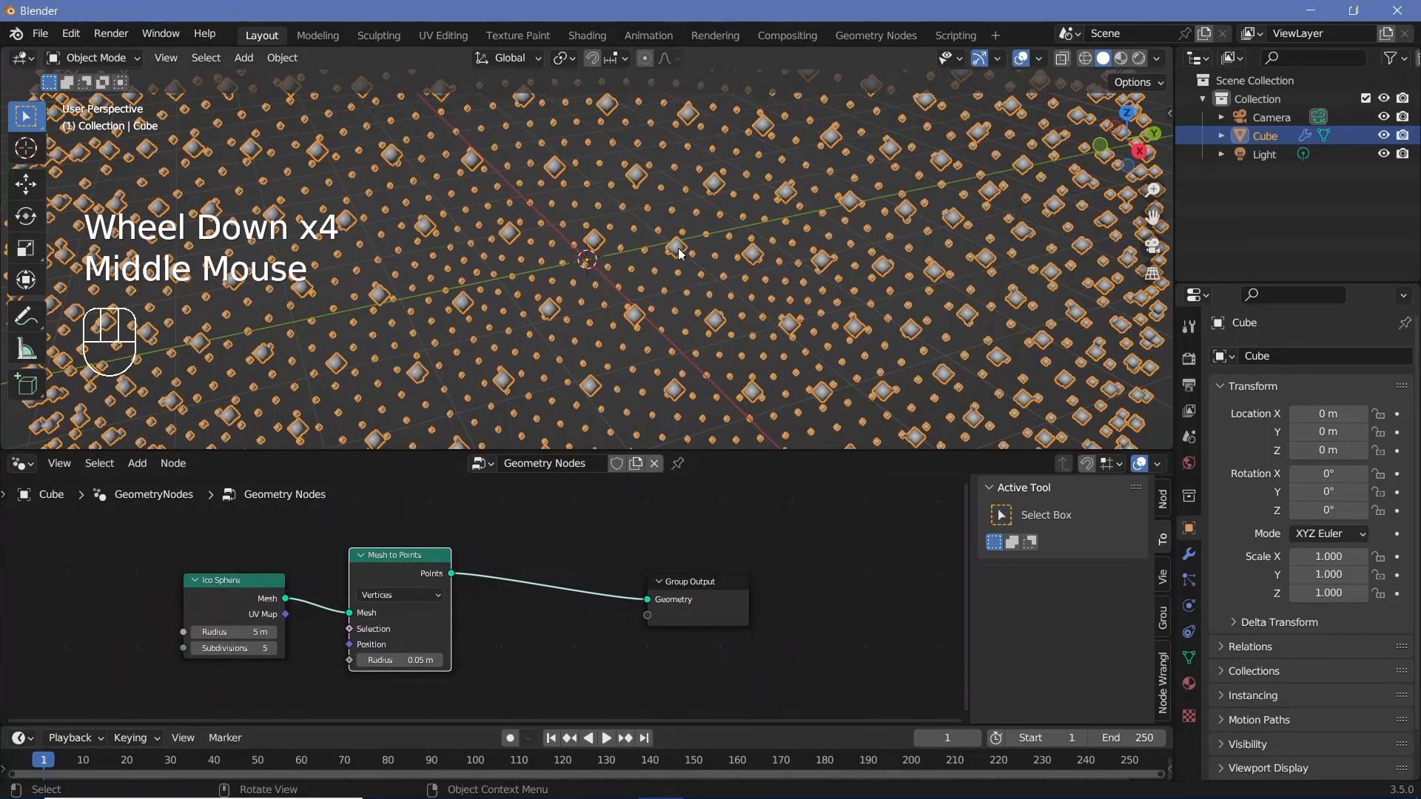
Step: Instance a 0.2 m Cube node on the points via Instance on Points
key(shift+a)
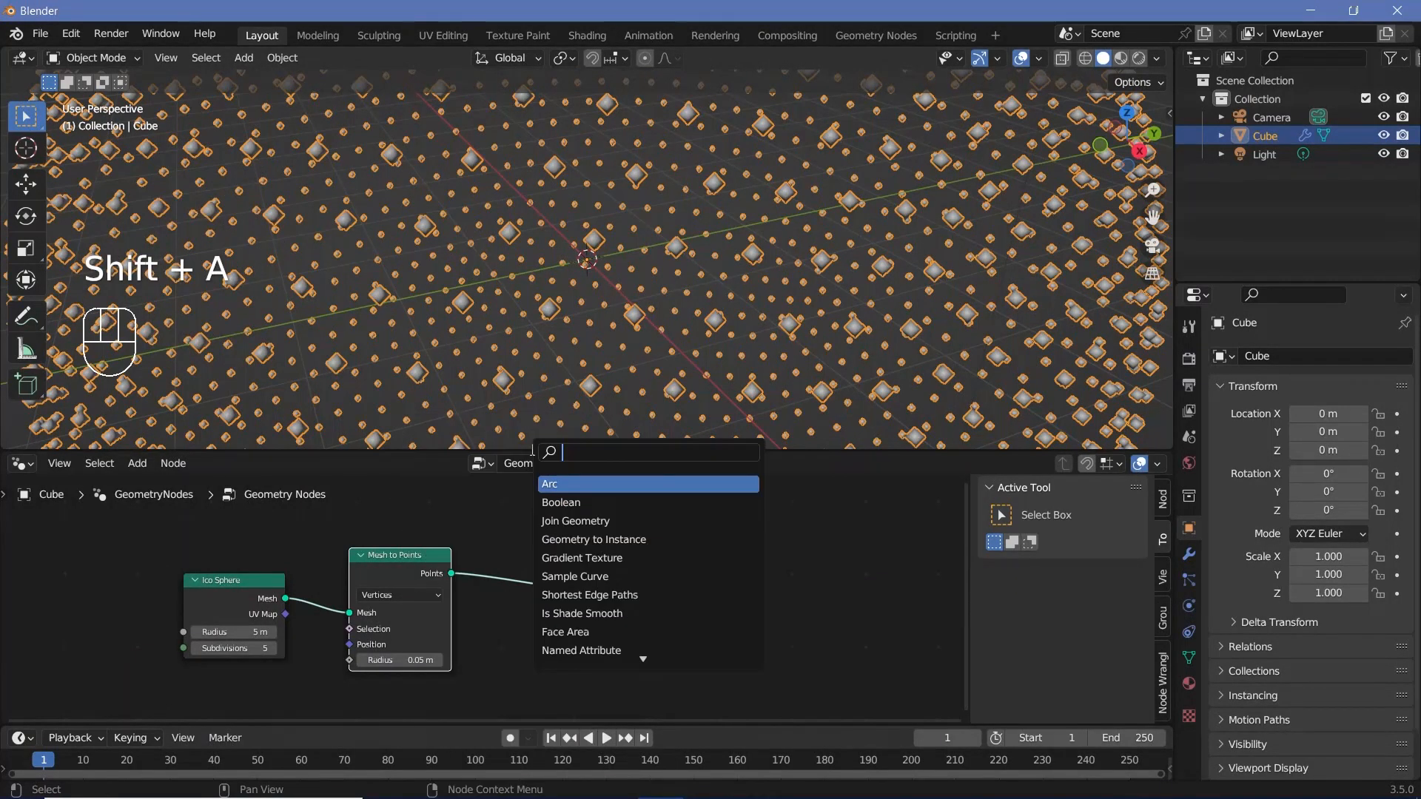
text(instance on)
text(cub)
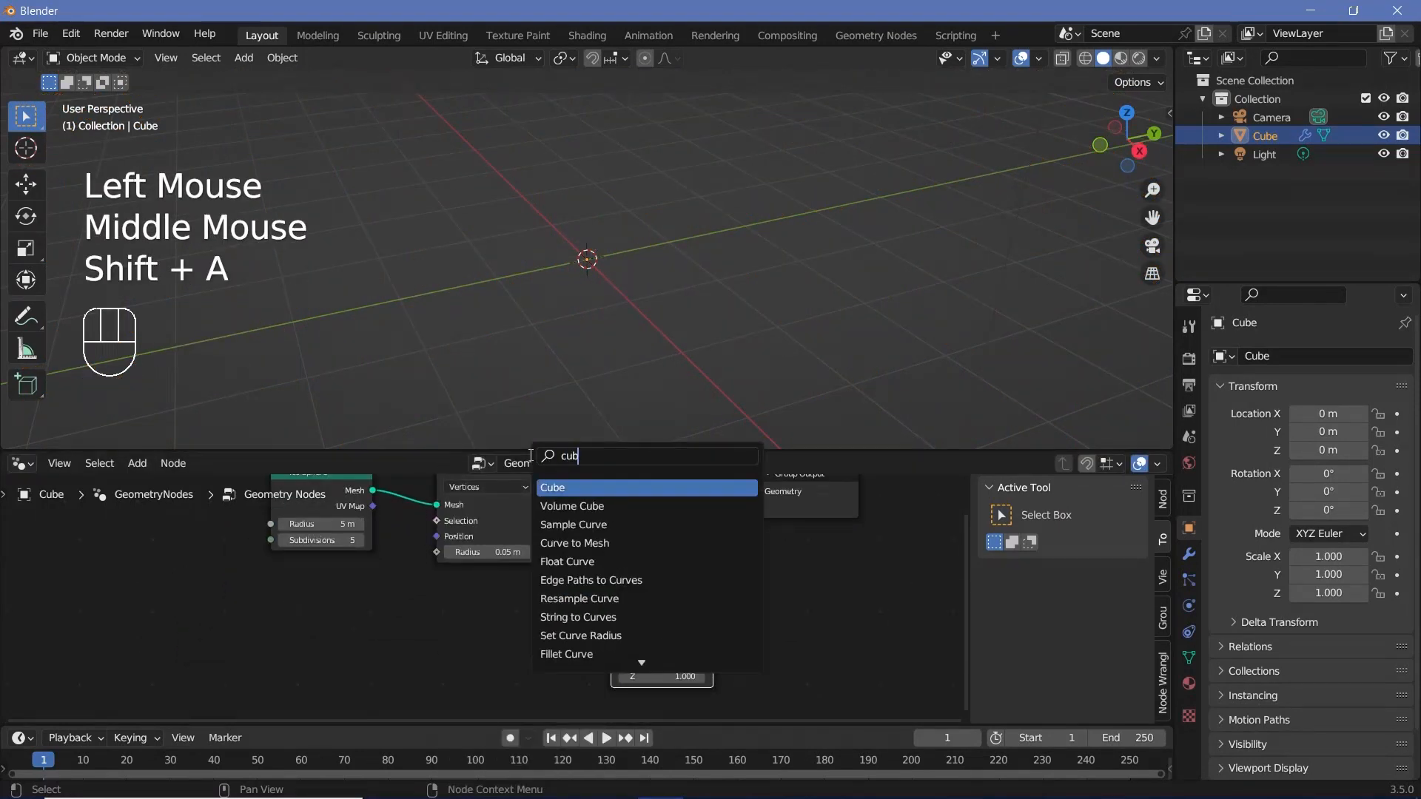
click(552, 487)
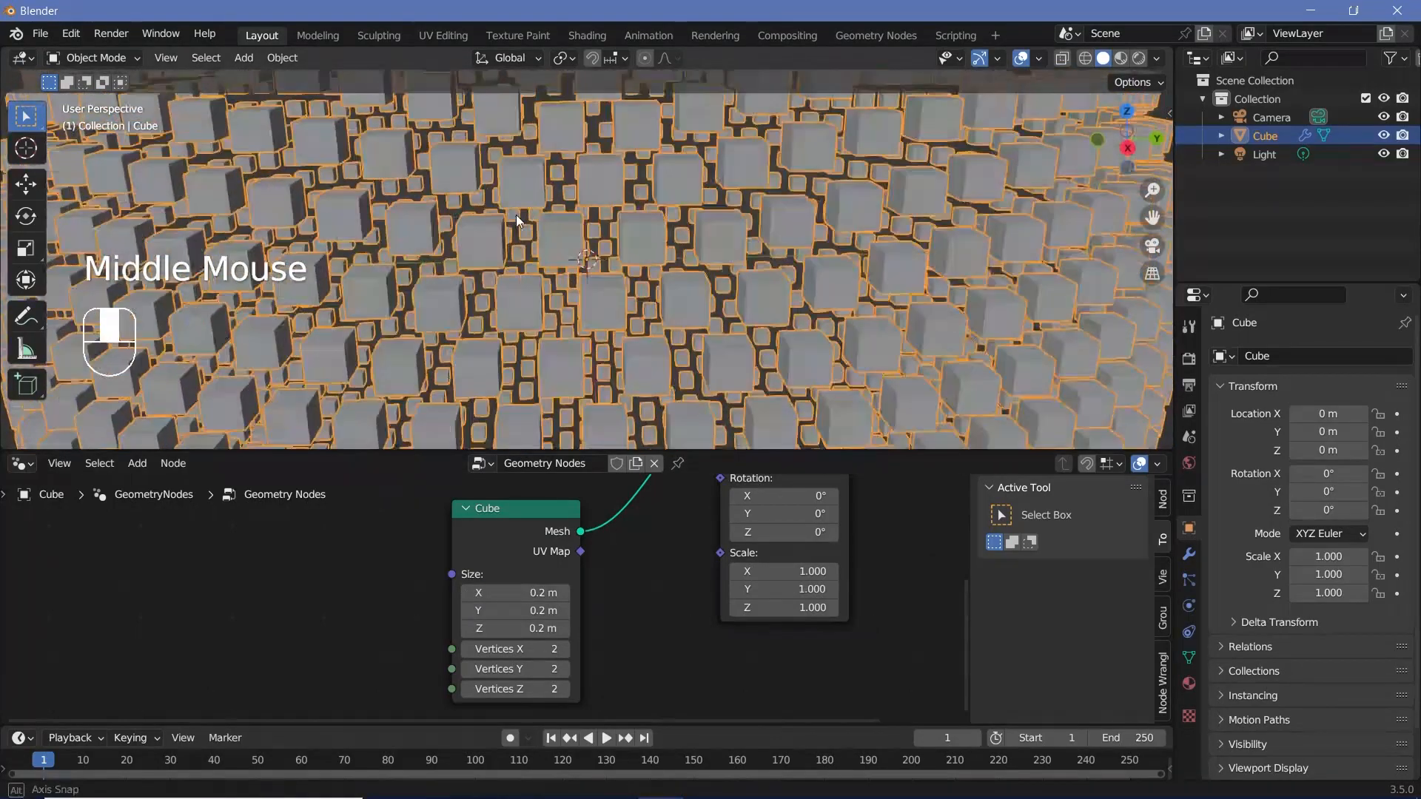
scroll(down, 3)
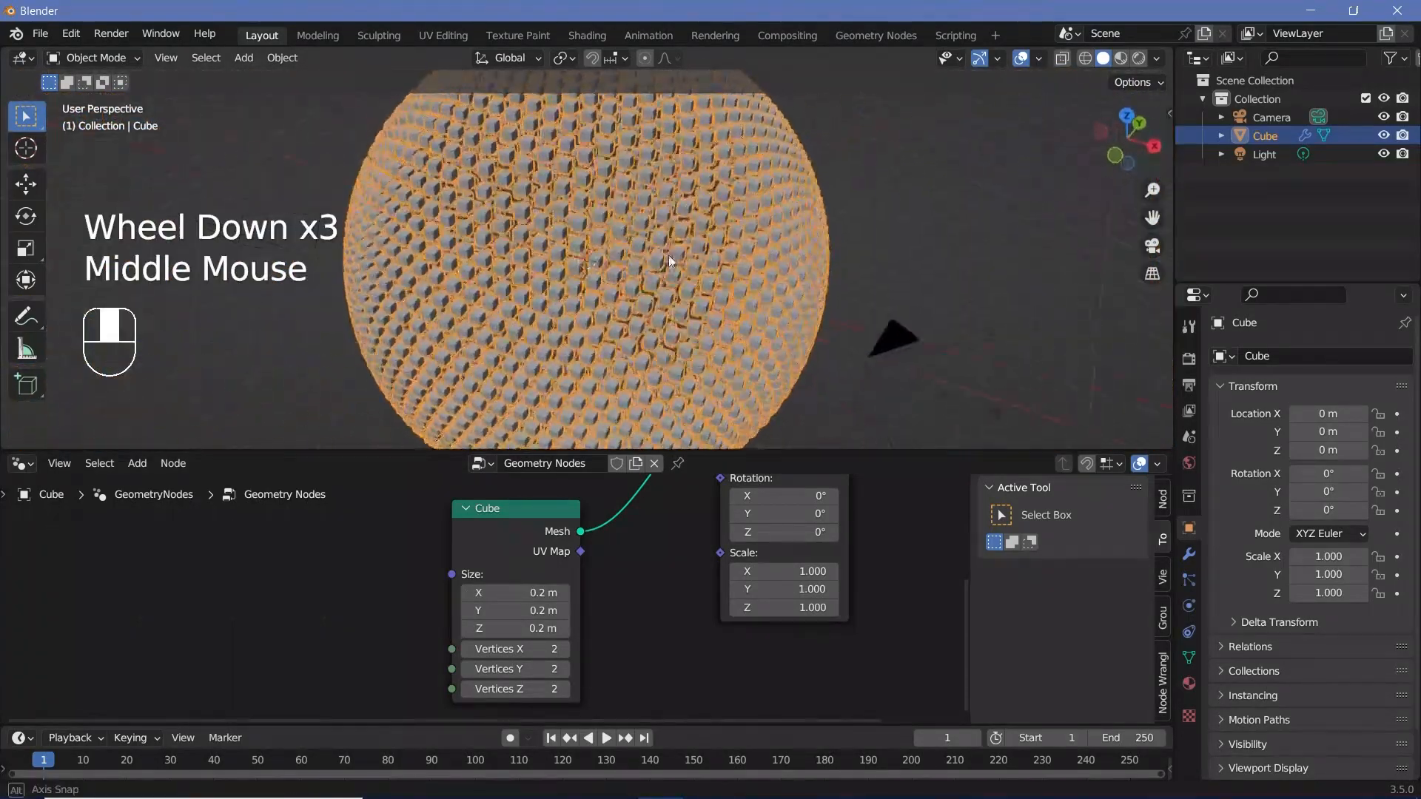
scroll(down, 3)
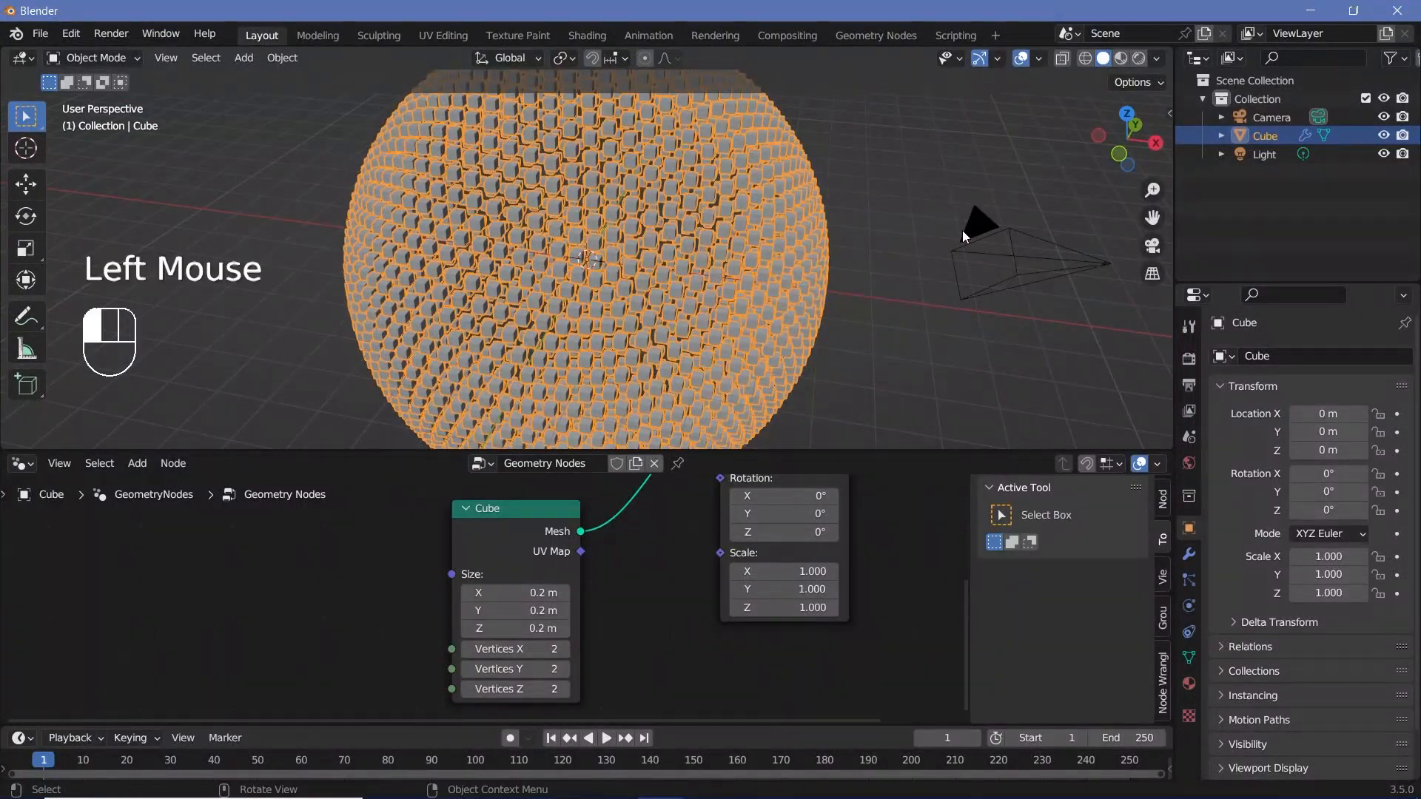
Step: Reset the camera to the origin, rotate it 90° on X and shift it along Y
click(1272, 117)
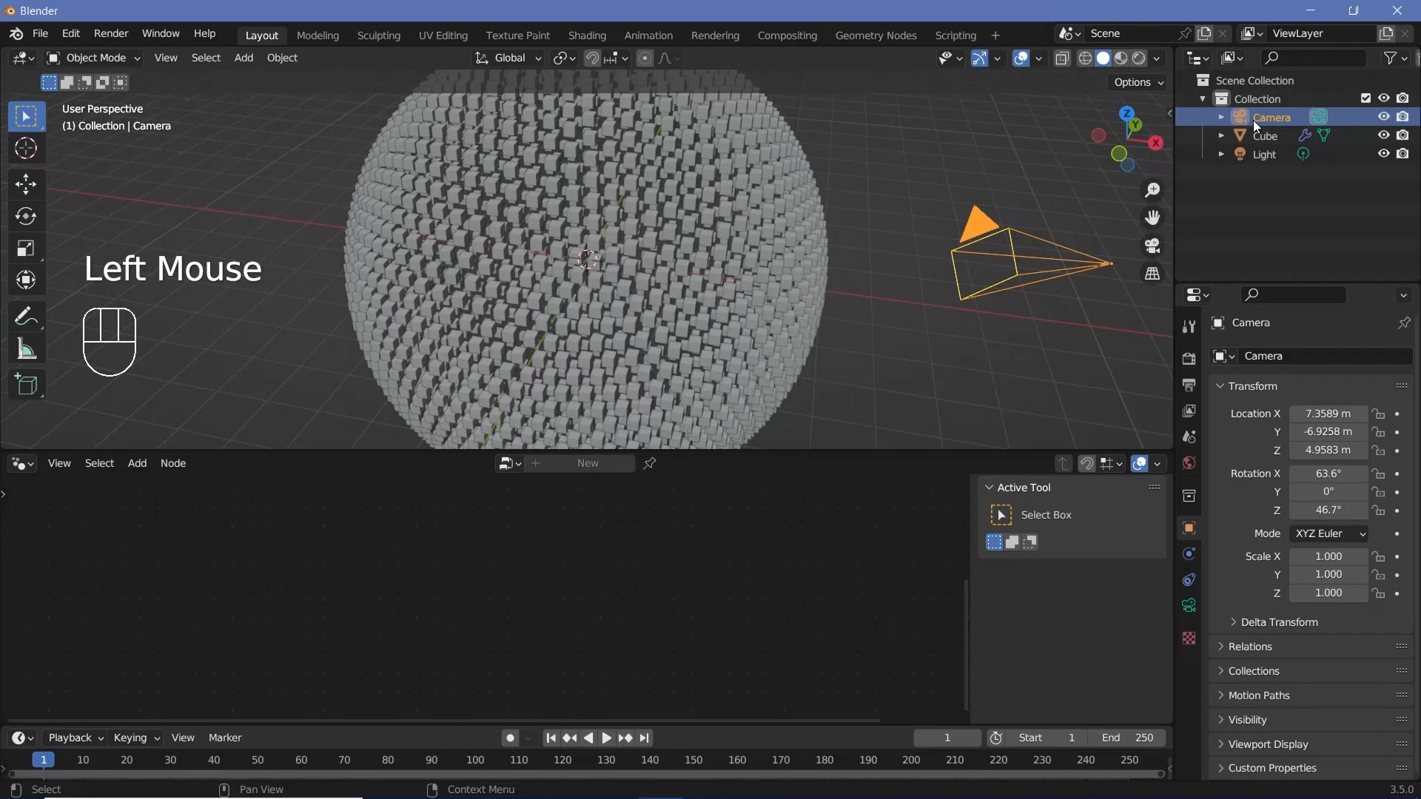
key(alt+g)
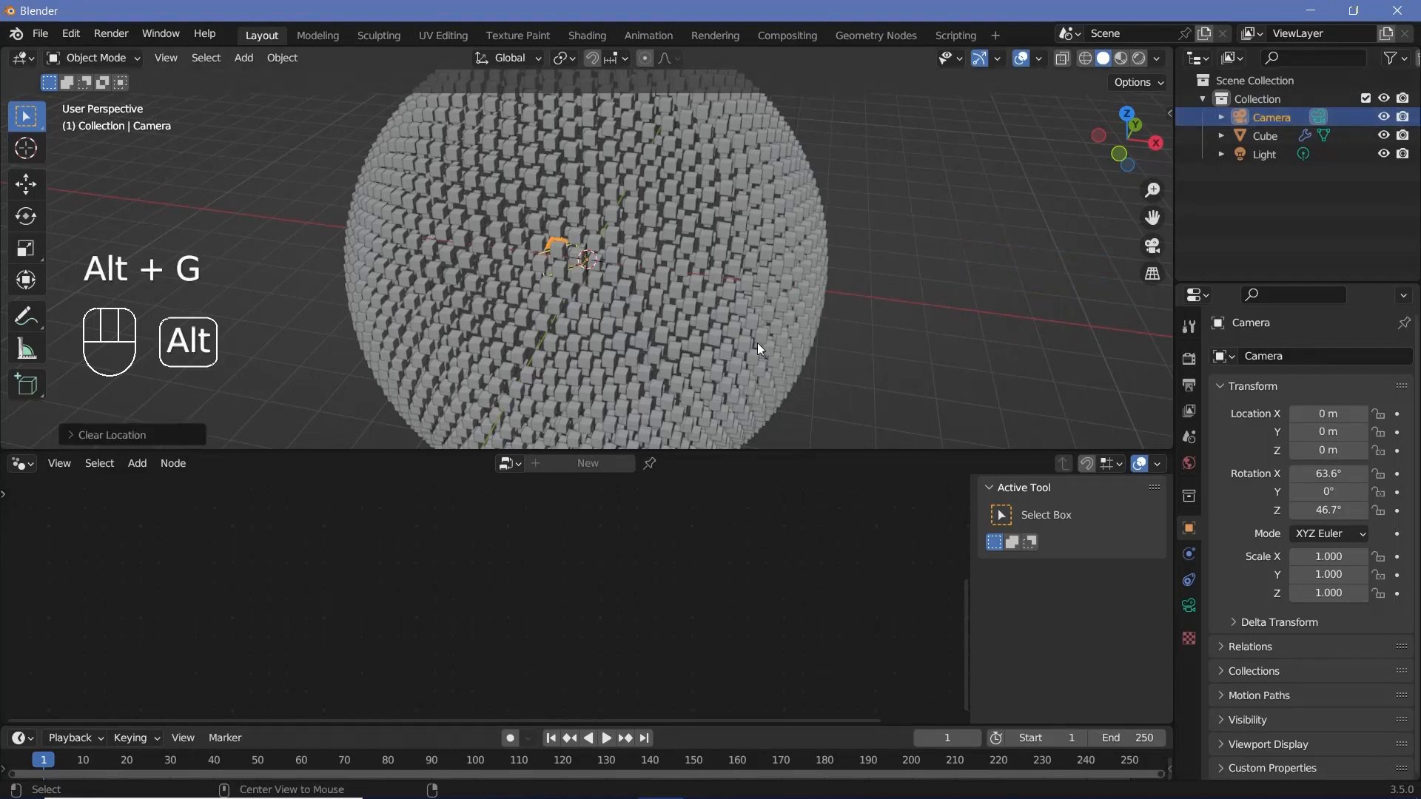
key(alt+r)
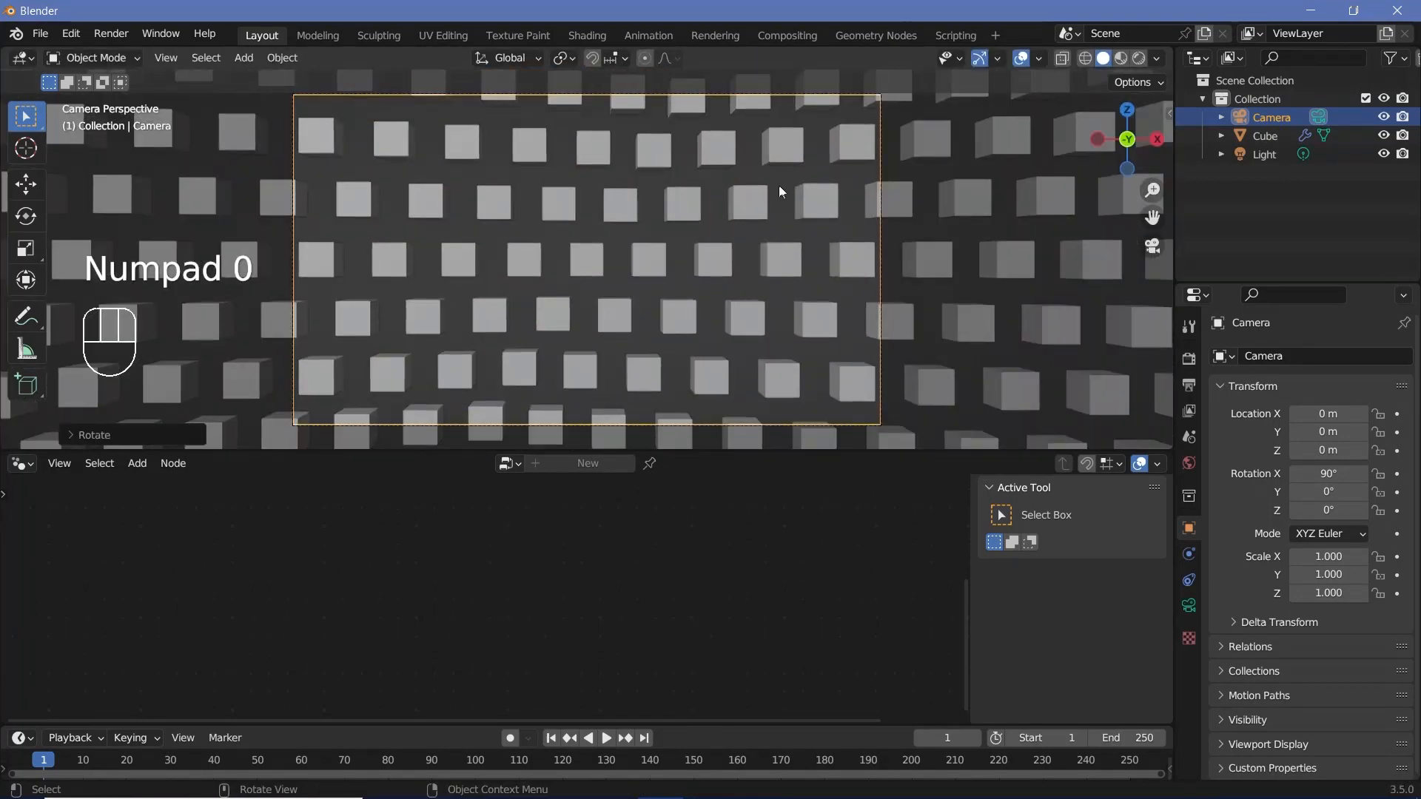
key(g)
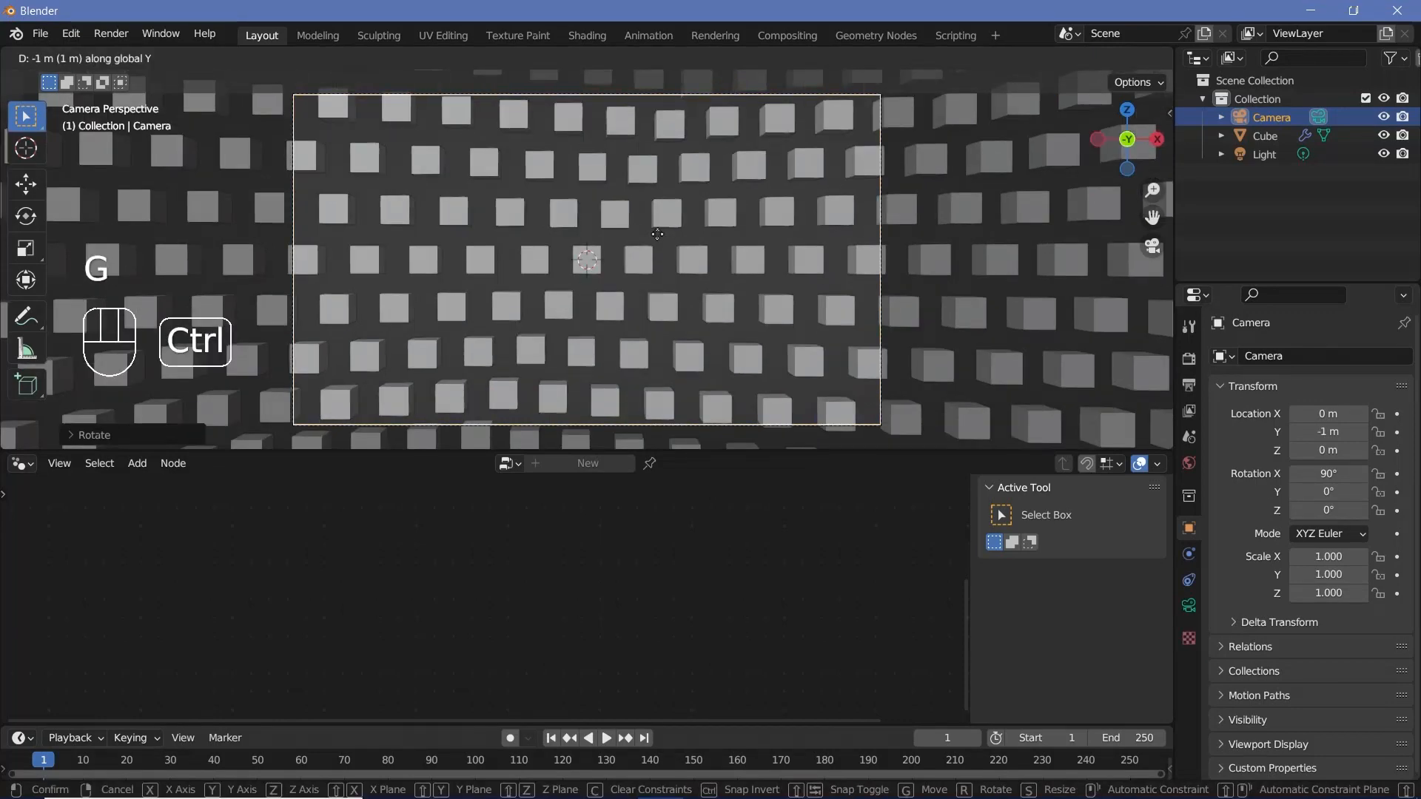
mouse_move(695, 151)
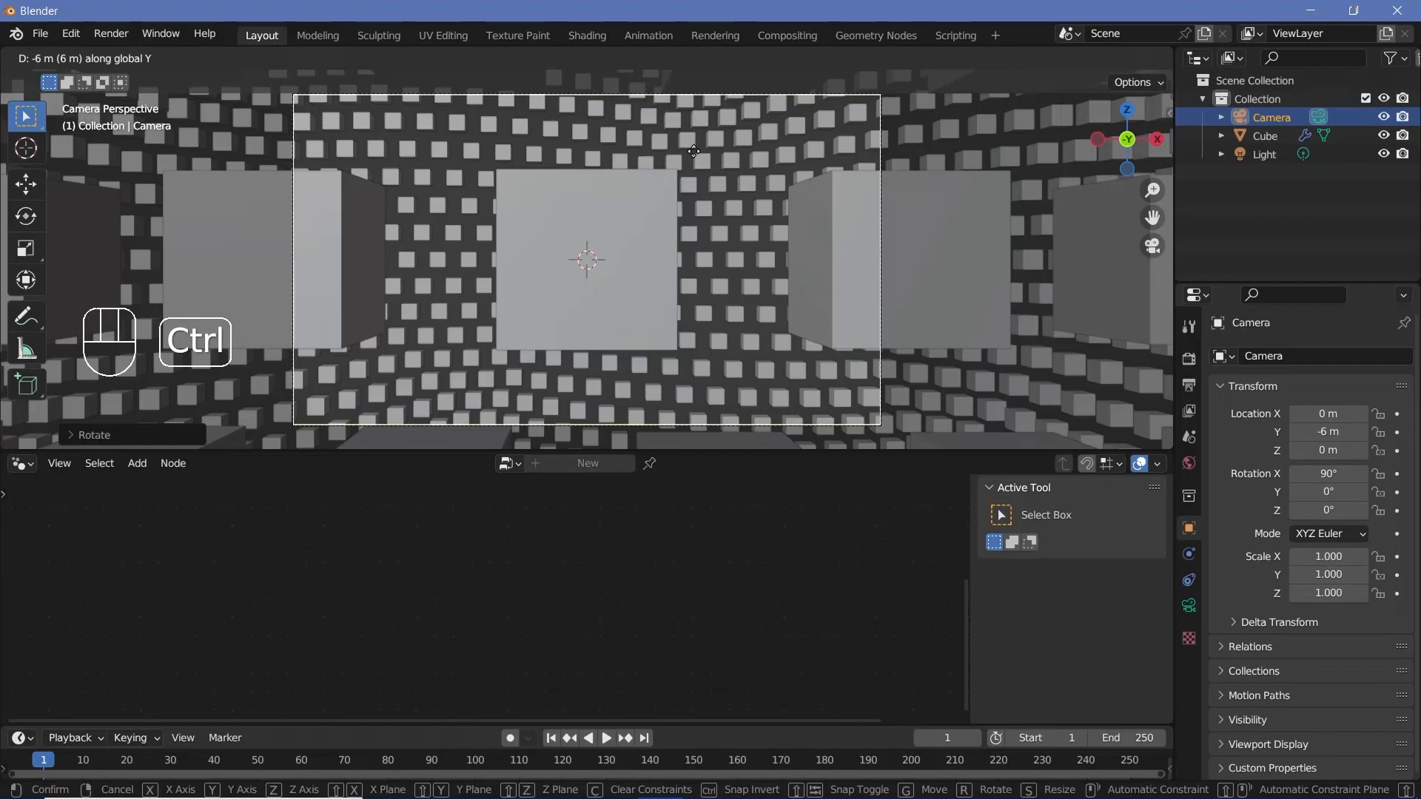
mouse_move(721, 145)
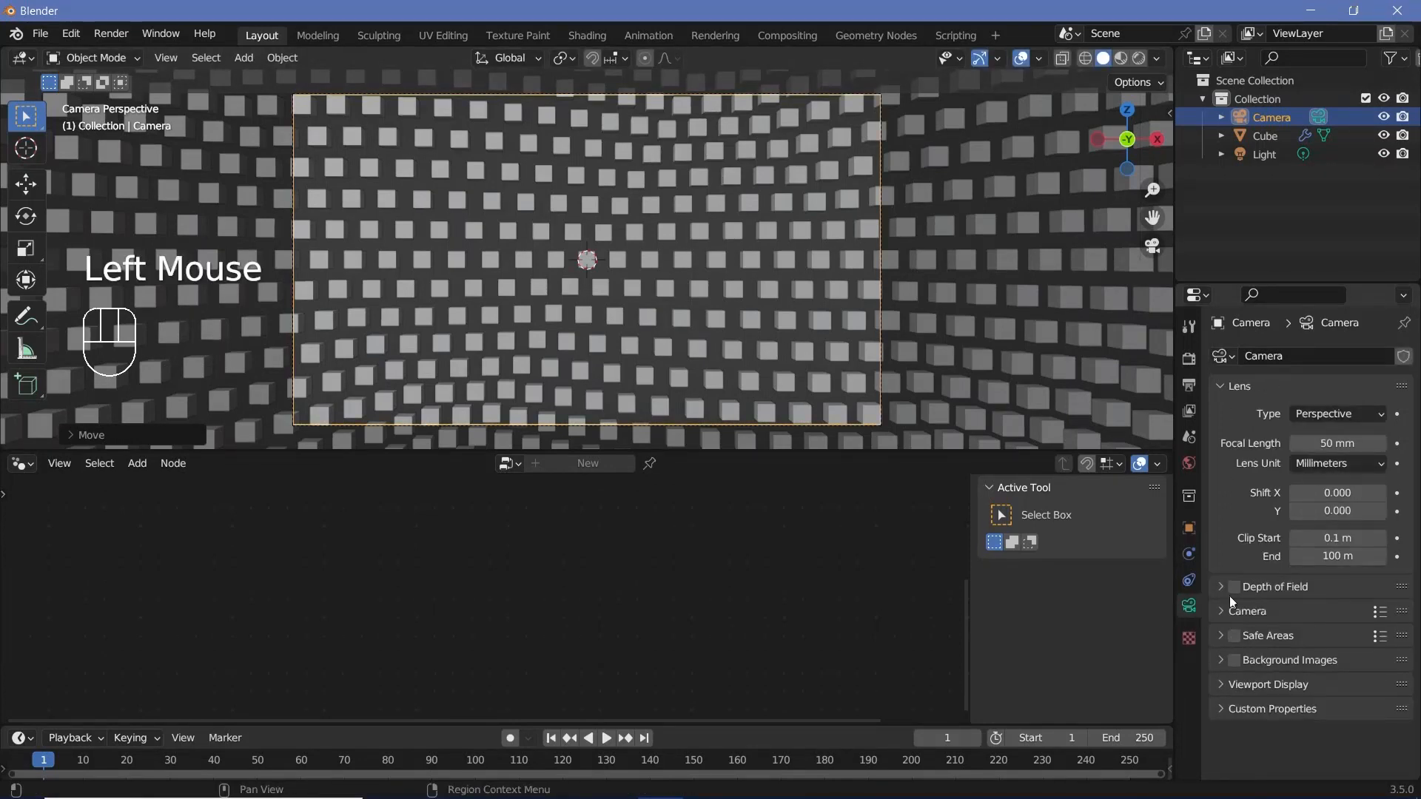
Step: Set the camera's focal length to 18 mm
double_click(1338, 443)
text(18)
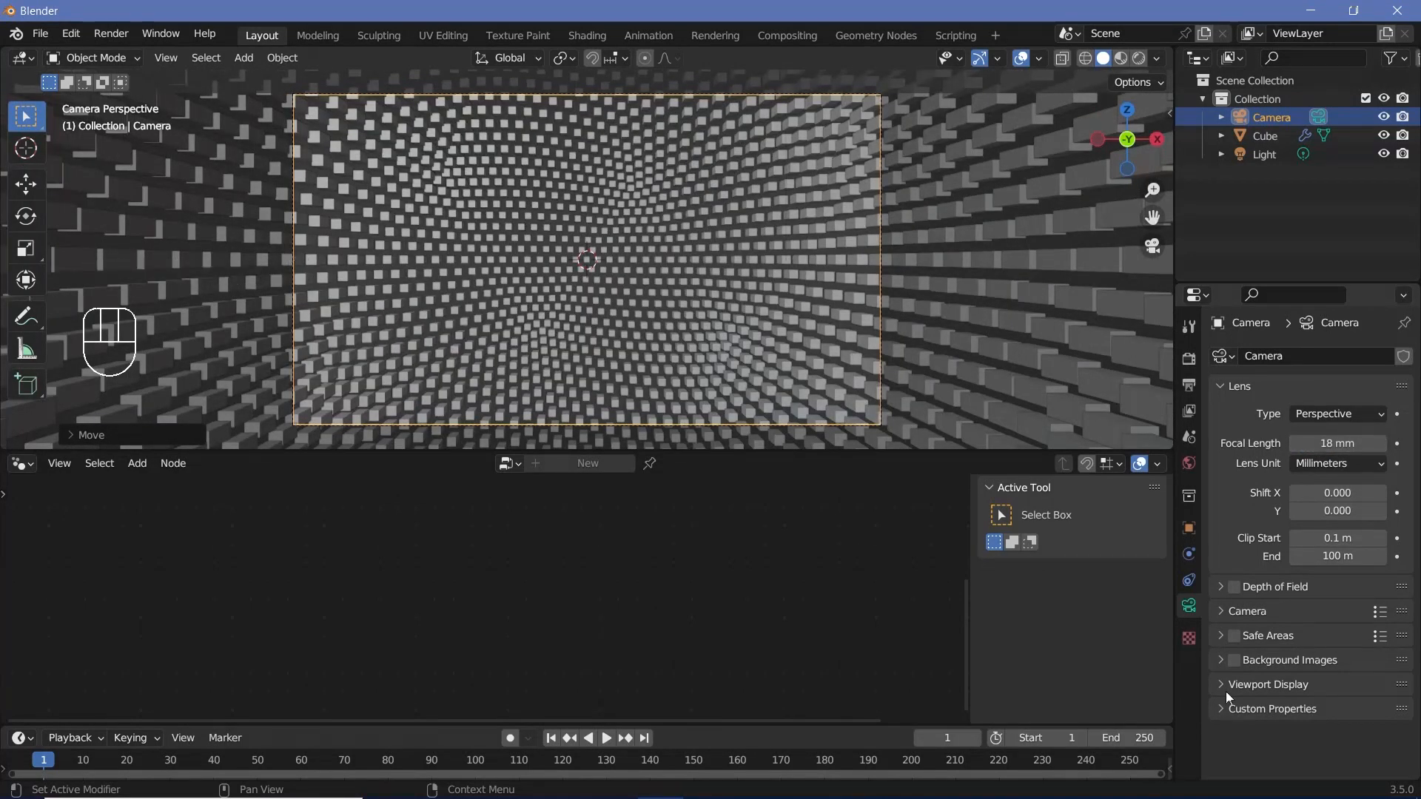
scroll(down, 3)
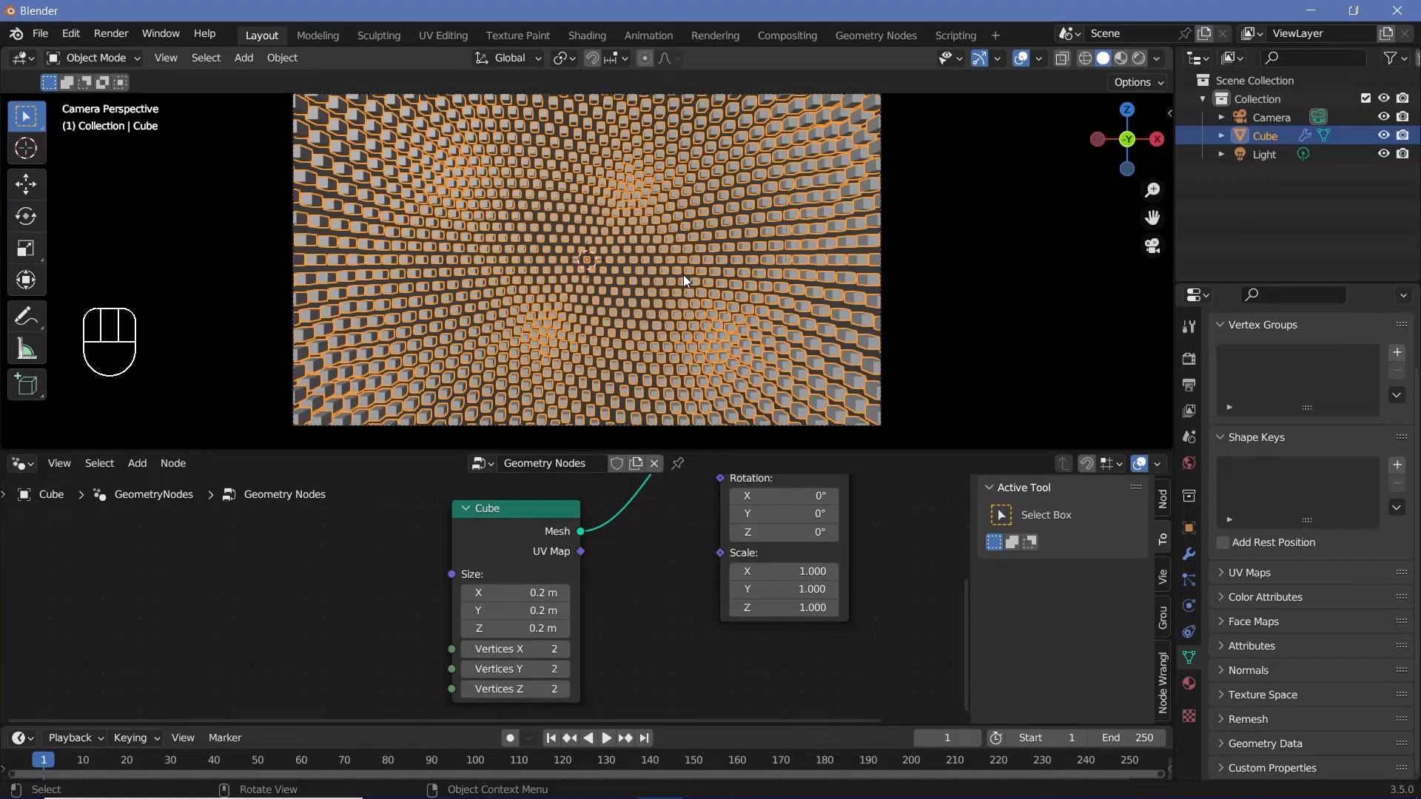
Step: Set Frame End 150, output path //, FFmpeg MPEG-4 H.264 at perceptually lossless quality
click(1189, 357)
text(150)
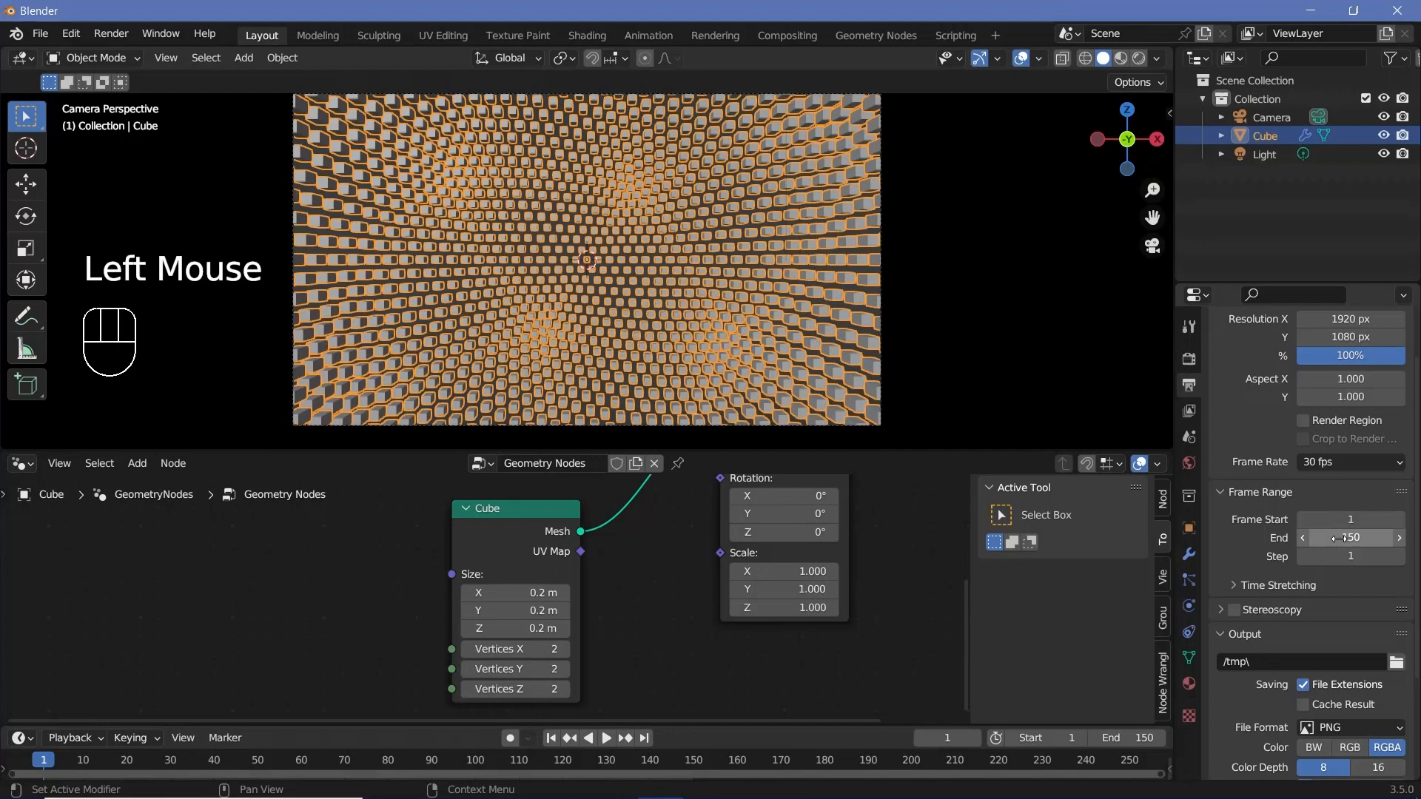
click(1297, 662)
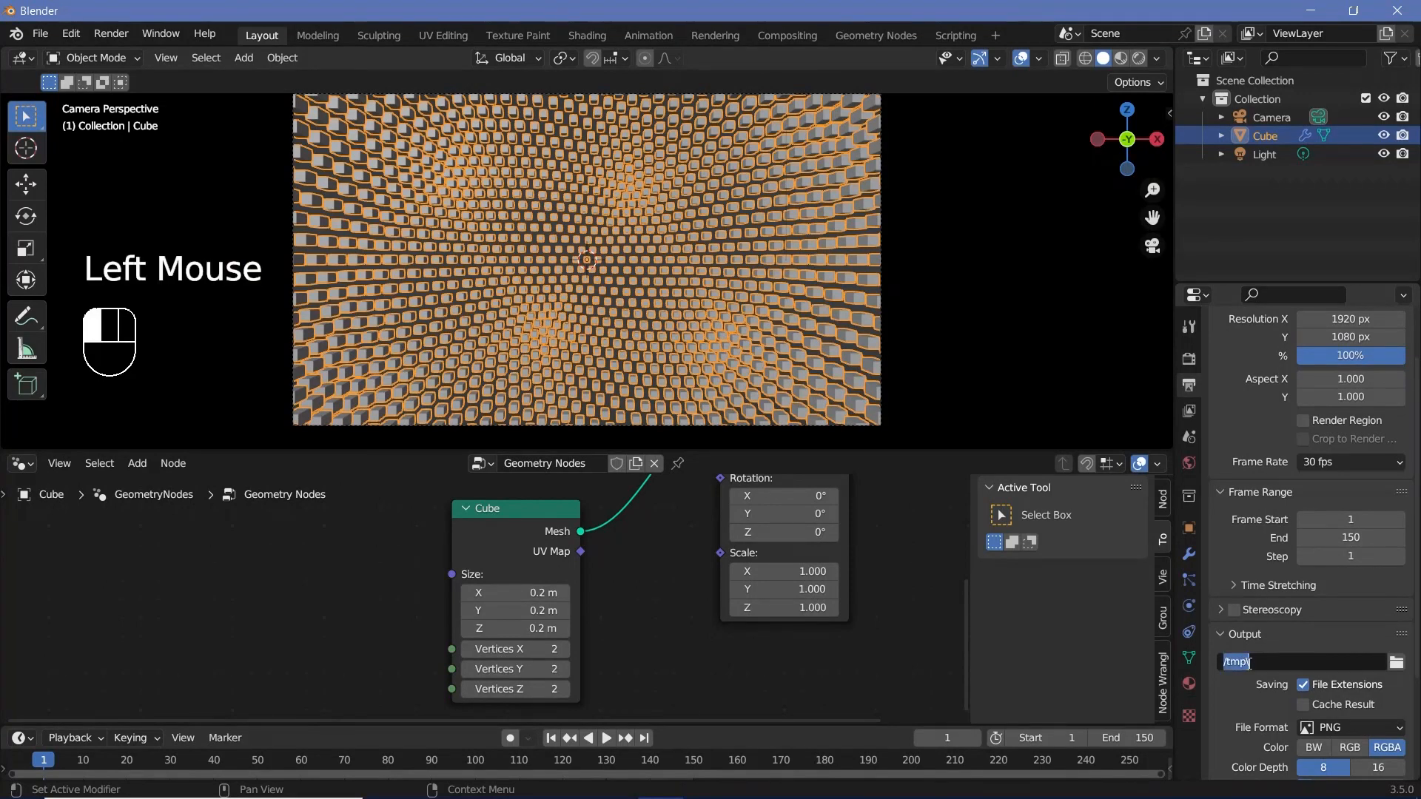
click(1350, 727)
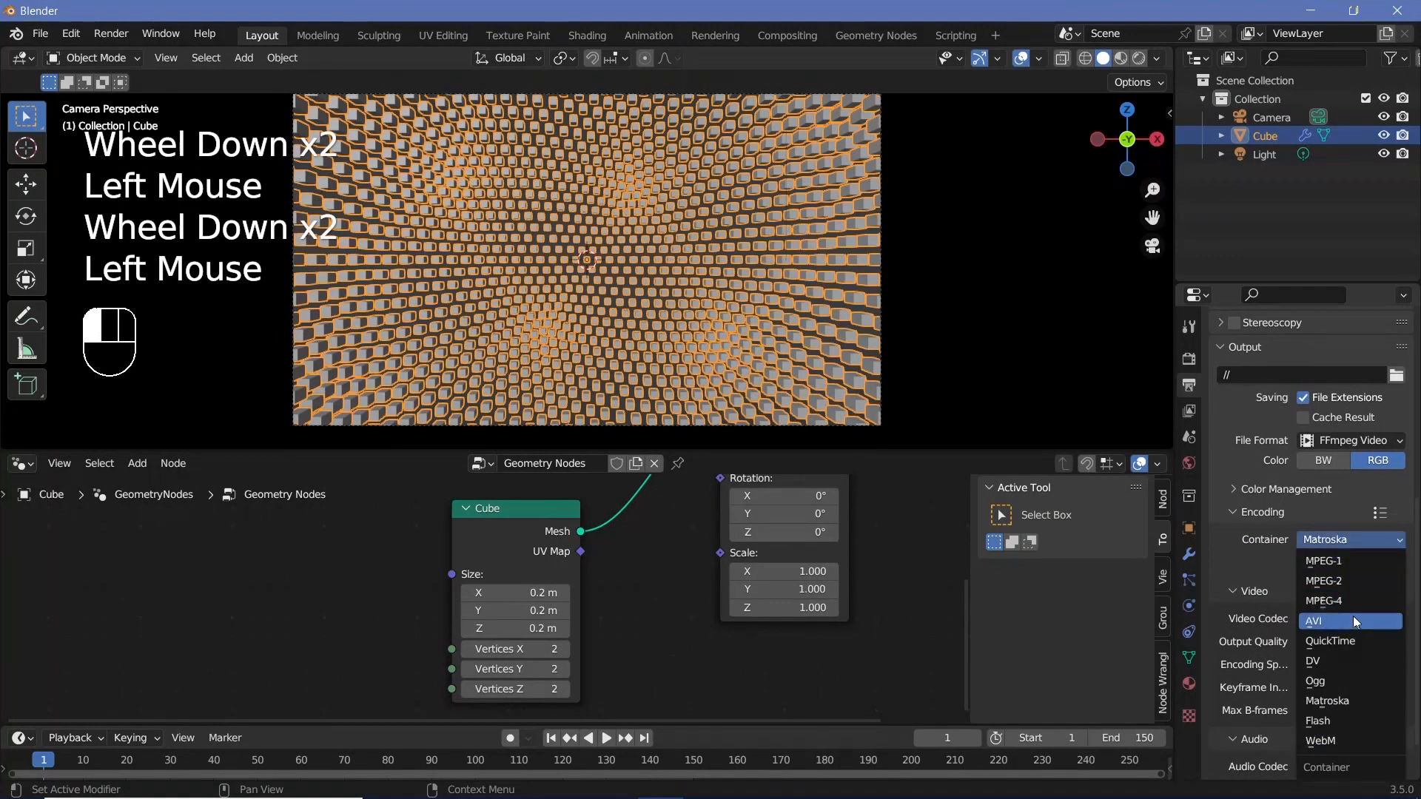
click(1347, 641)
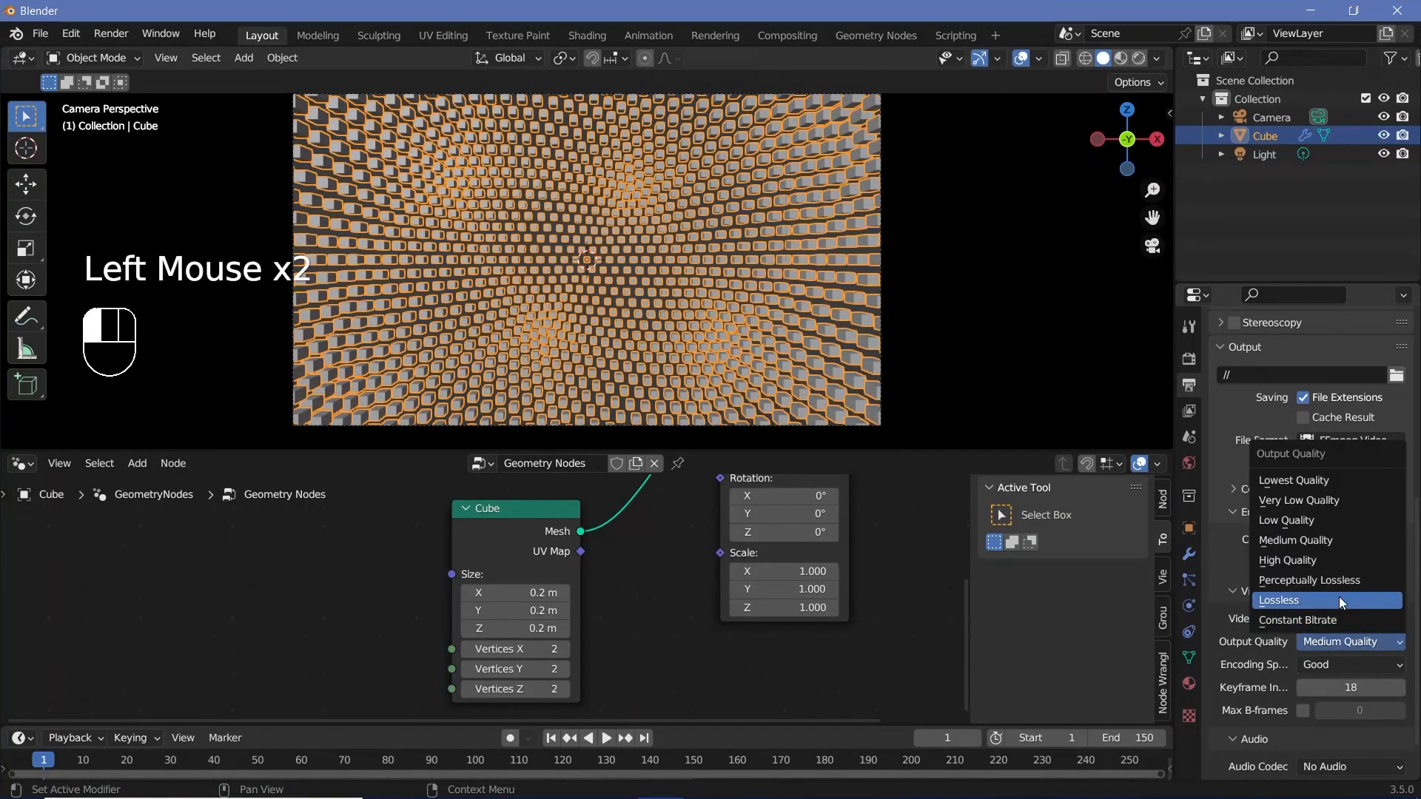
click(1309, 580)
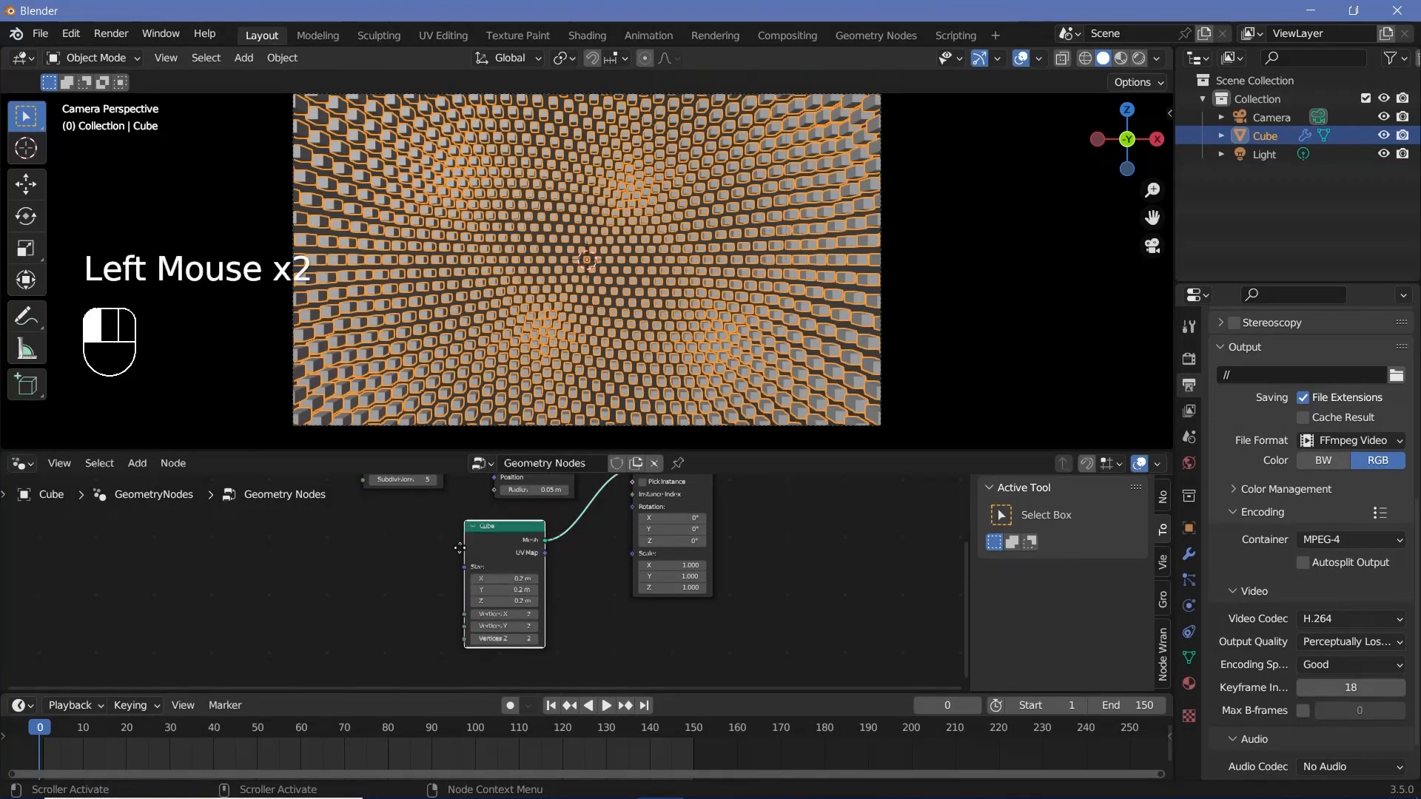
Step: Toggle off the 3D viewport overlays and zoom in on the Wave Texture node
scroll(up, 3)
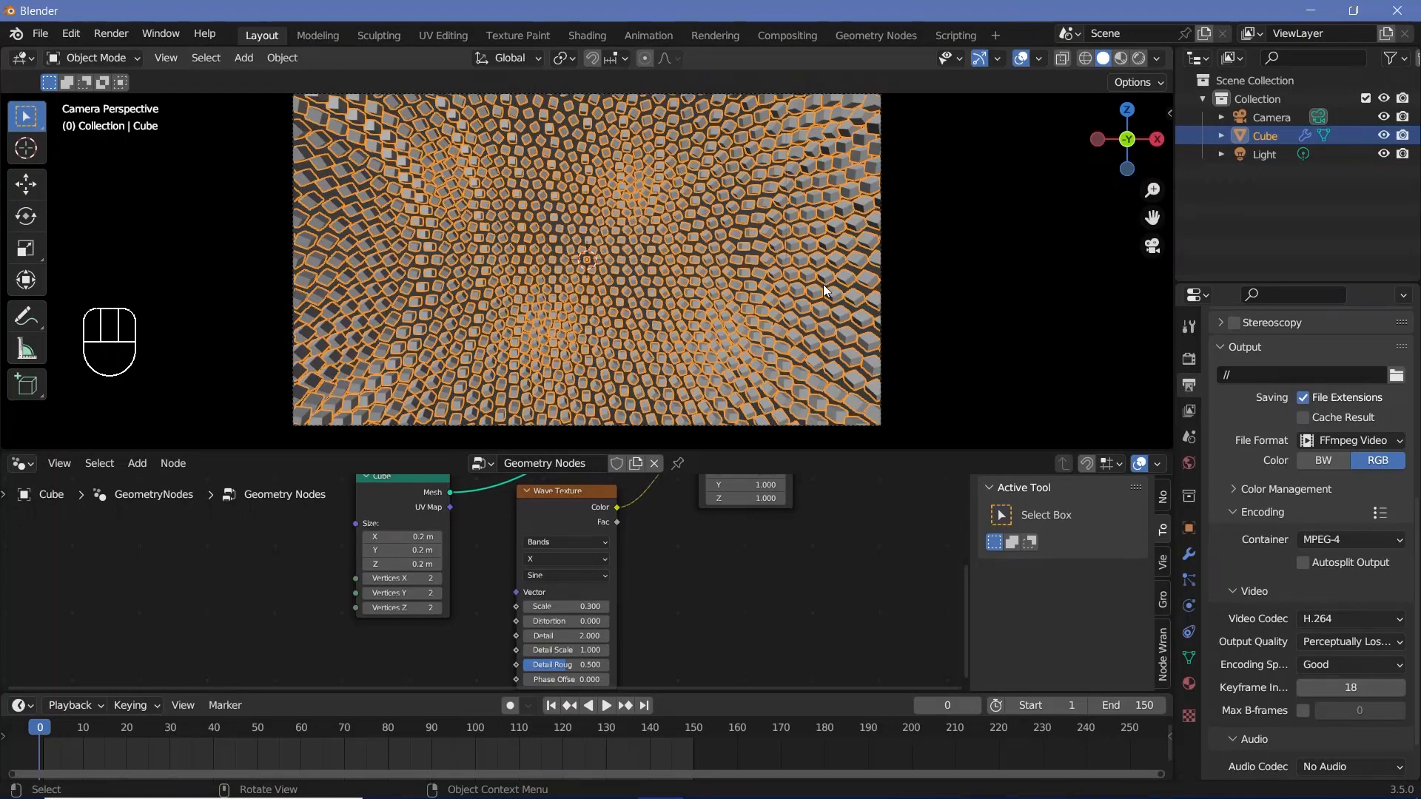
mouse_move(542, 588)
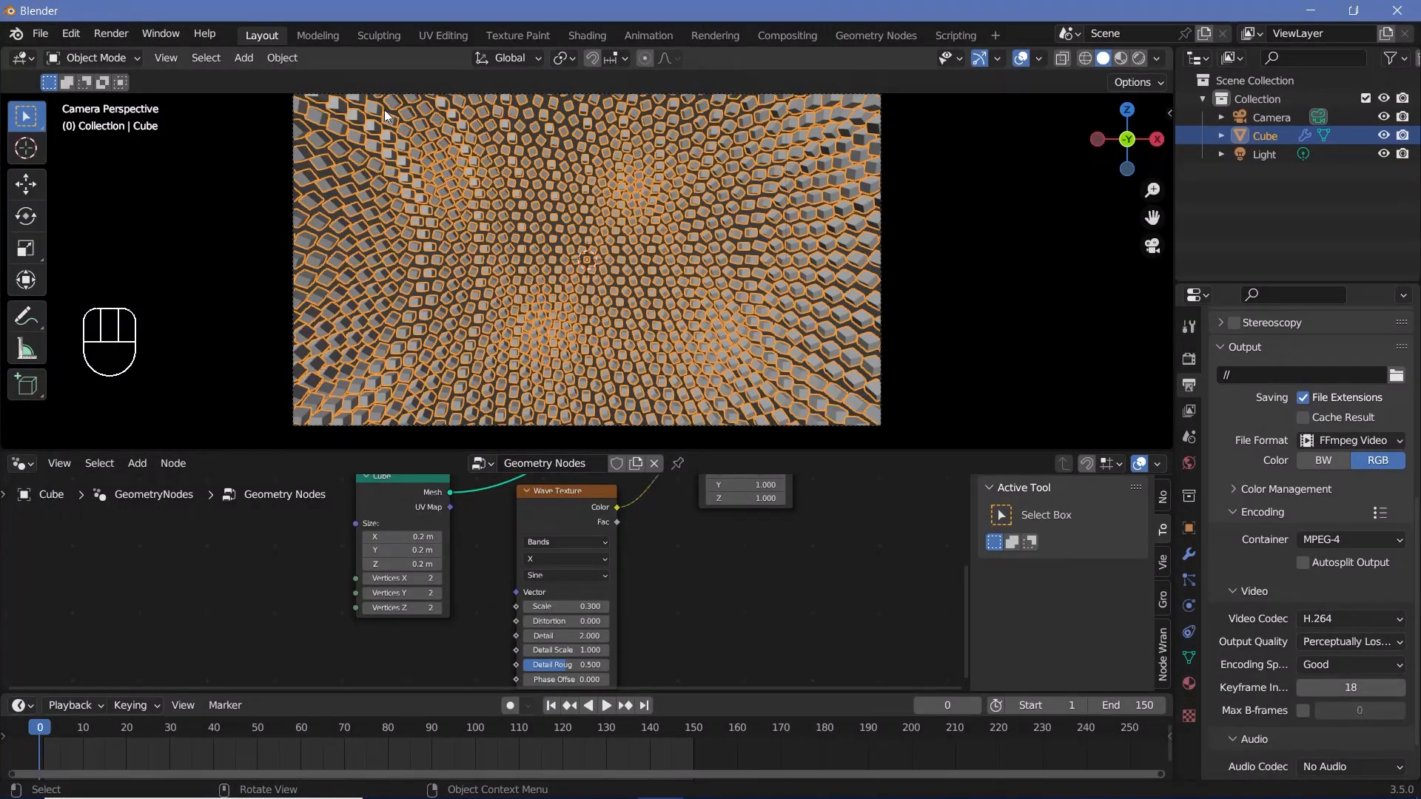
click(1021, 58)
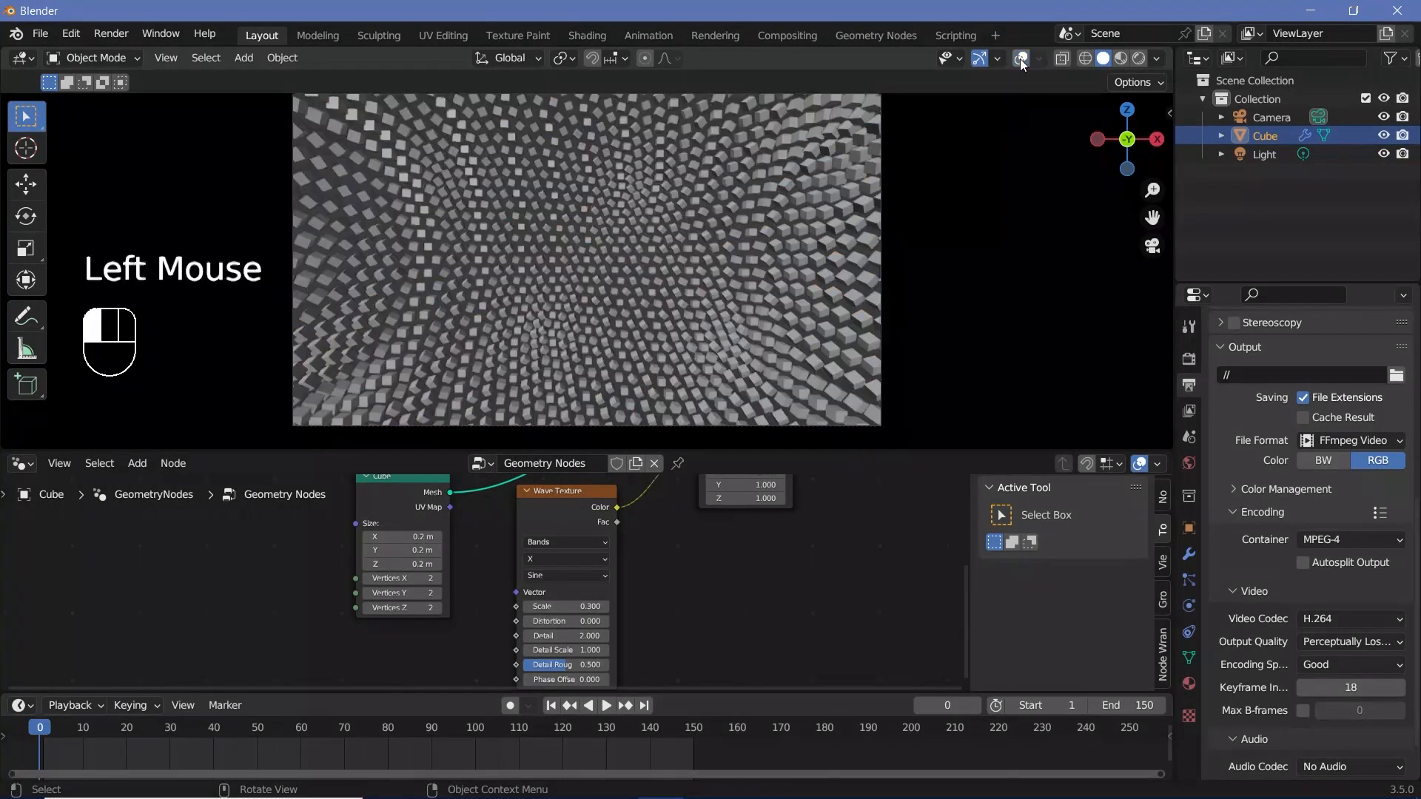
click(1022, 58)
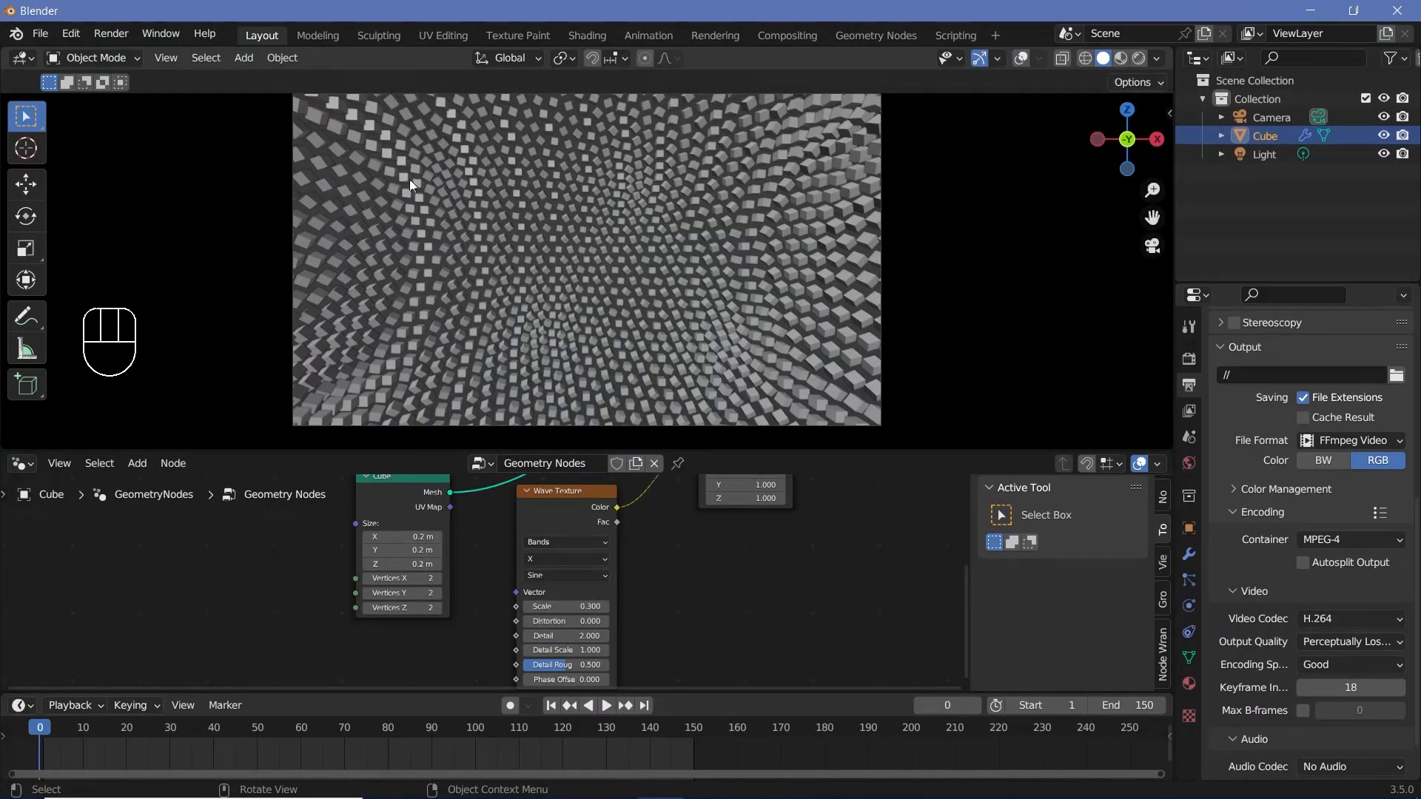
mouse_move(444, 123)
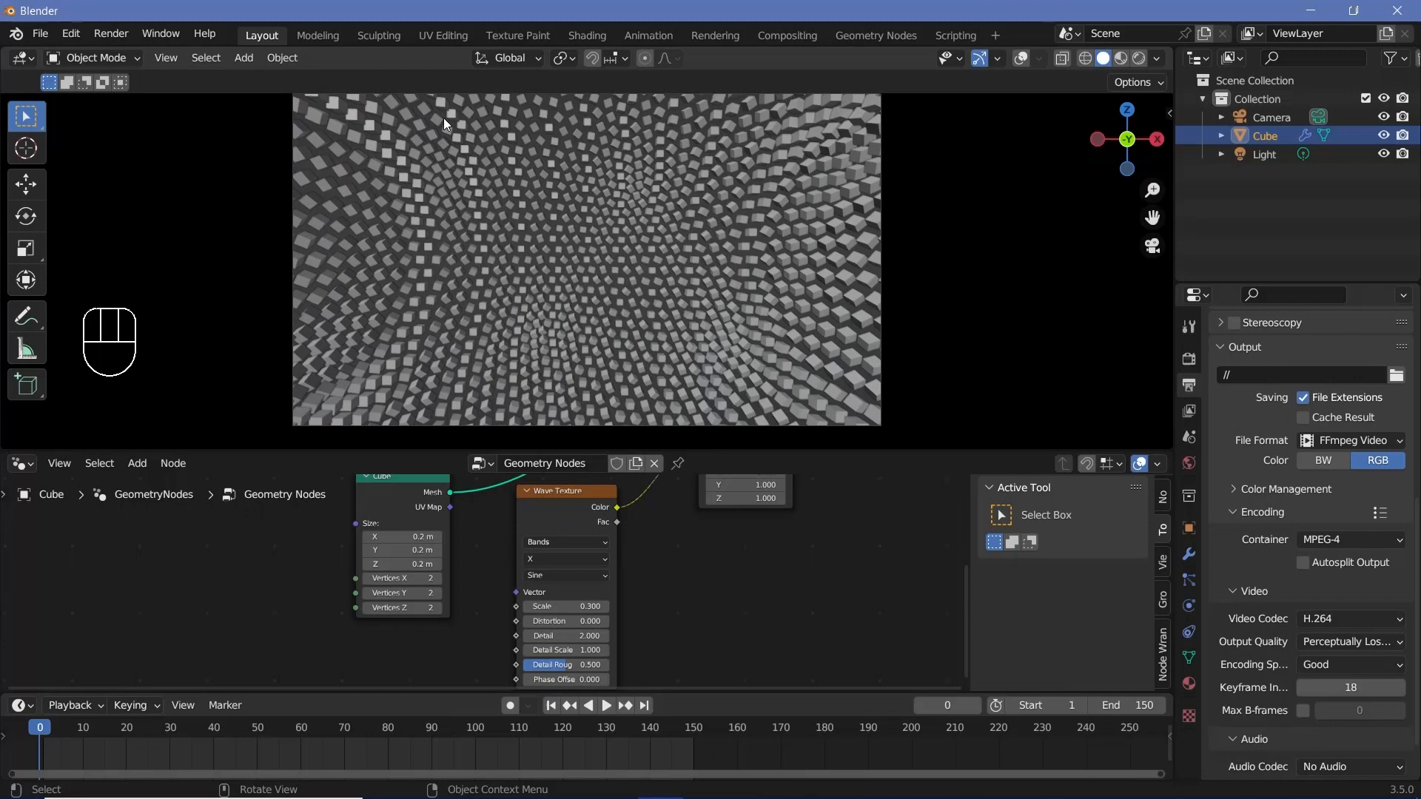
scroll(up, 3)
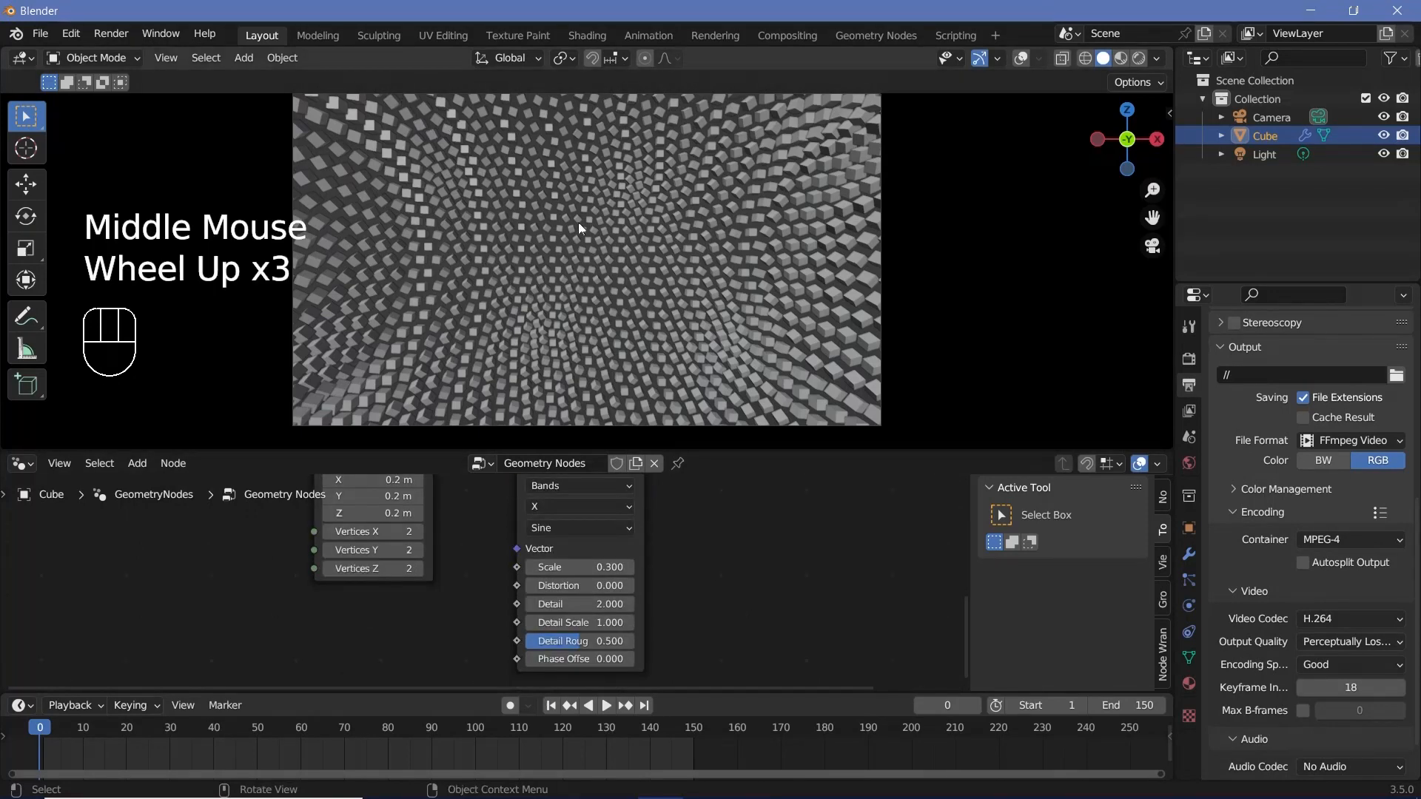
mouse_move(580, 659)
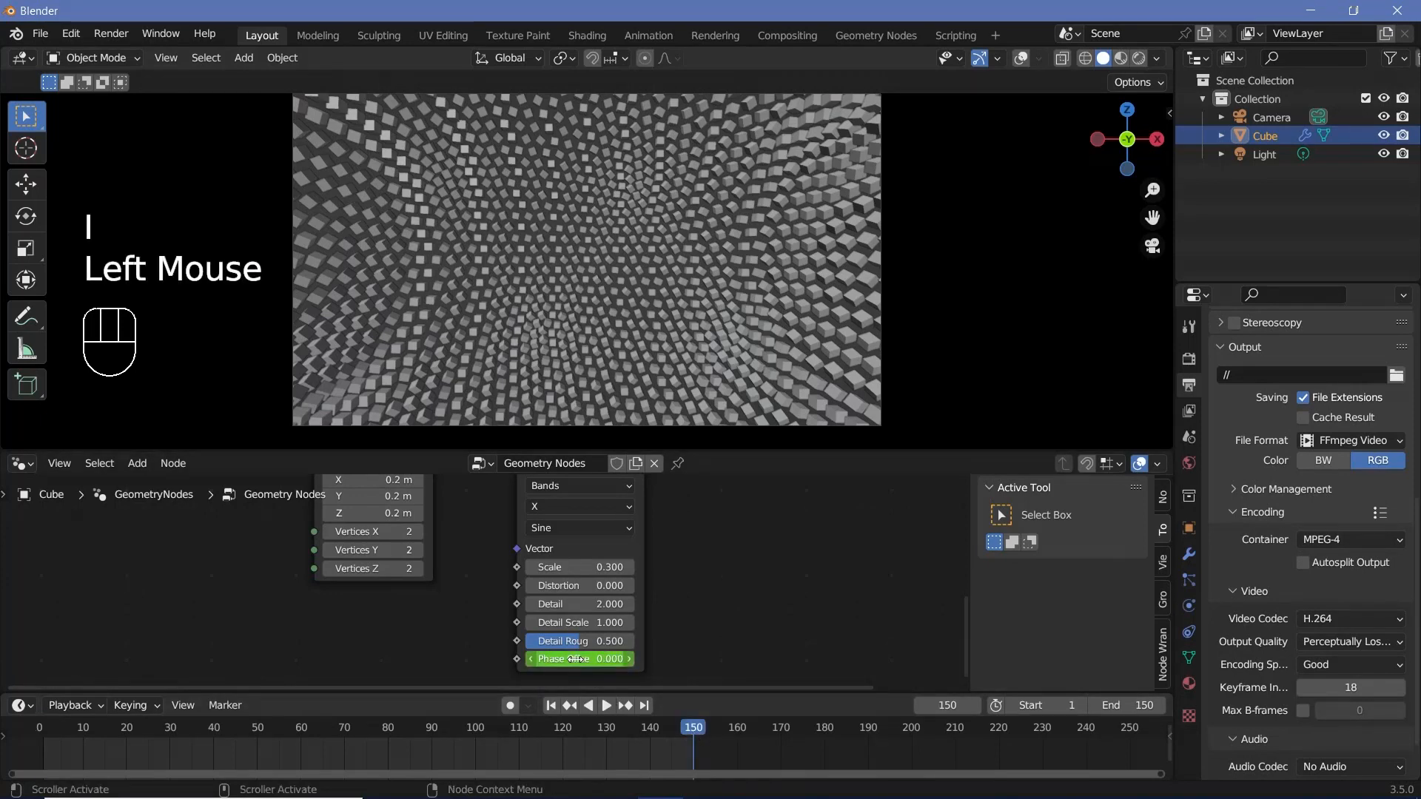
Step: Keyframe Phase Offset 6.283 at frame 150 with linear interpolation and preview playback
double_click(578, 659)
text(6.283)
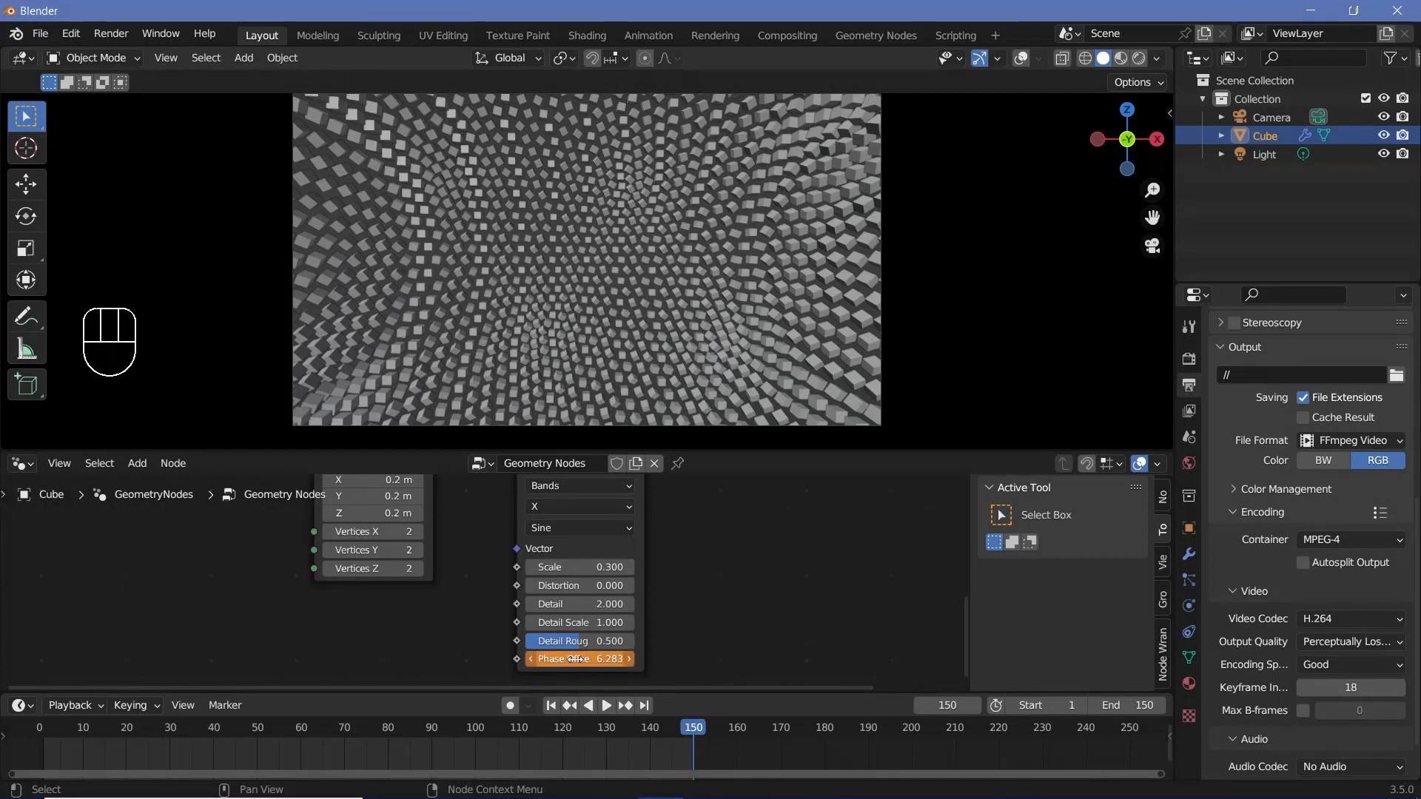
mouse_move(579, 659)
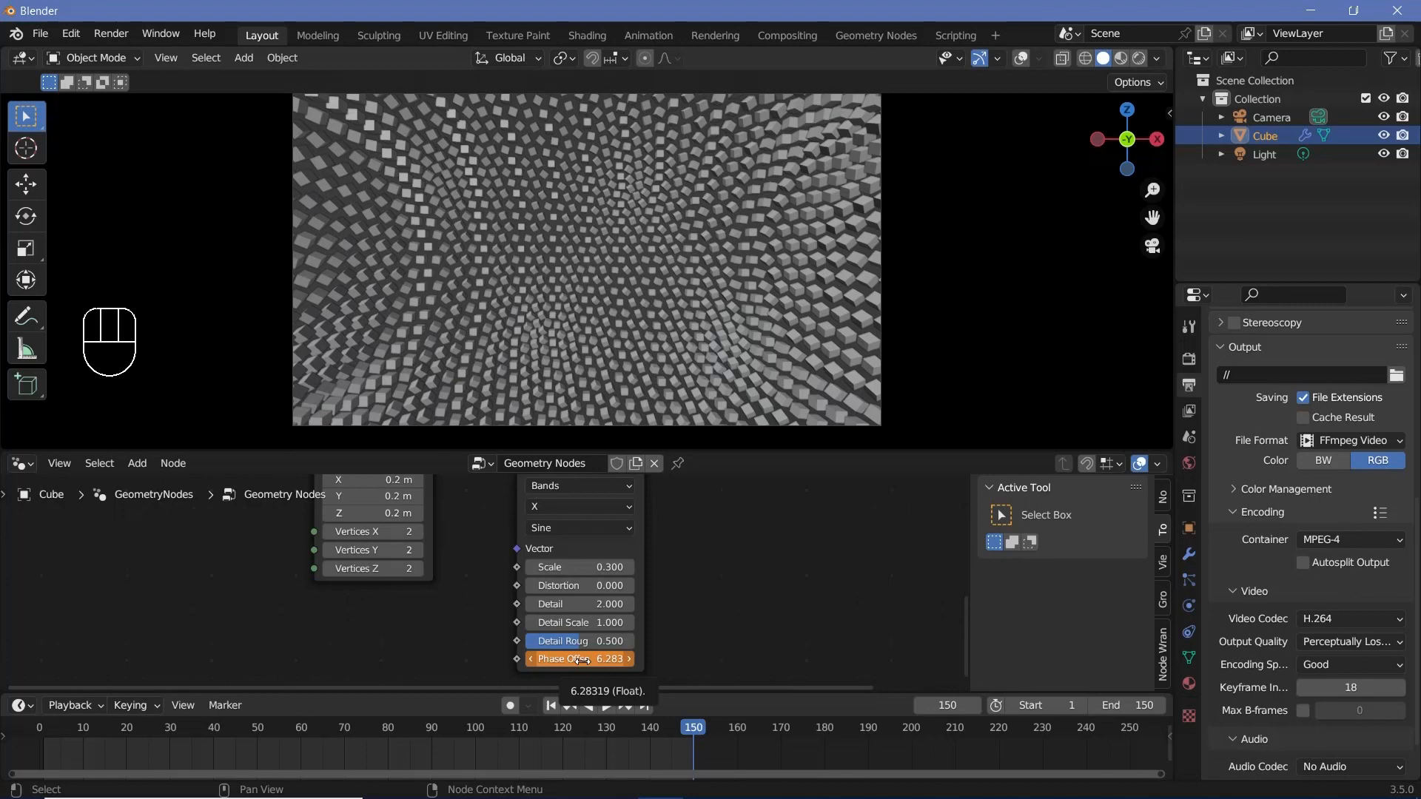
scroll(down, 3)
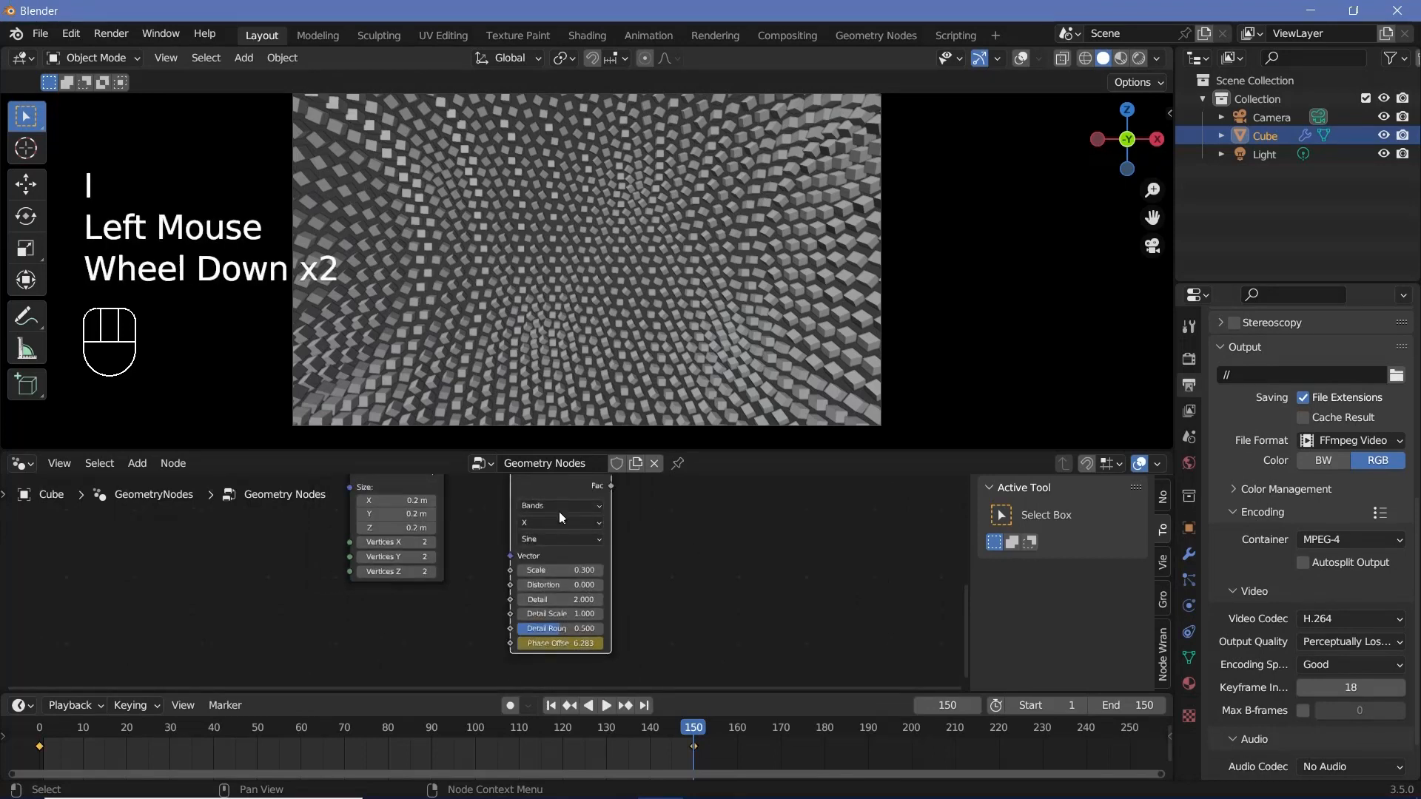
key(t)
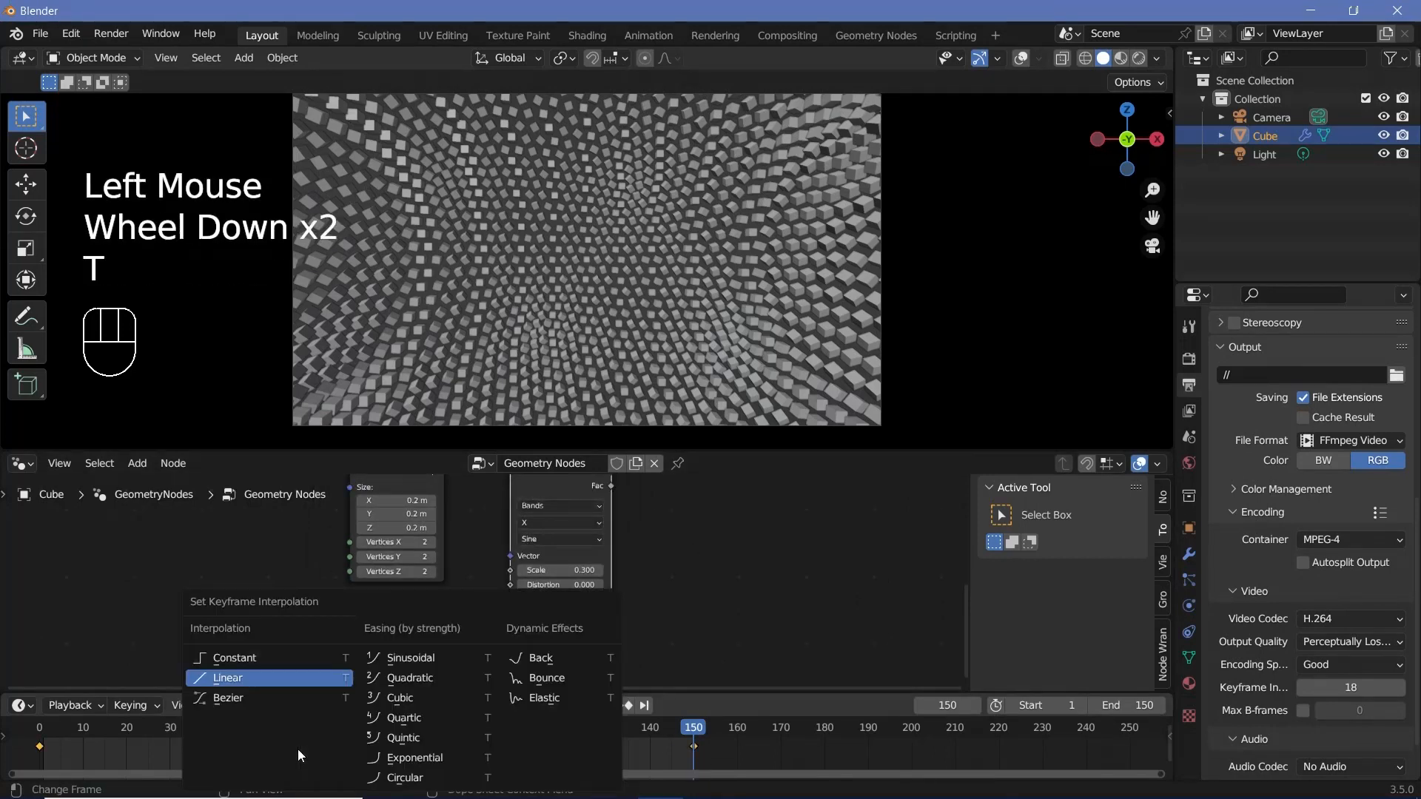
key(space)
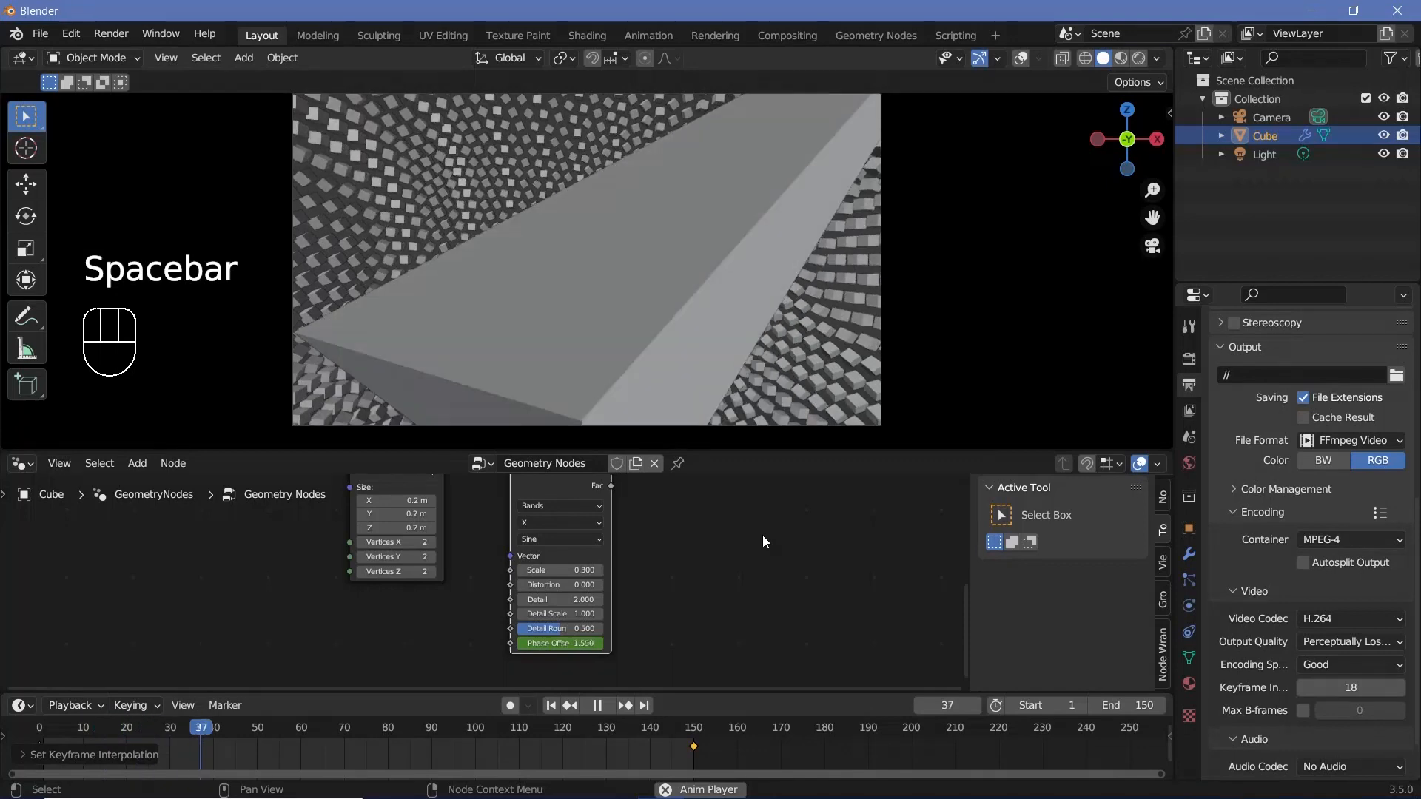
key(space)
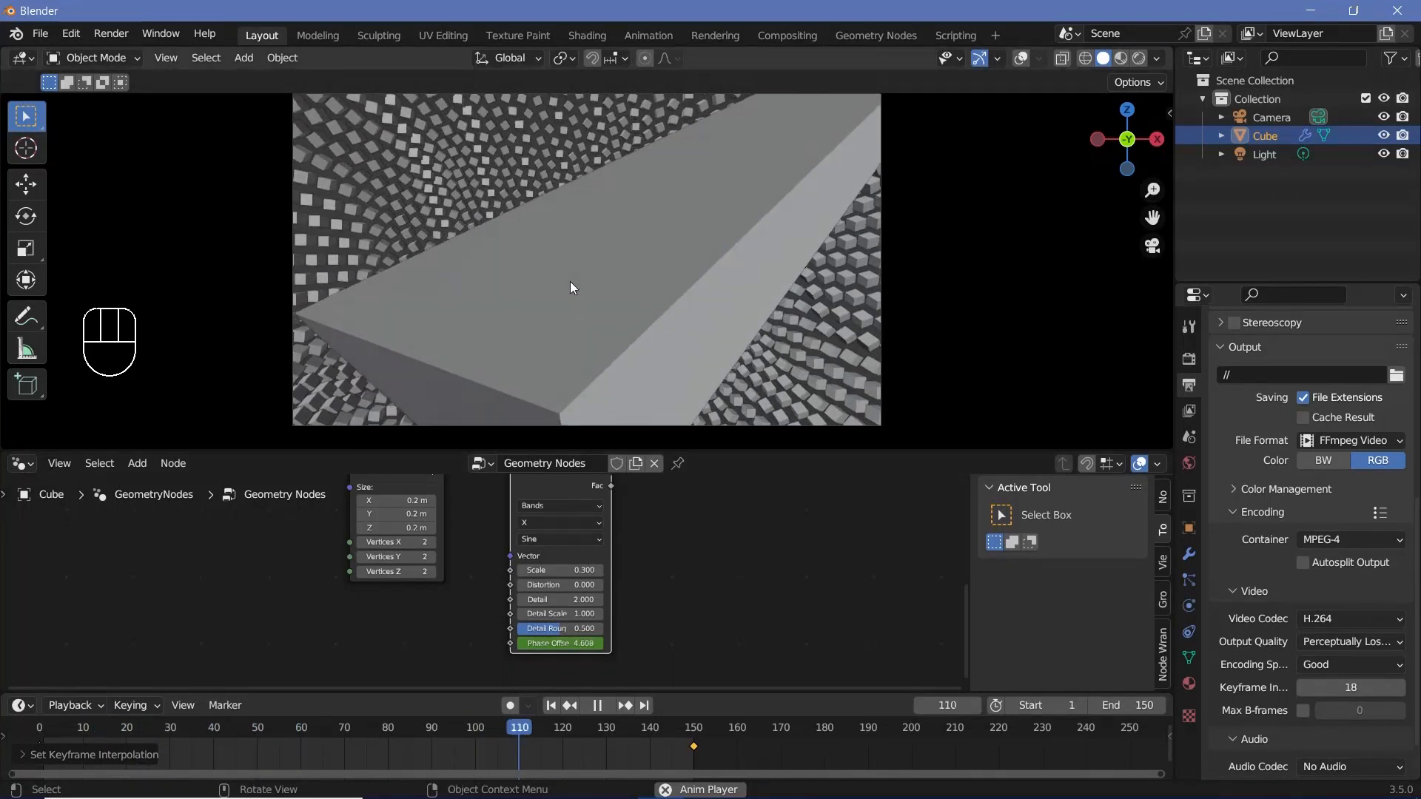
key(space)
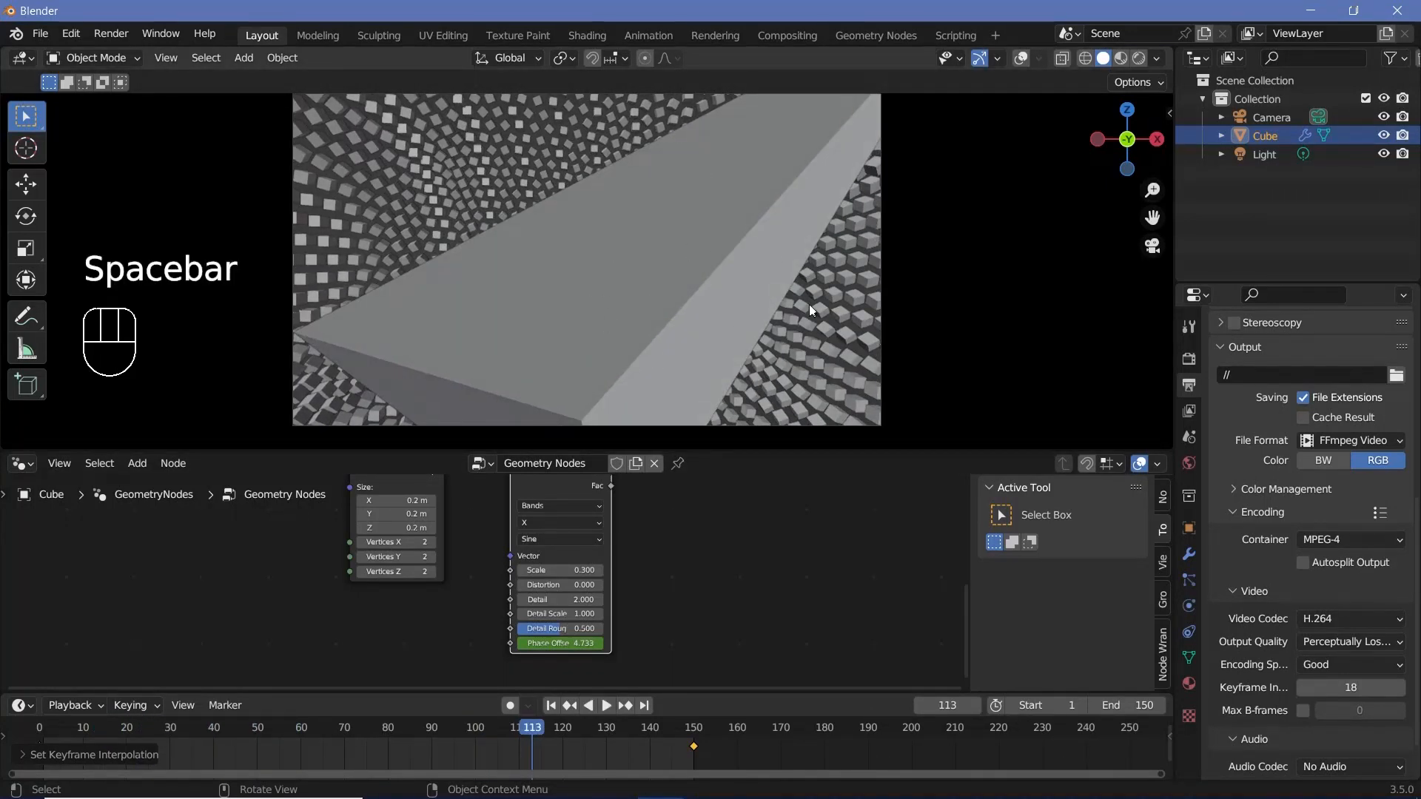
Step: Move the camera along Y so the cube field fills the frame
click(1270, 117)
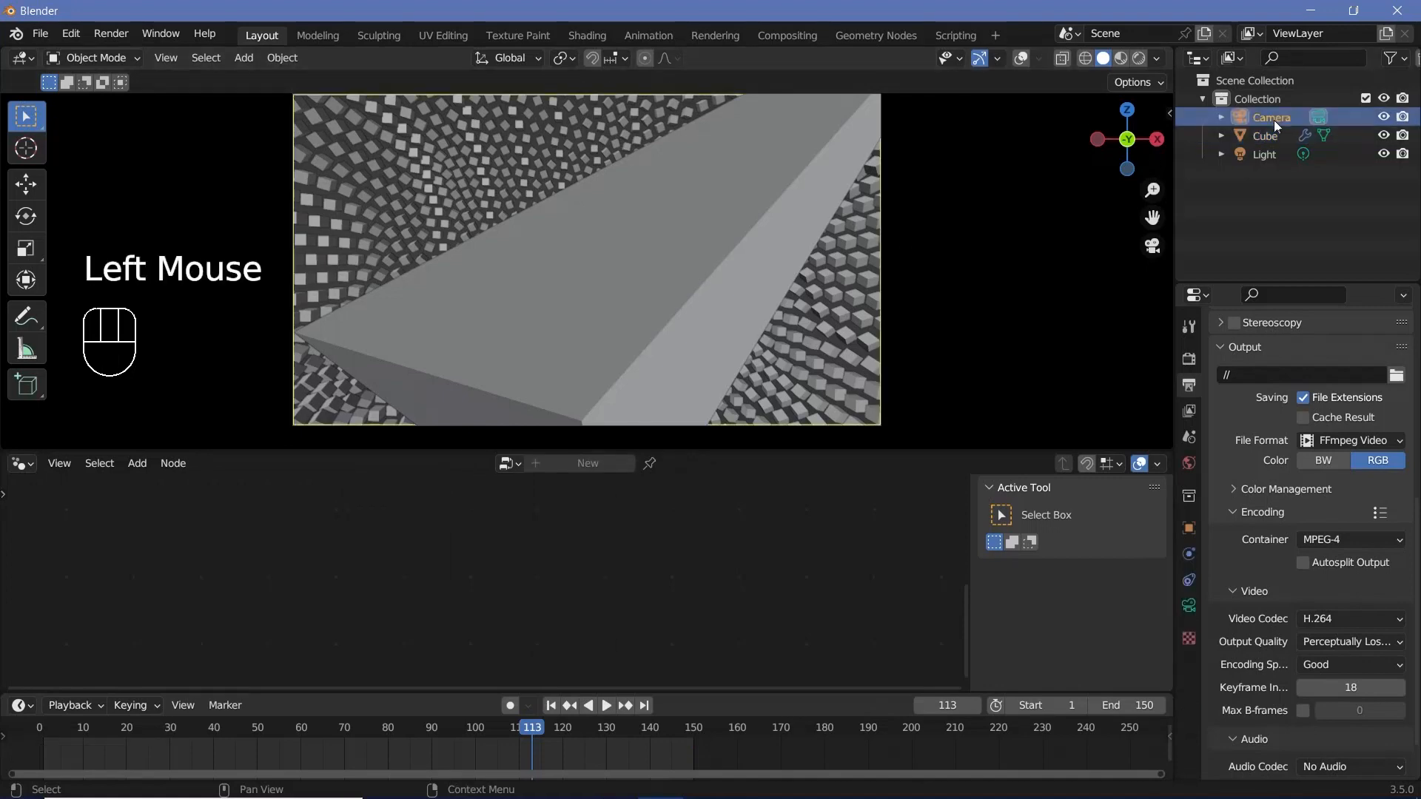
key(g)
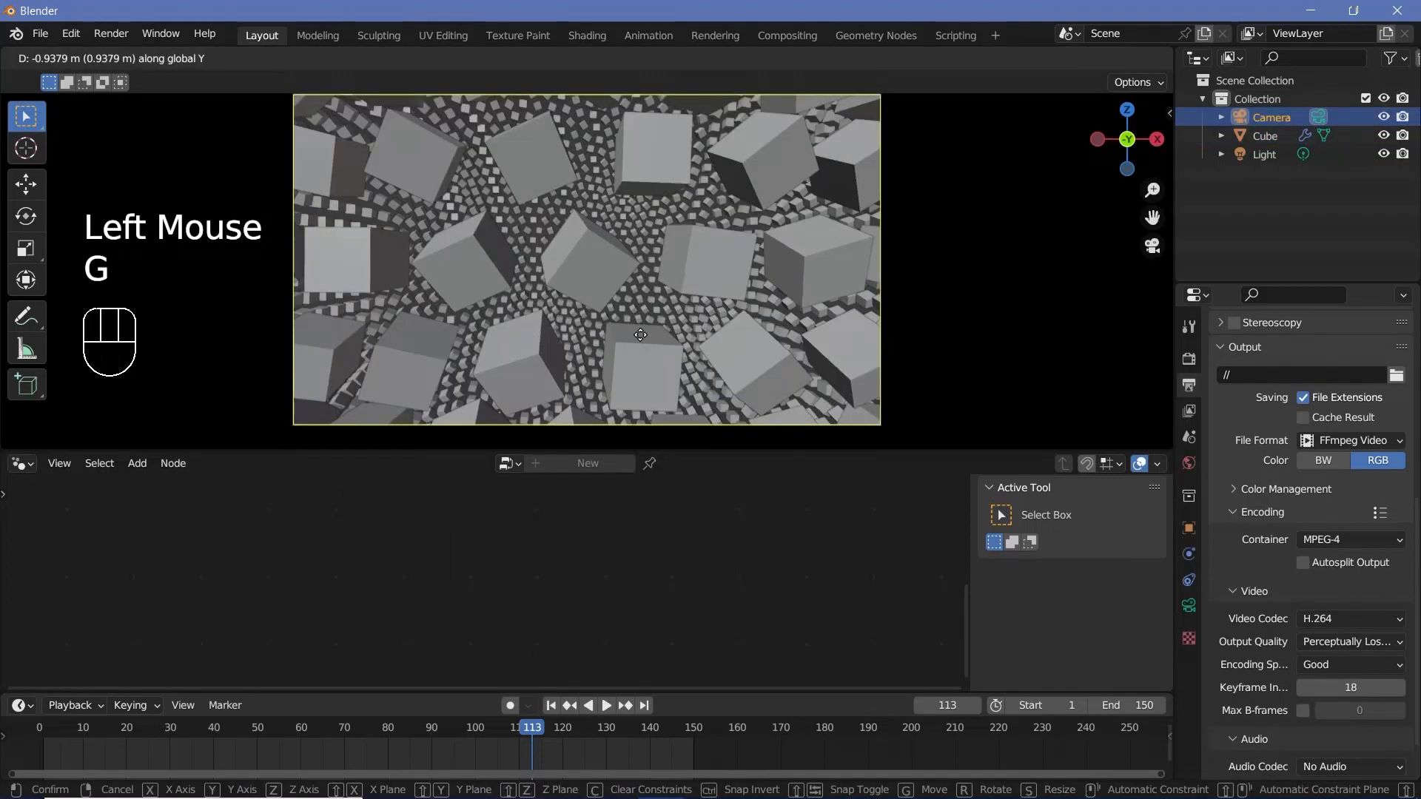
key(ctrl)
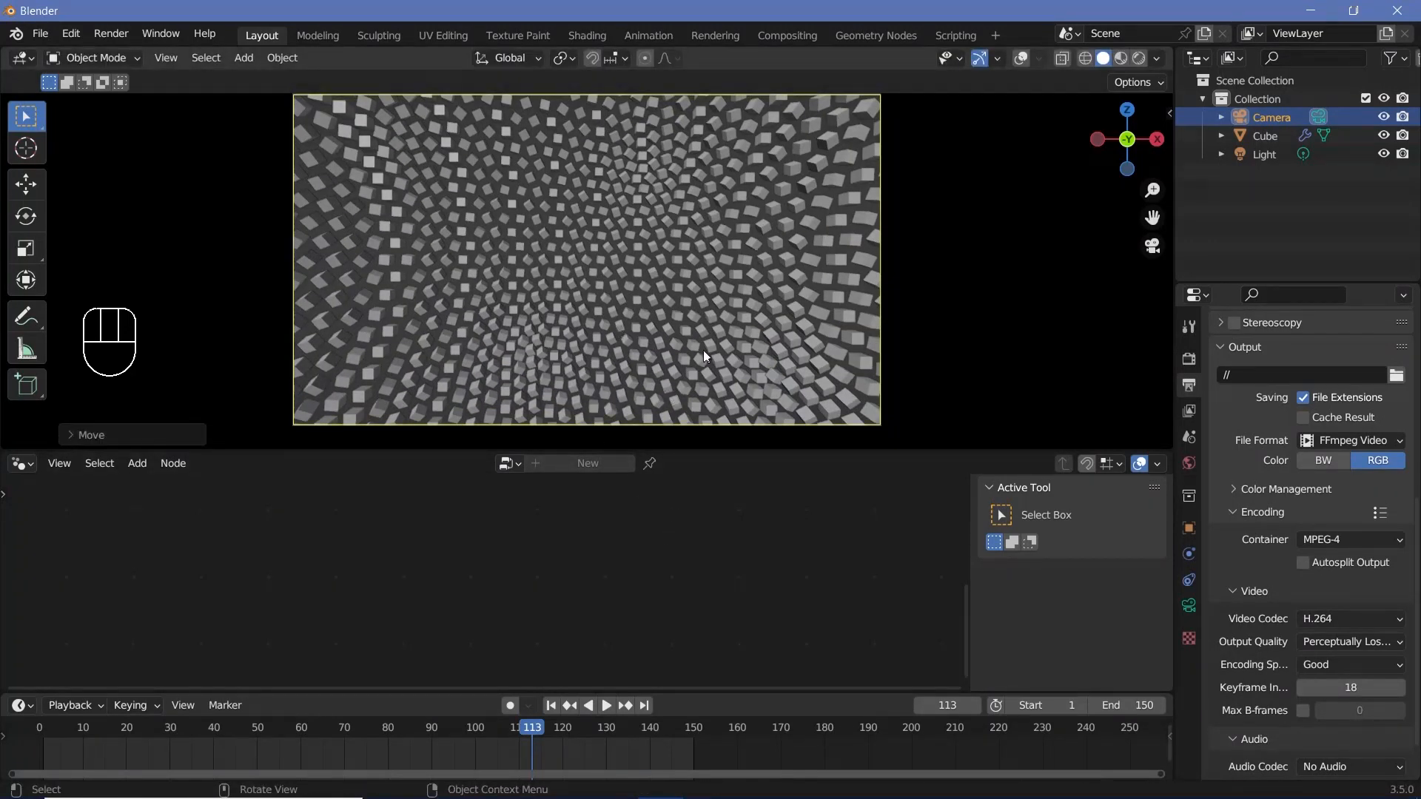
Step: Set the Wave Texture Scale to 0.03 and preview the animation
click(607, 705)
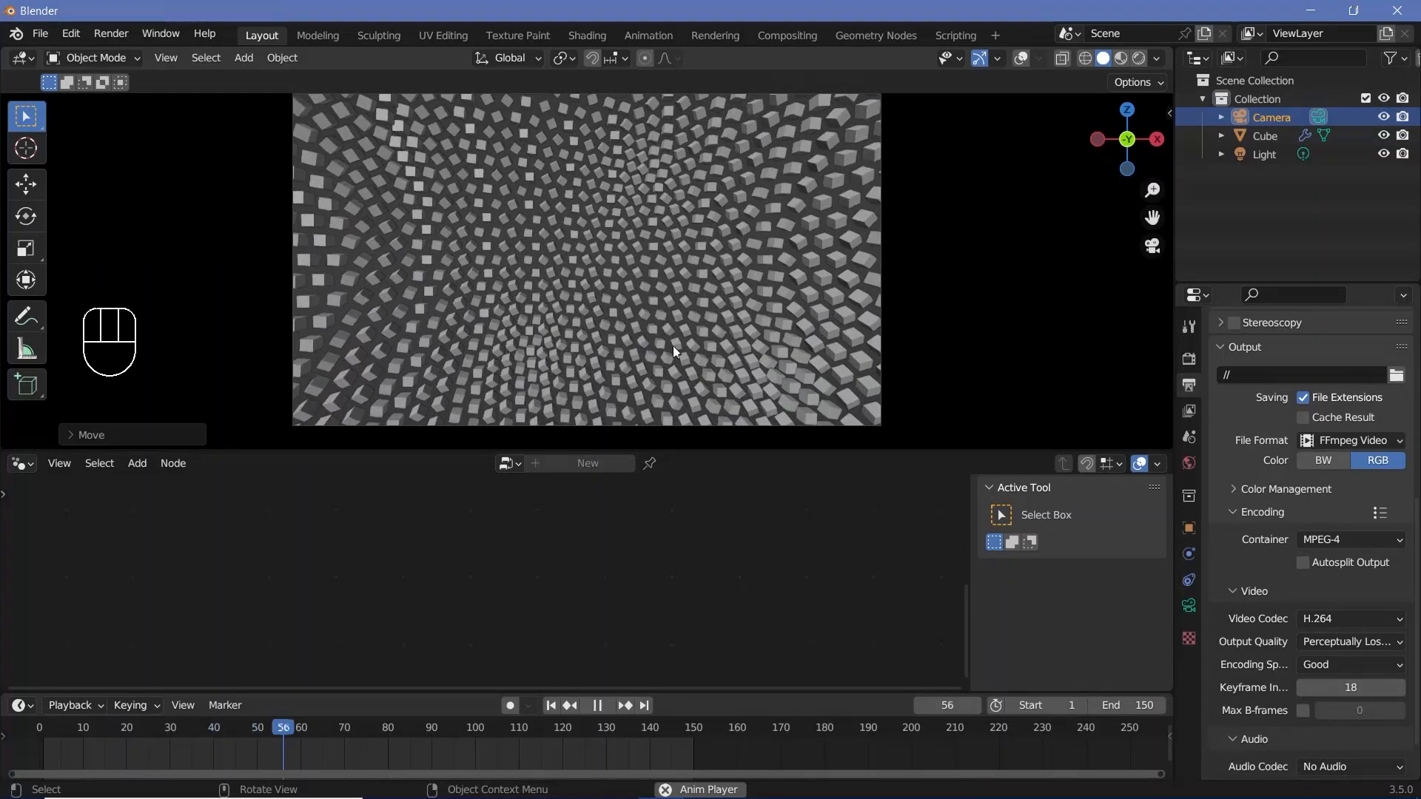
key(space)
text(0.3)
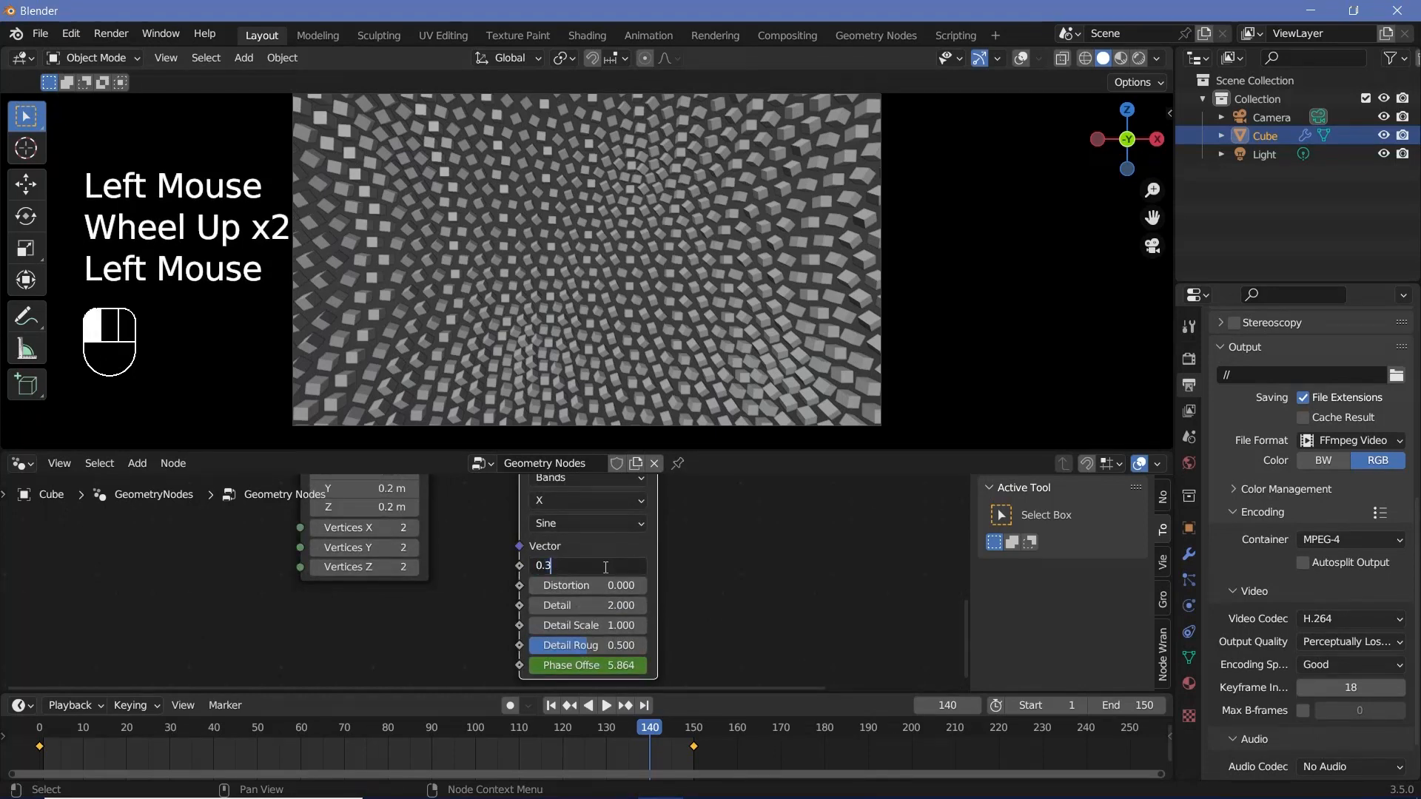
key(space)
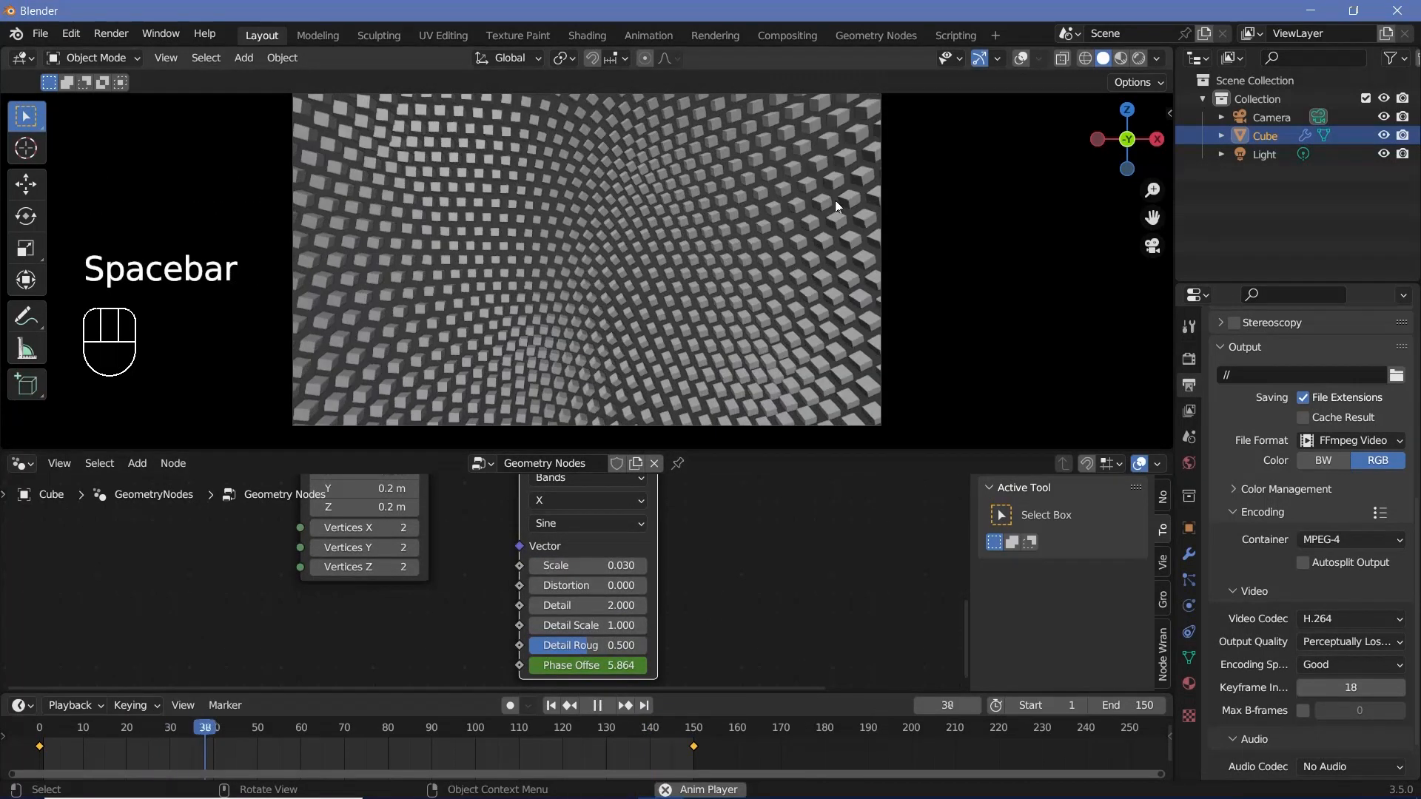
key(space)
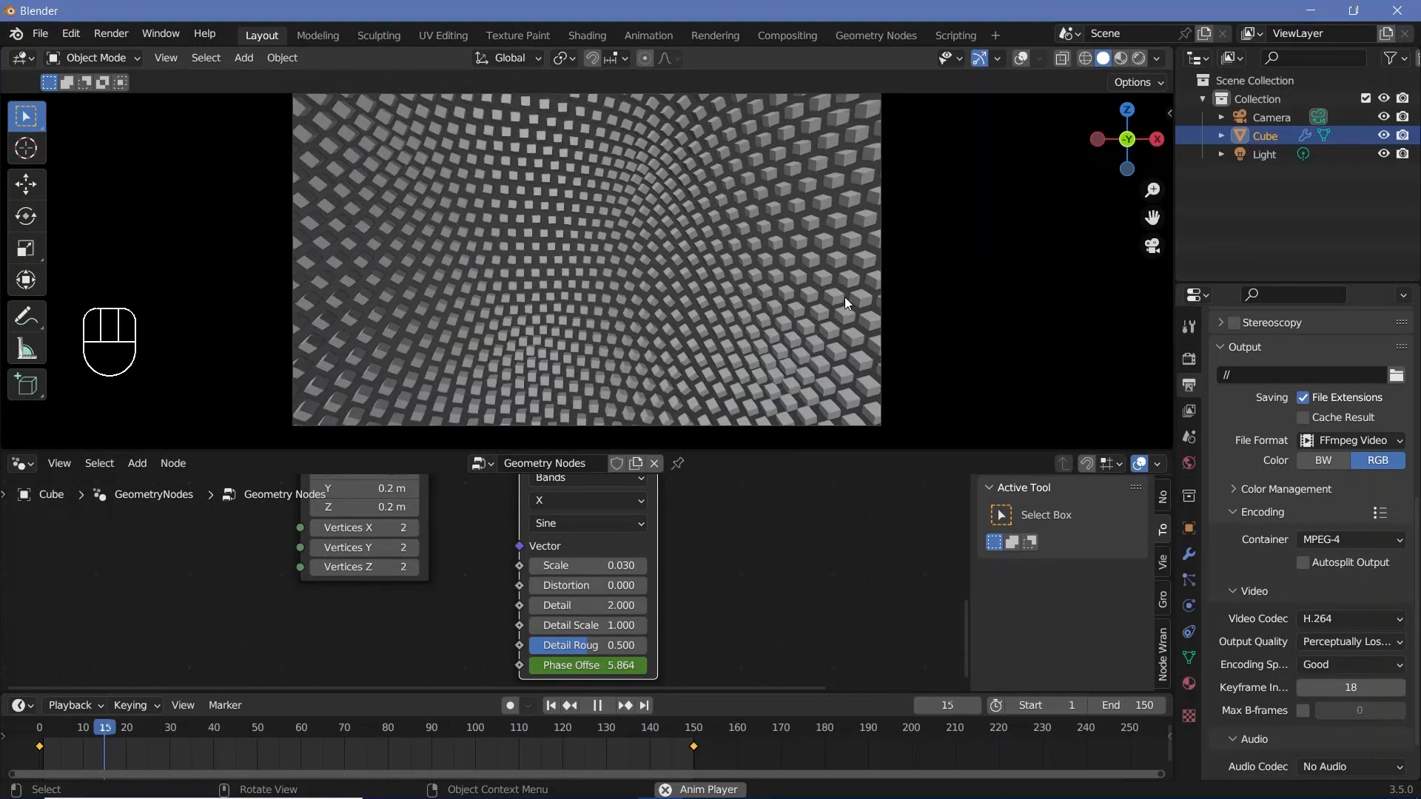
key(space)
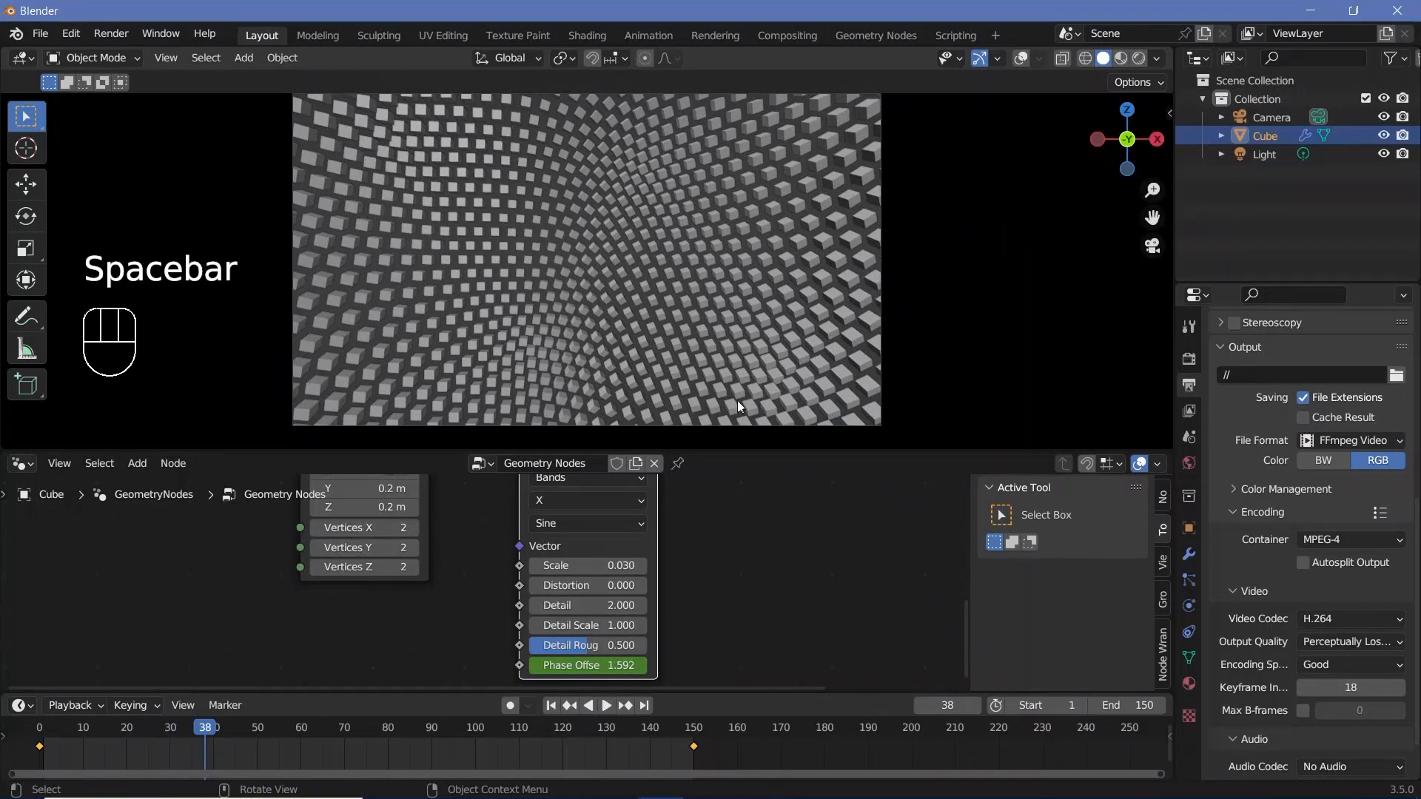
Step: Insert a Set Material node with a new material, Metallic 0.761 and Roughness 0.317
scroll(down, 3)
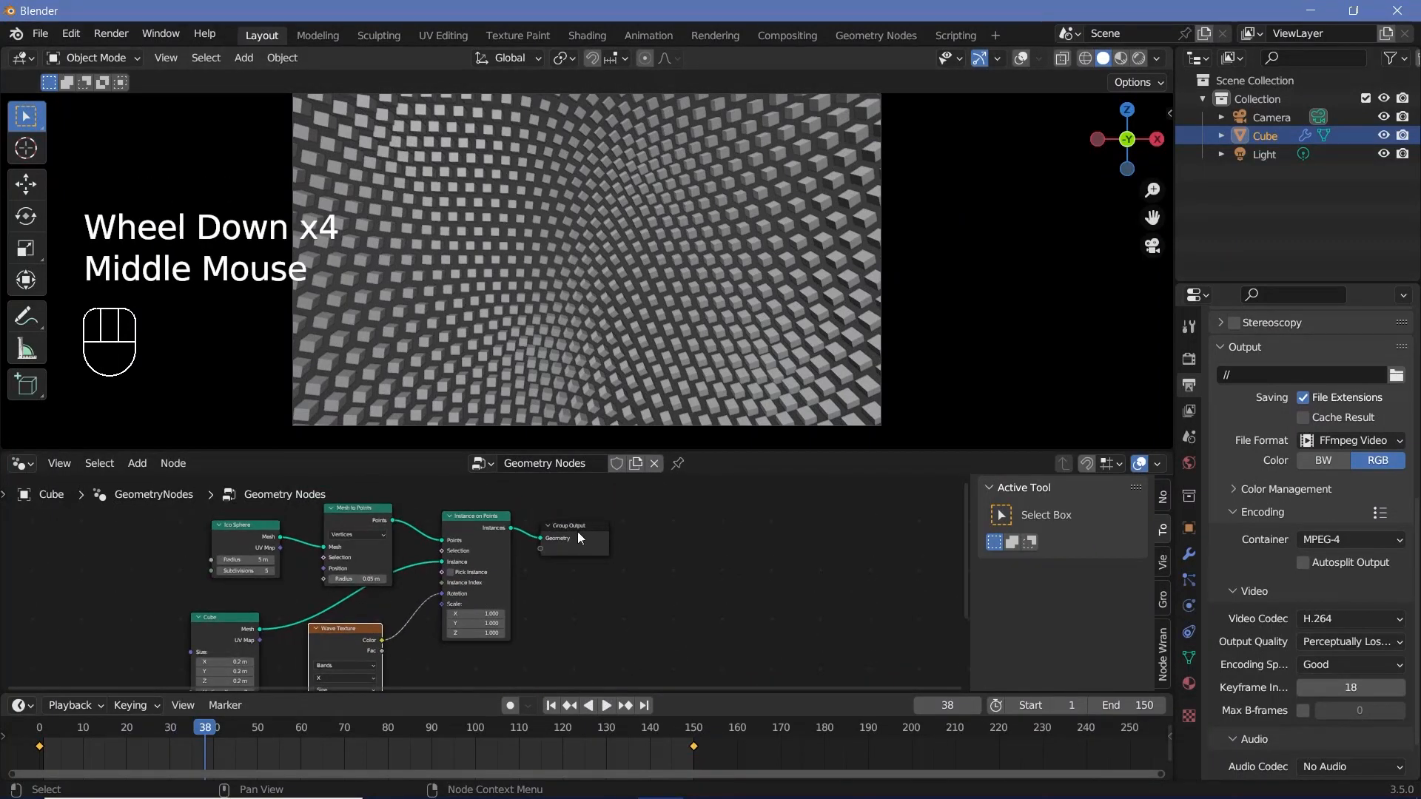
key(shift+a)
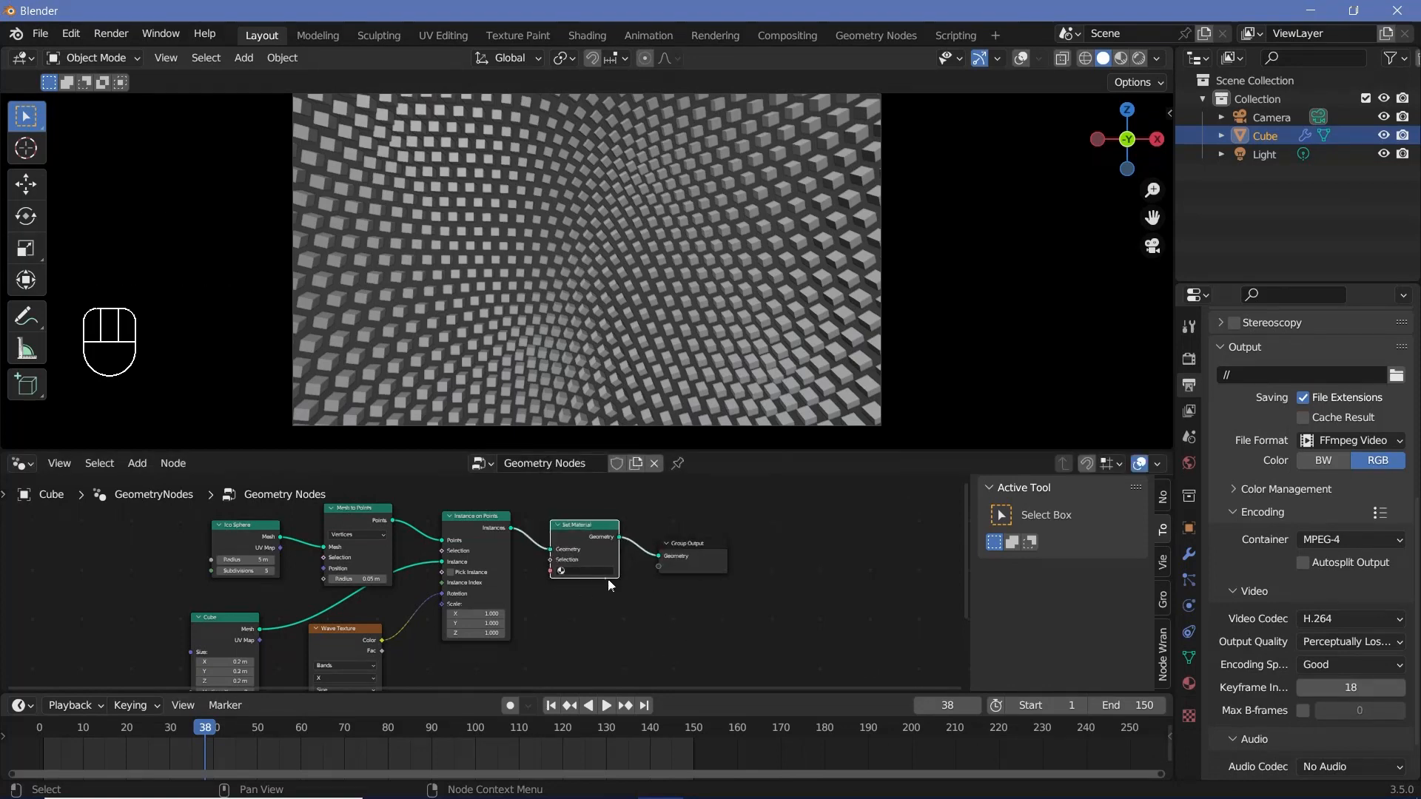
click(580, 572)
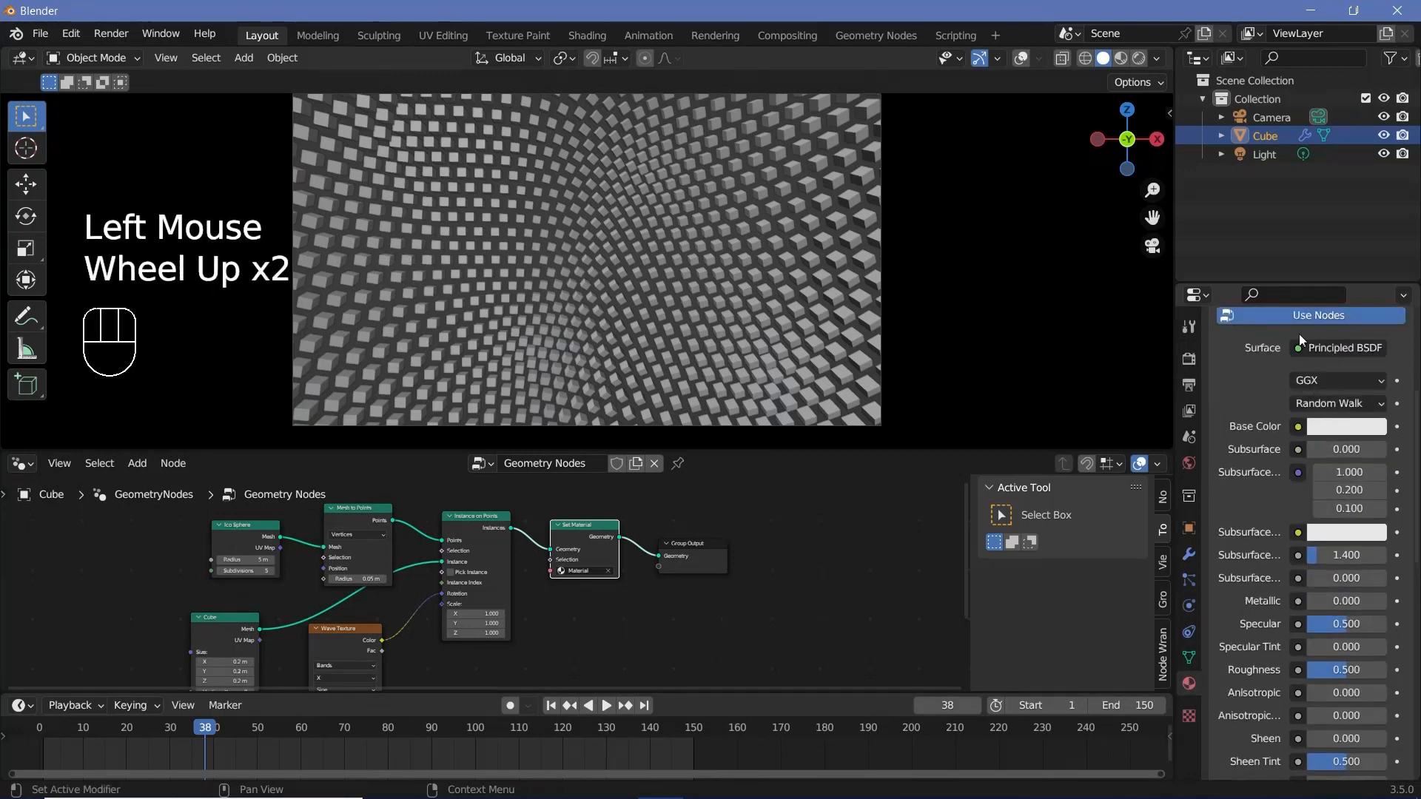
scroll(up, 3)
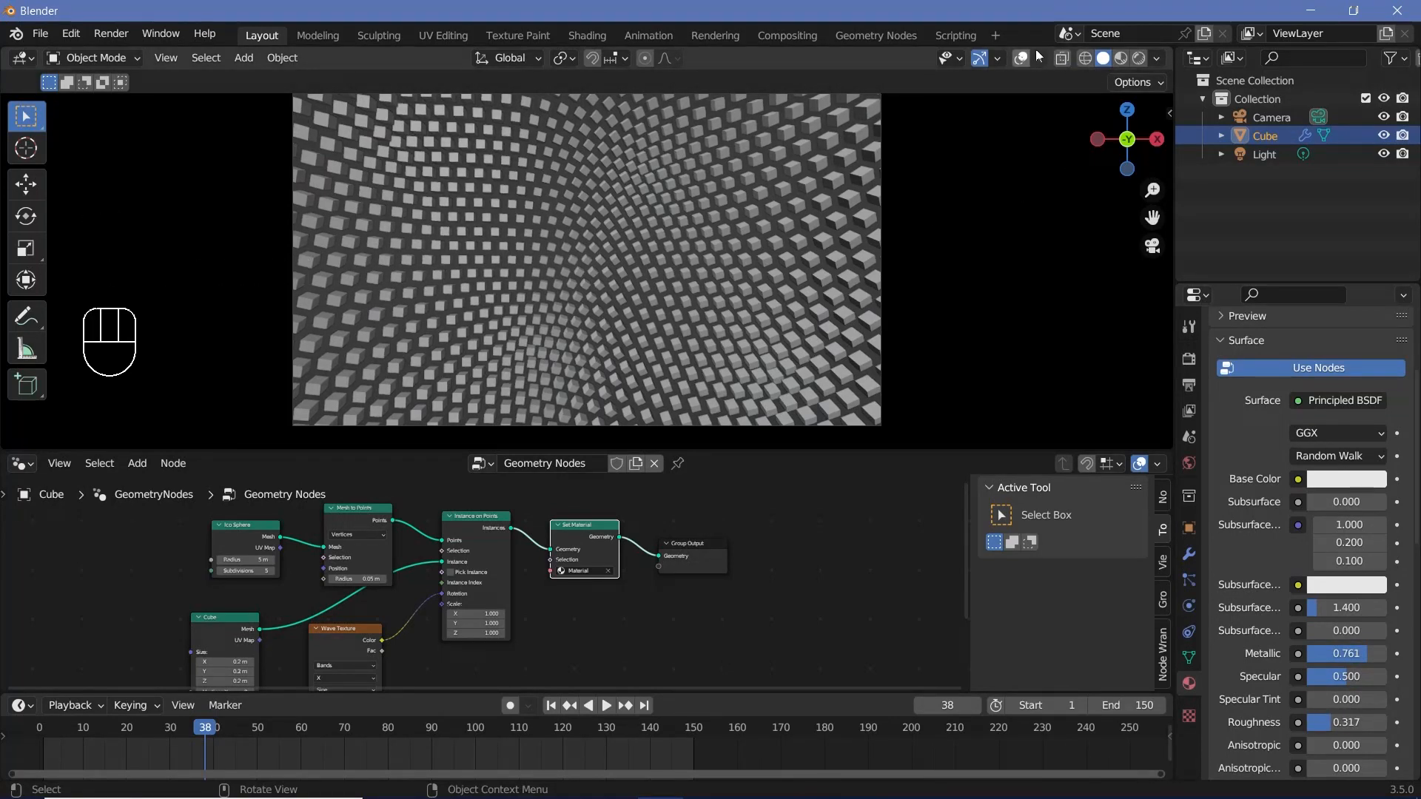
Step: Switch the viewport to rendered shading to preview the lit metallic cubes
click(1137, 58)
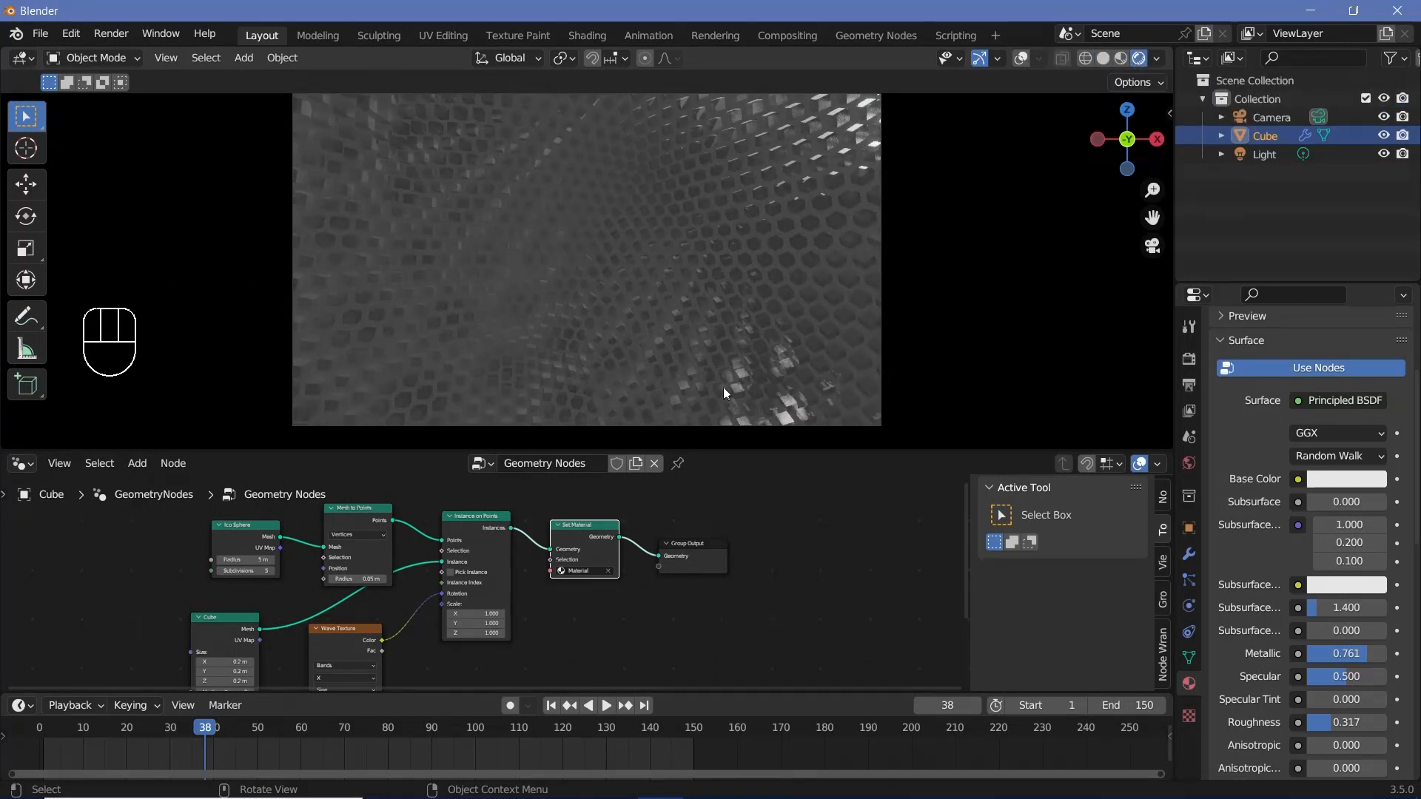
scroll(down, 3)
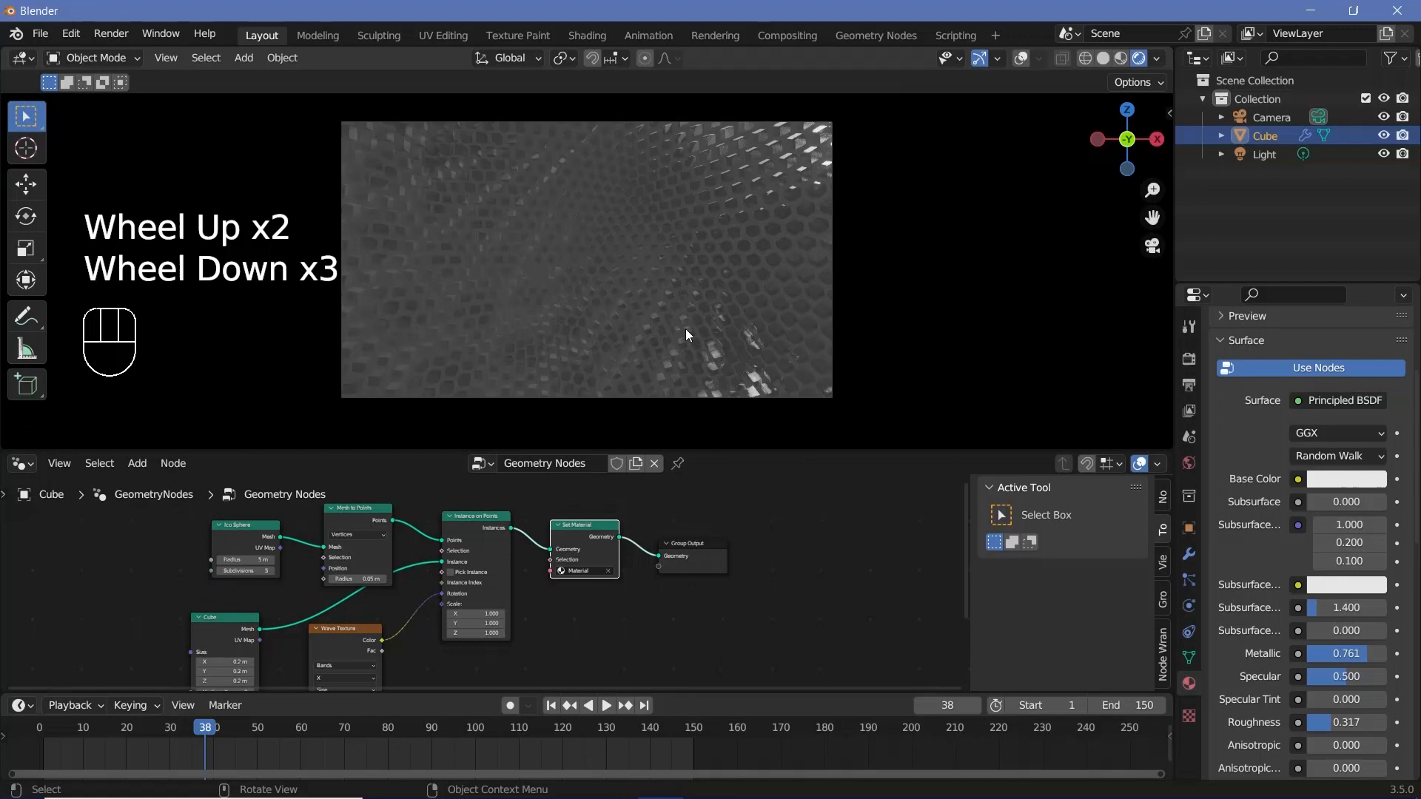
scroll(up, 3)
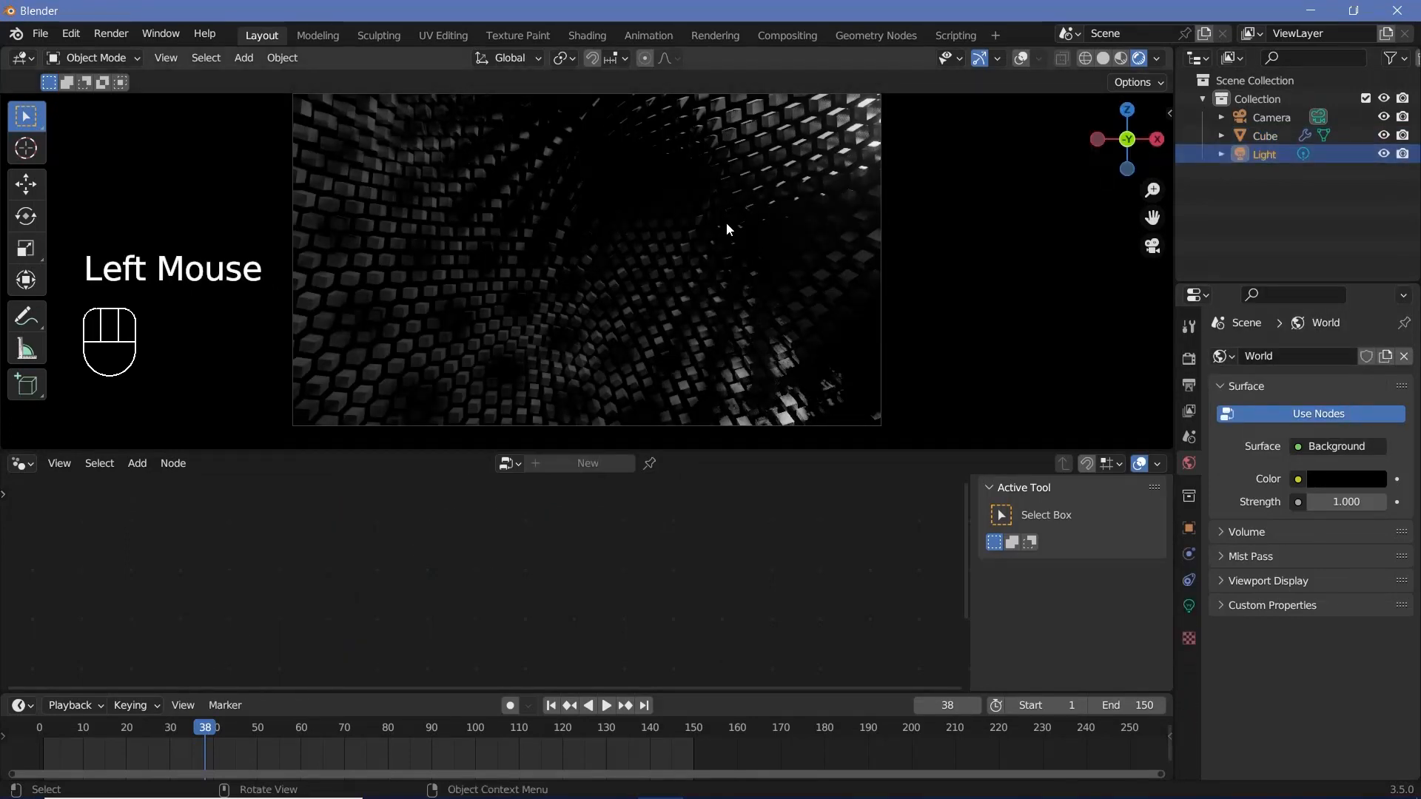
Step: Reset the point light to the origin, then move it along Z and X to a new spot
key(alt+g)
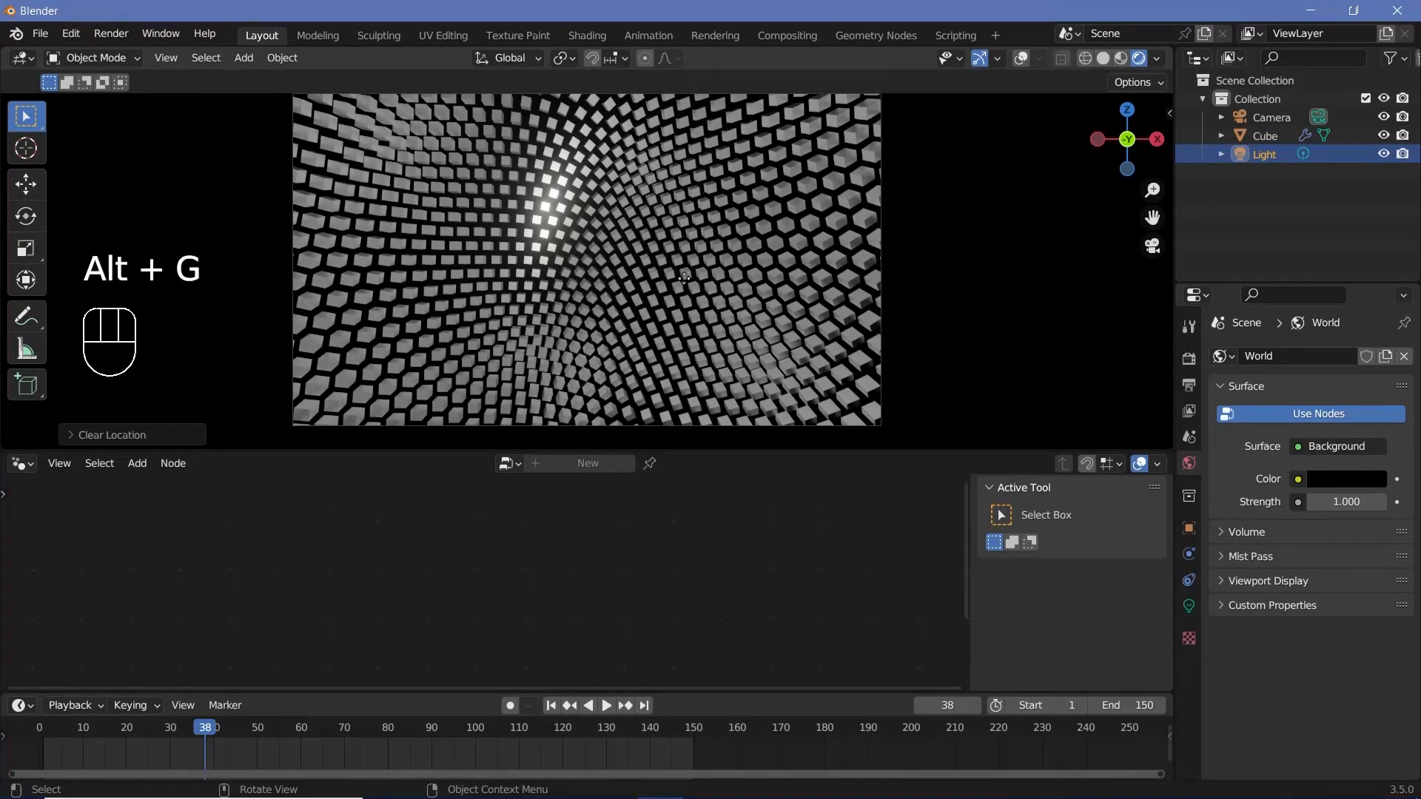
key(g)
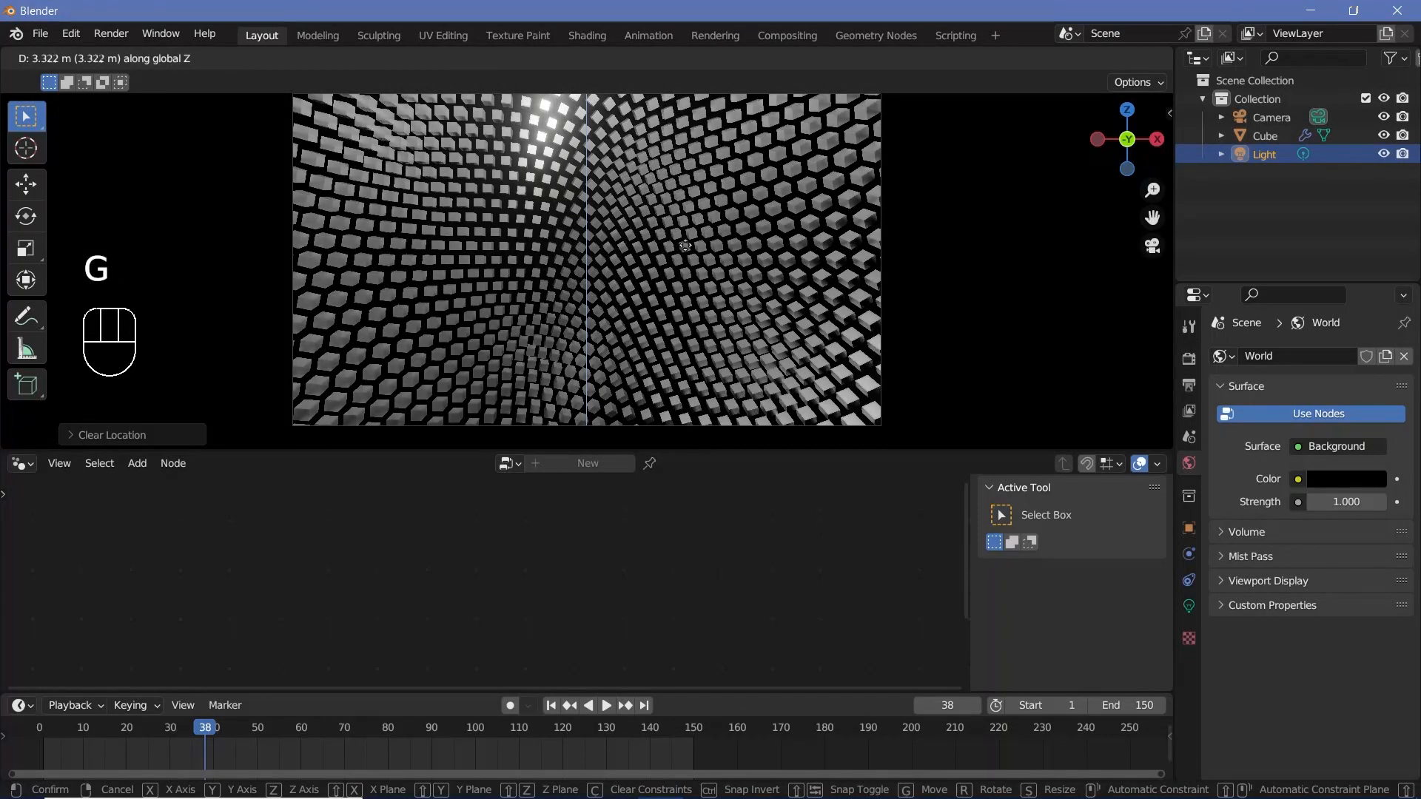
mouse_move(693, 122)
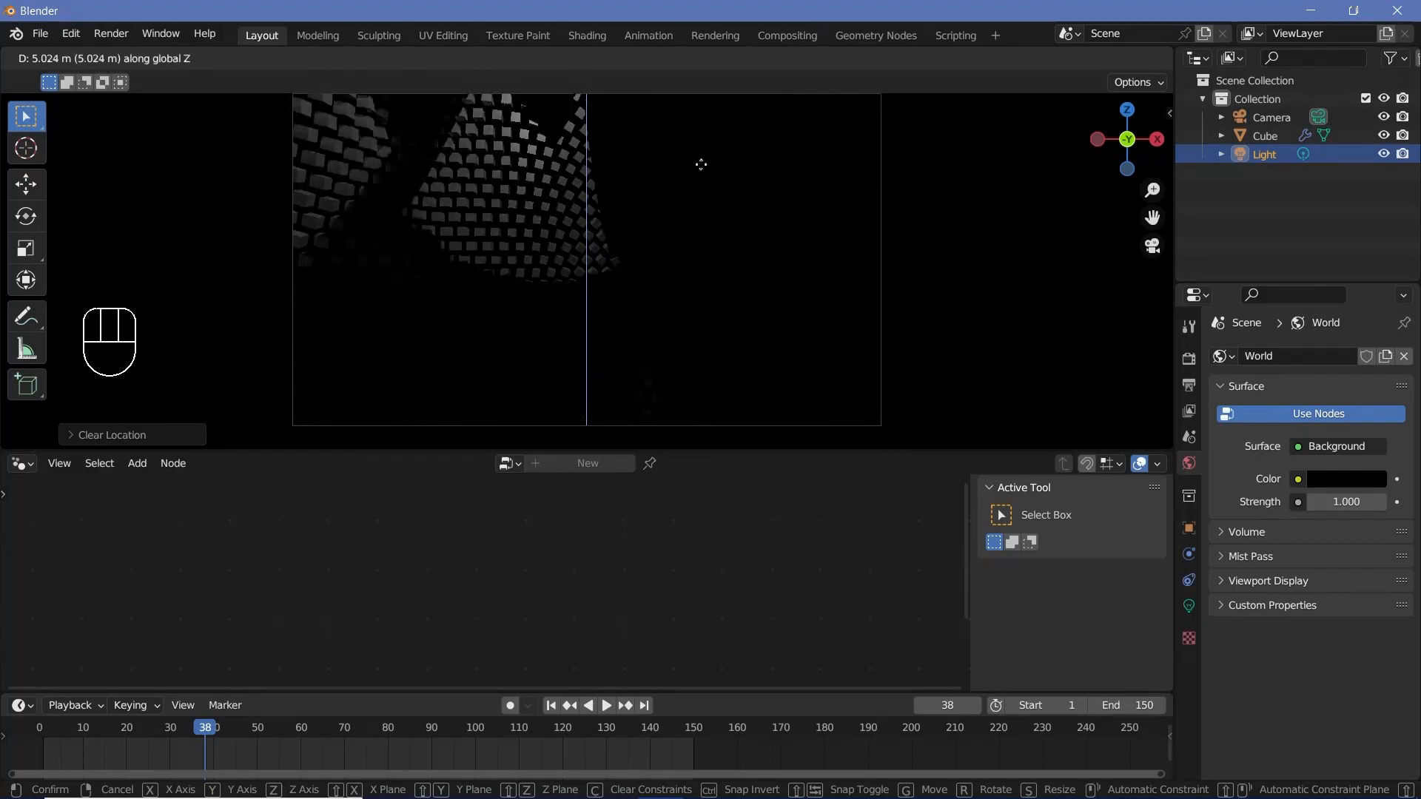
mouse_move(701, 179)
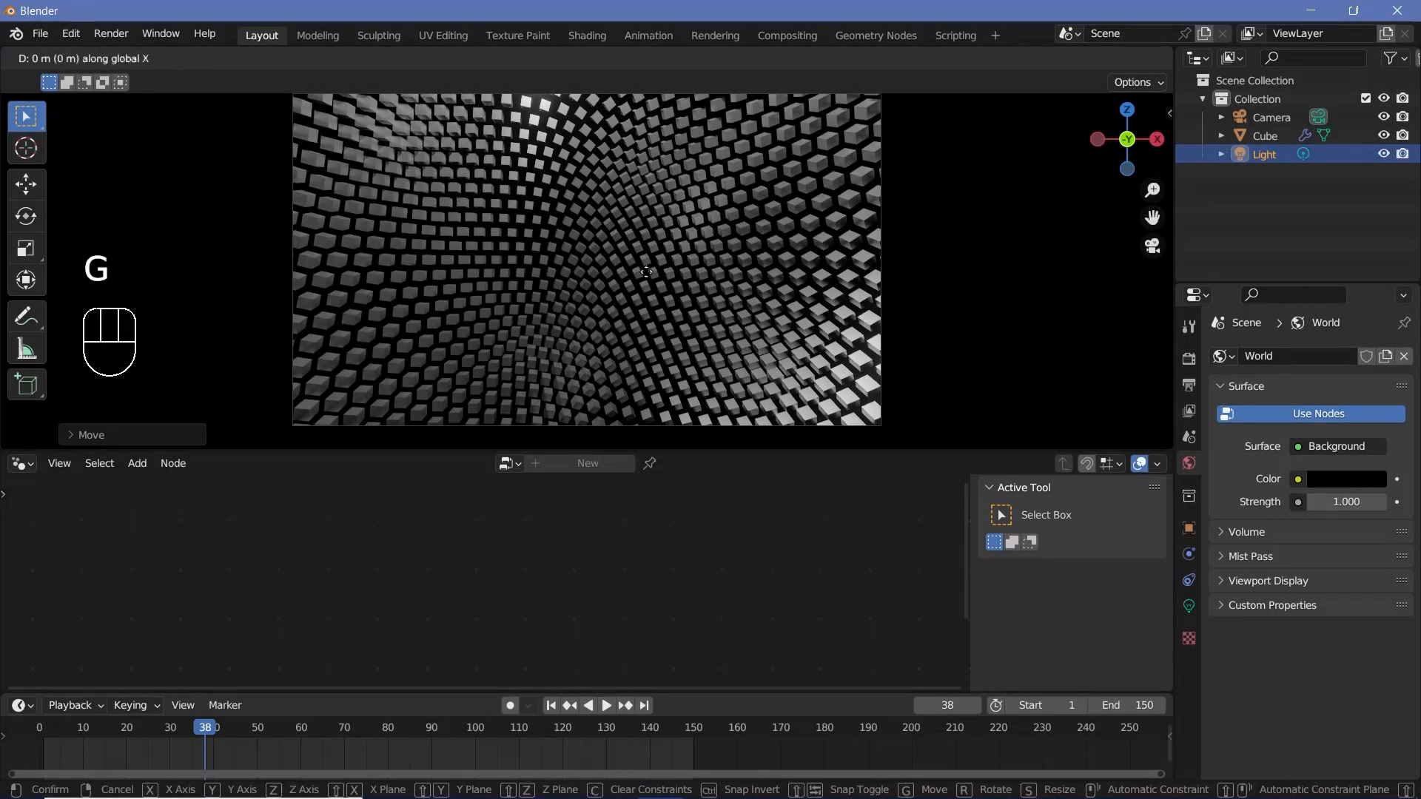
mouse_move(746, 282)
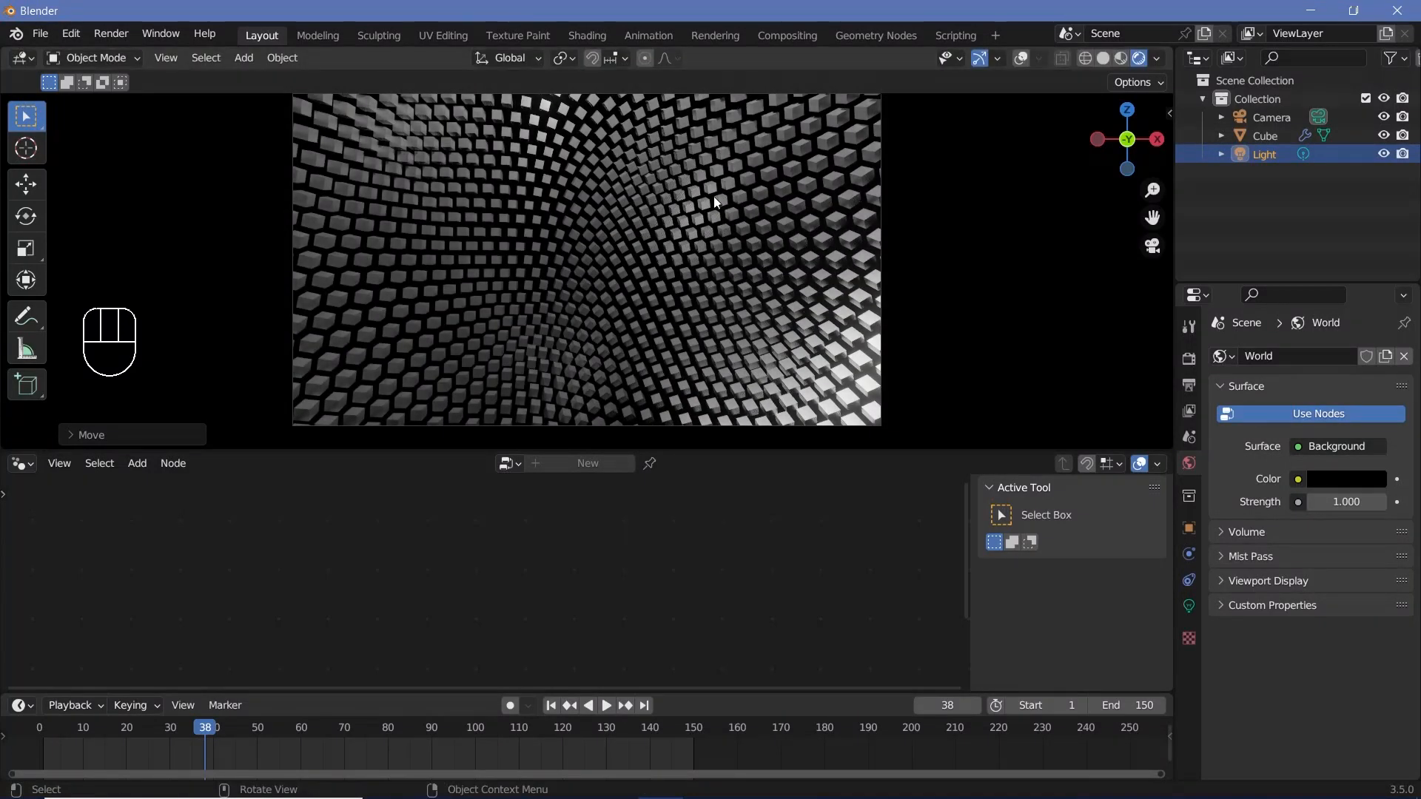
key(g)
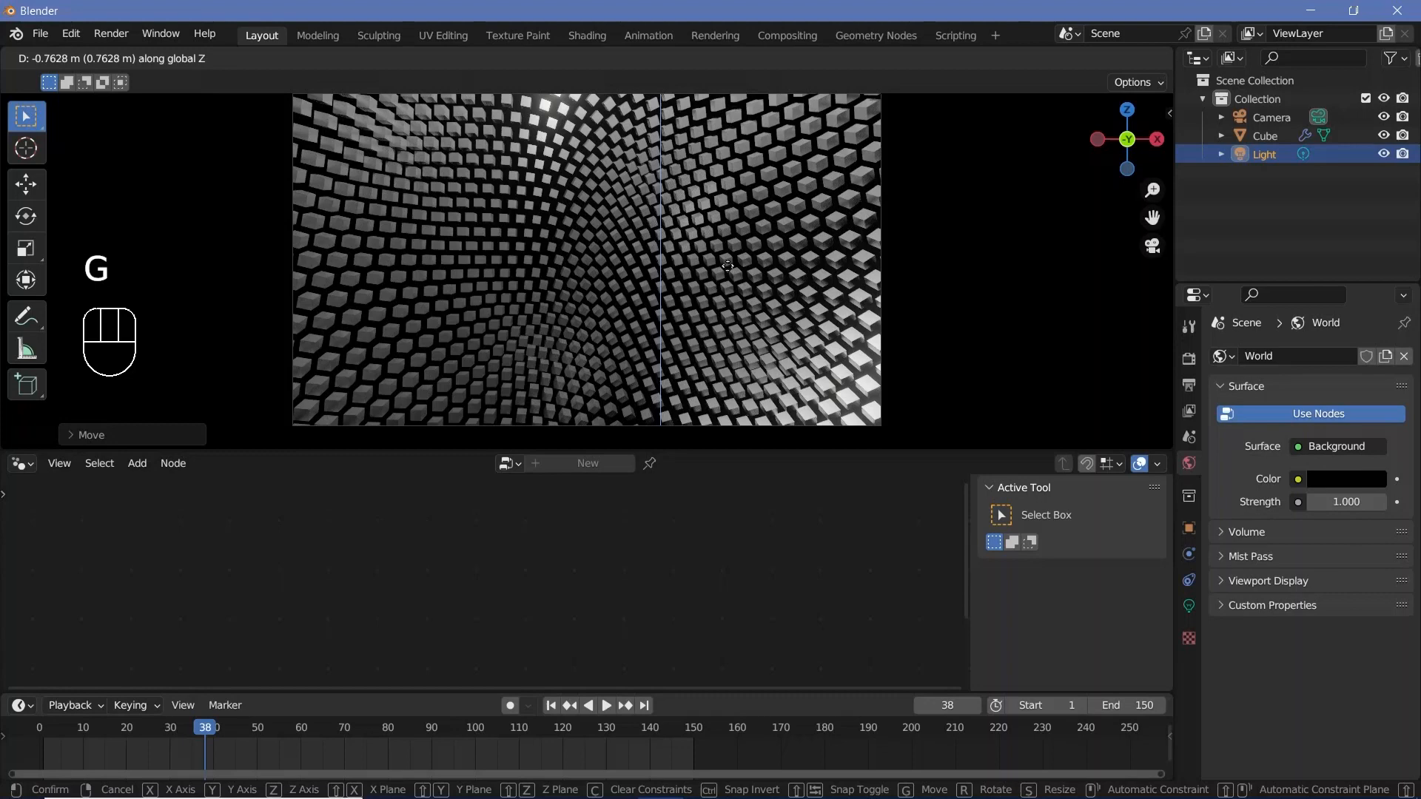
mouse_move(824, 295)
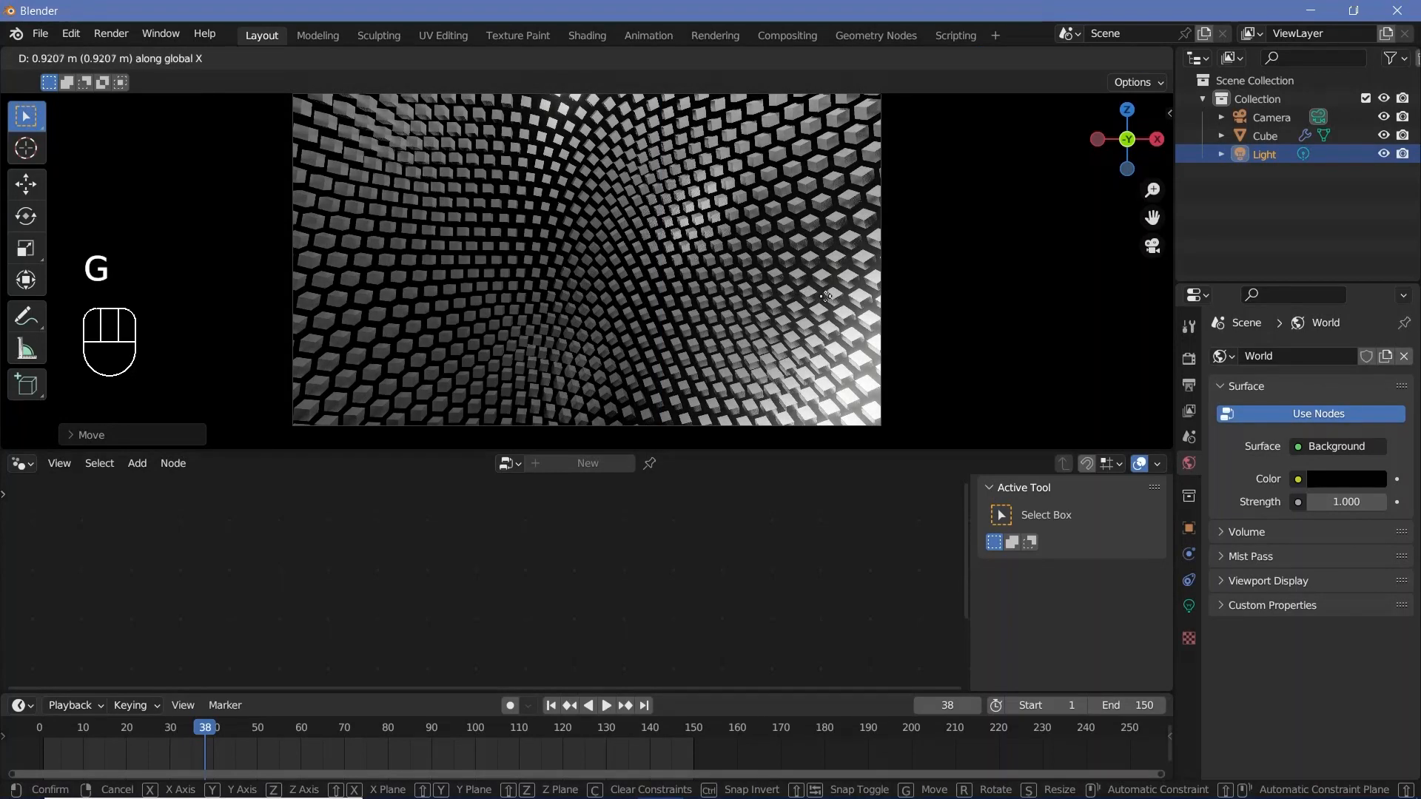
mouse_move(795, 313)
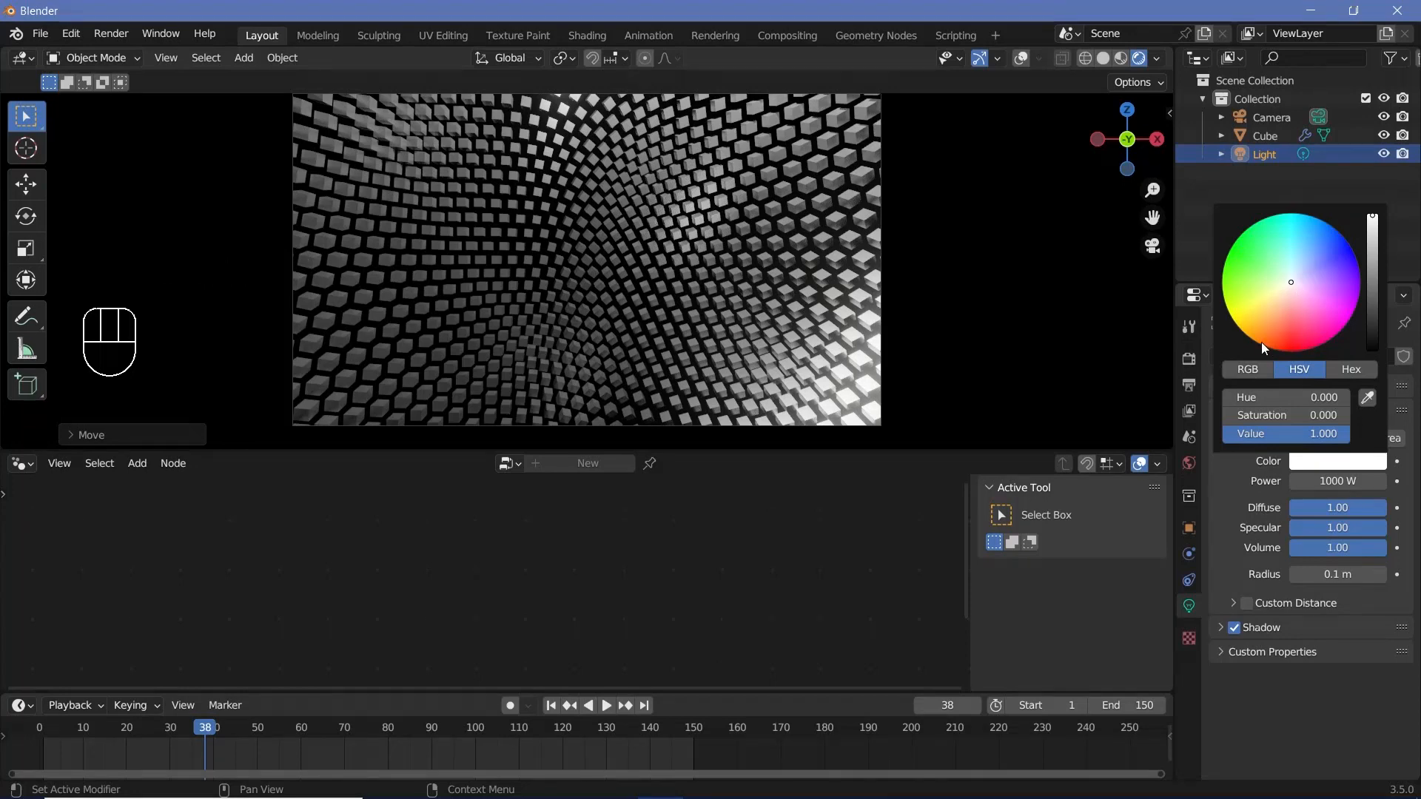
mouse_move(1286, 234)
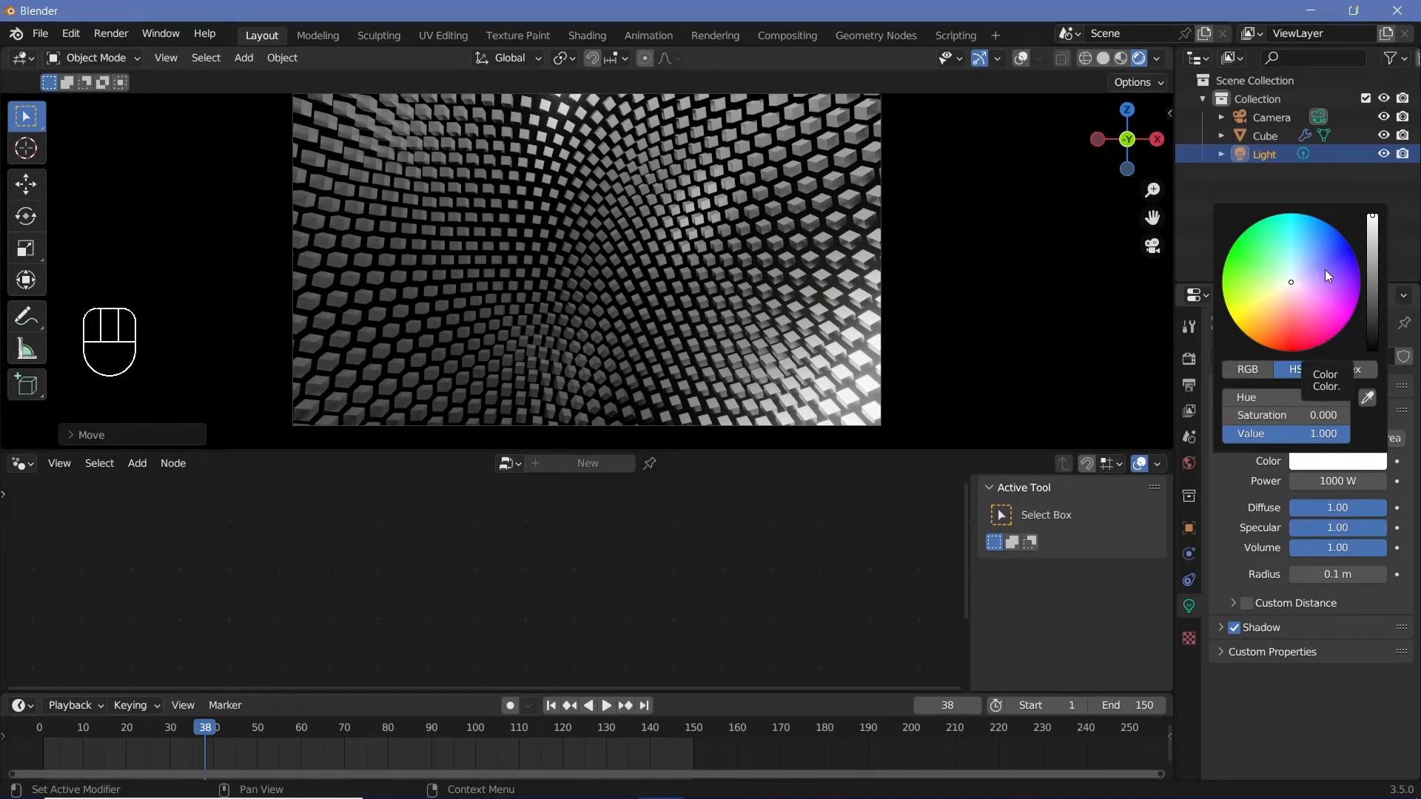
Step: Give the point light an orange colour and set its power to 500 W
click(1258, 342)
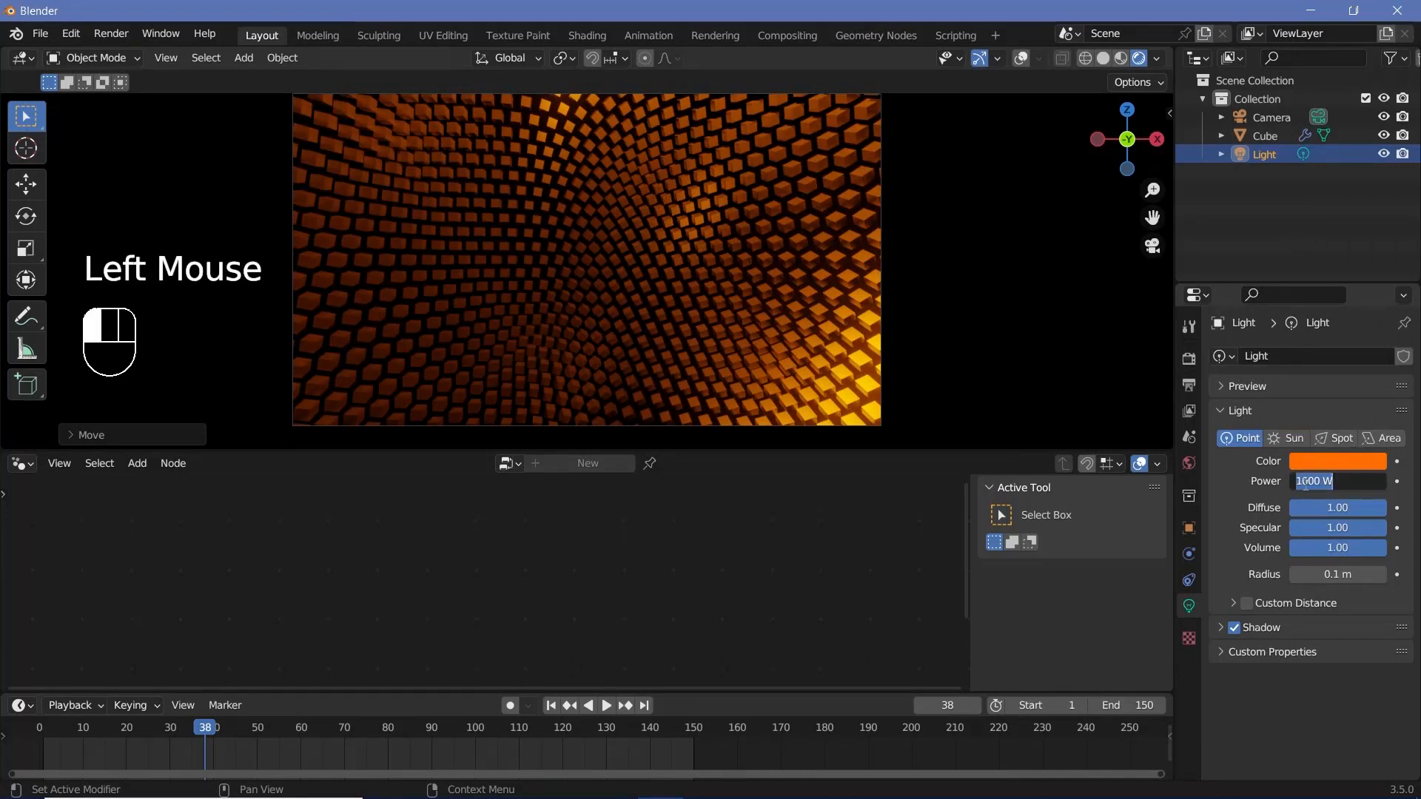
key(backspace)
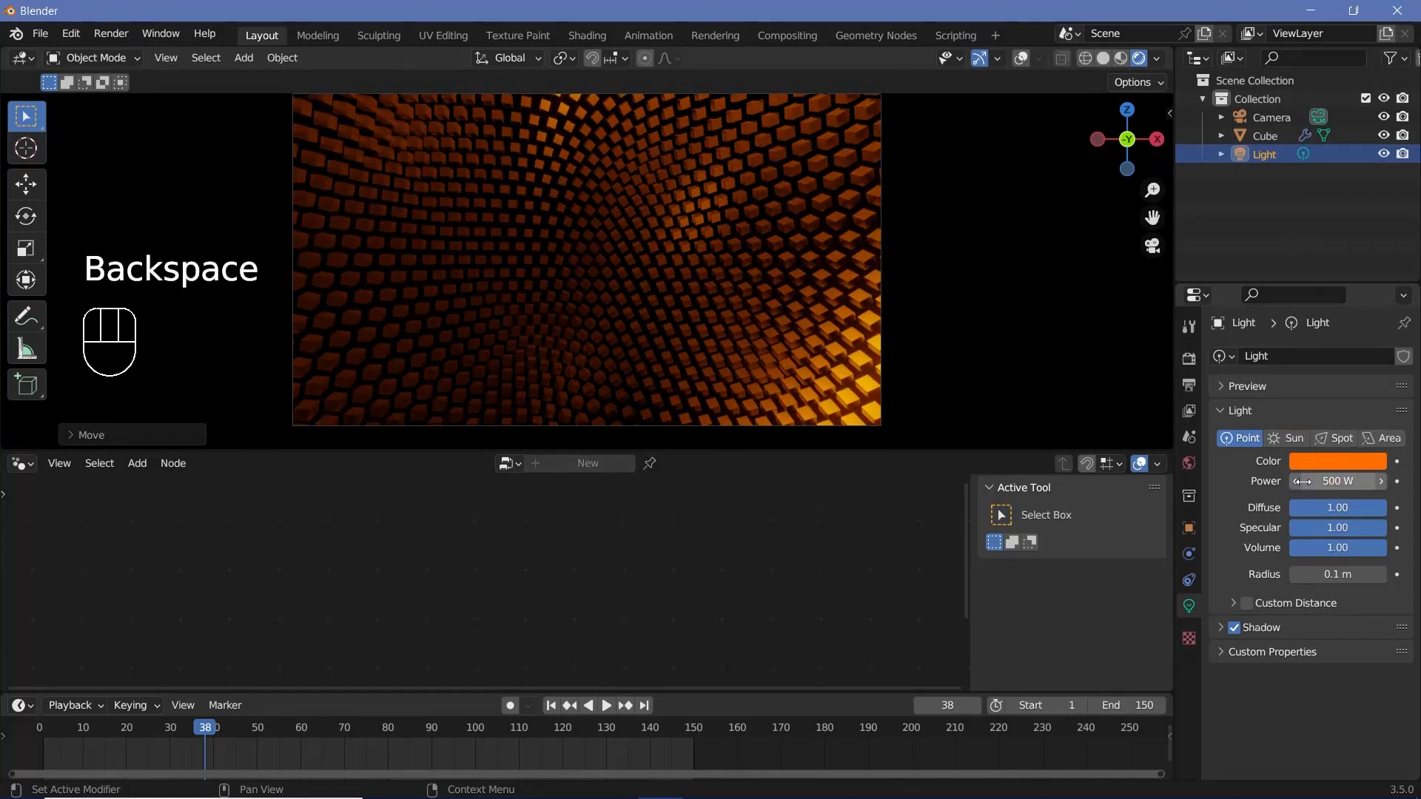
Step: Duplicate the orange light, shift the copy along X and make it blue
key(shift)
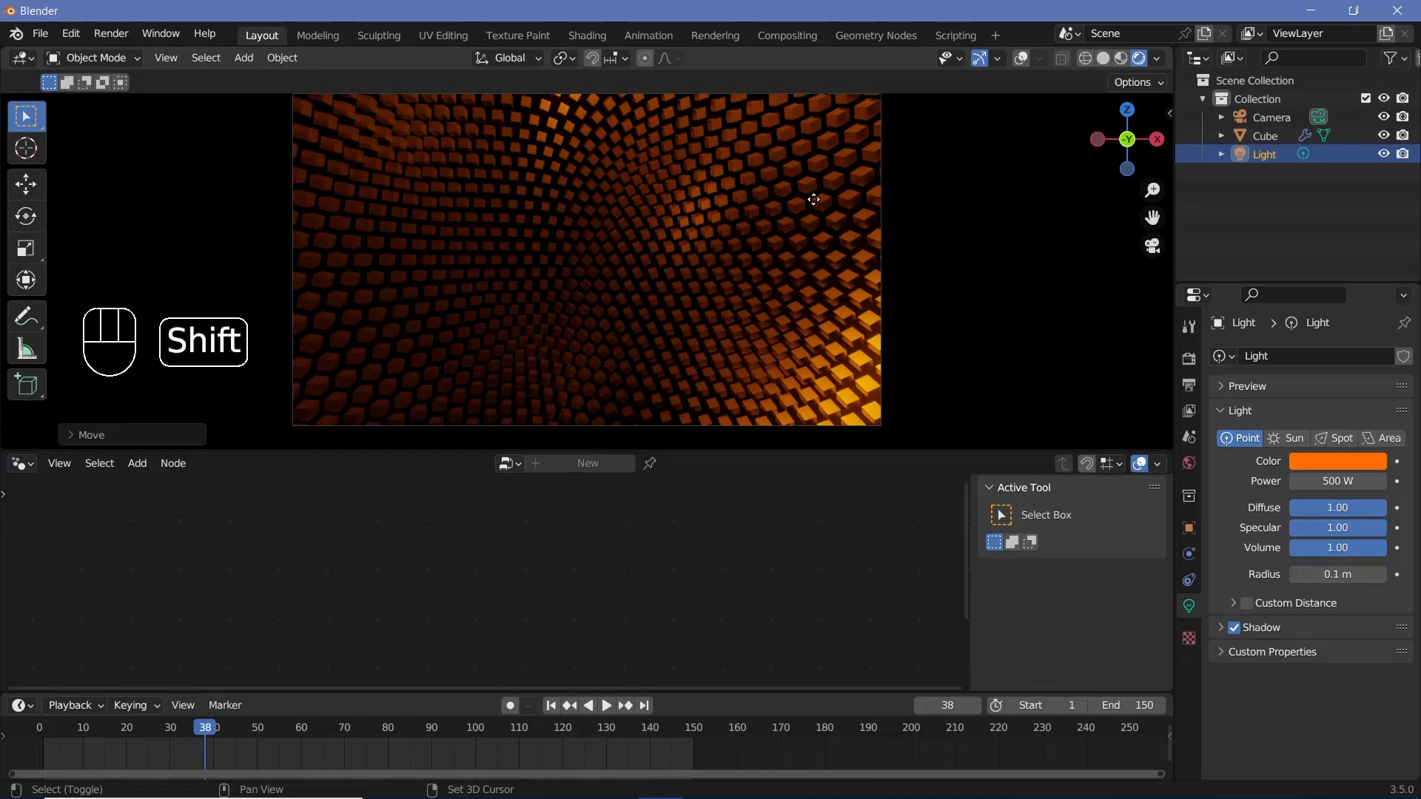
key(shift+d)
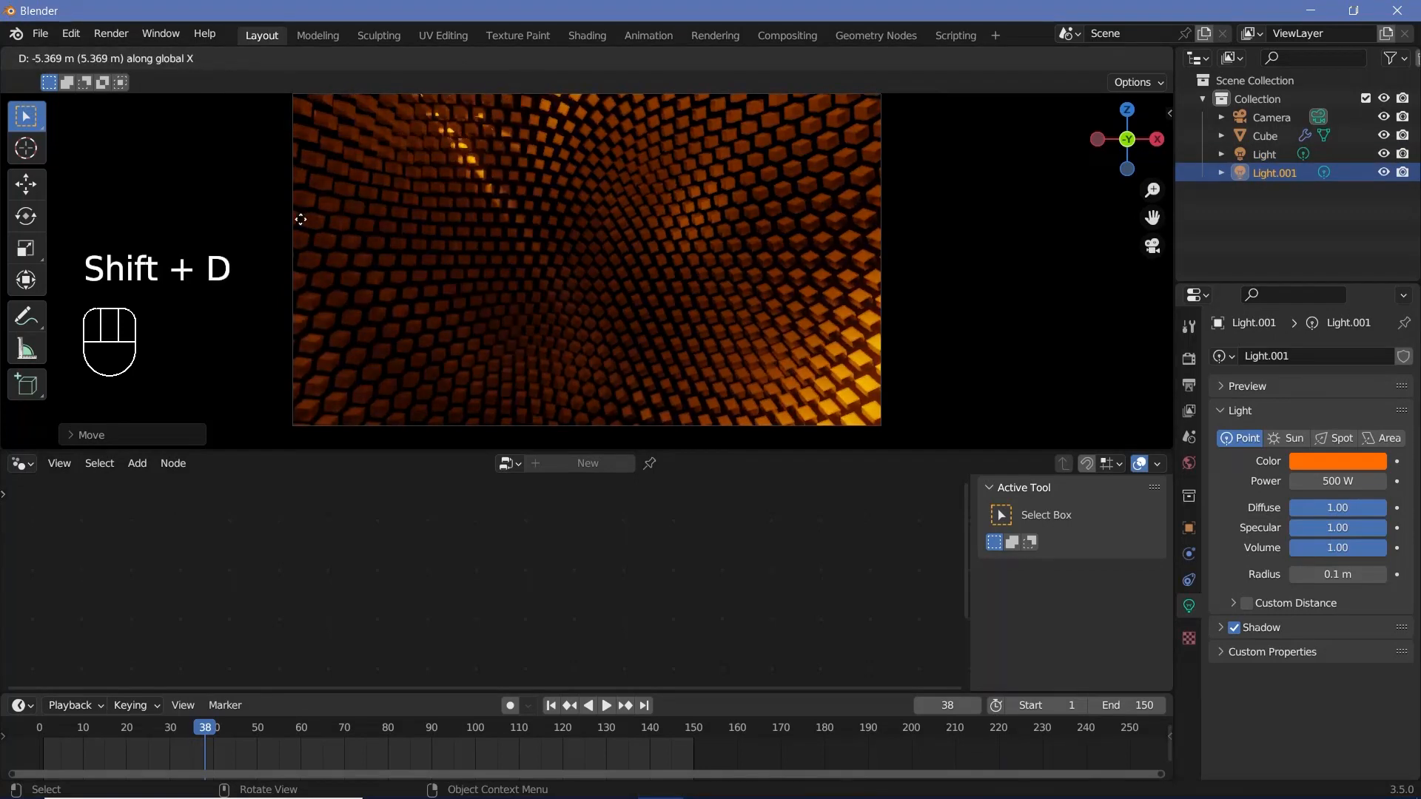
mouse_move(408, 239)
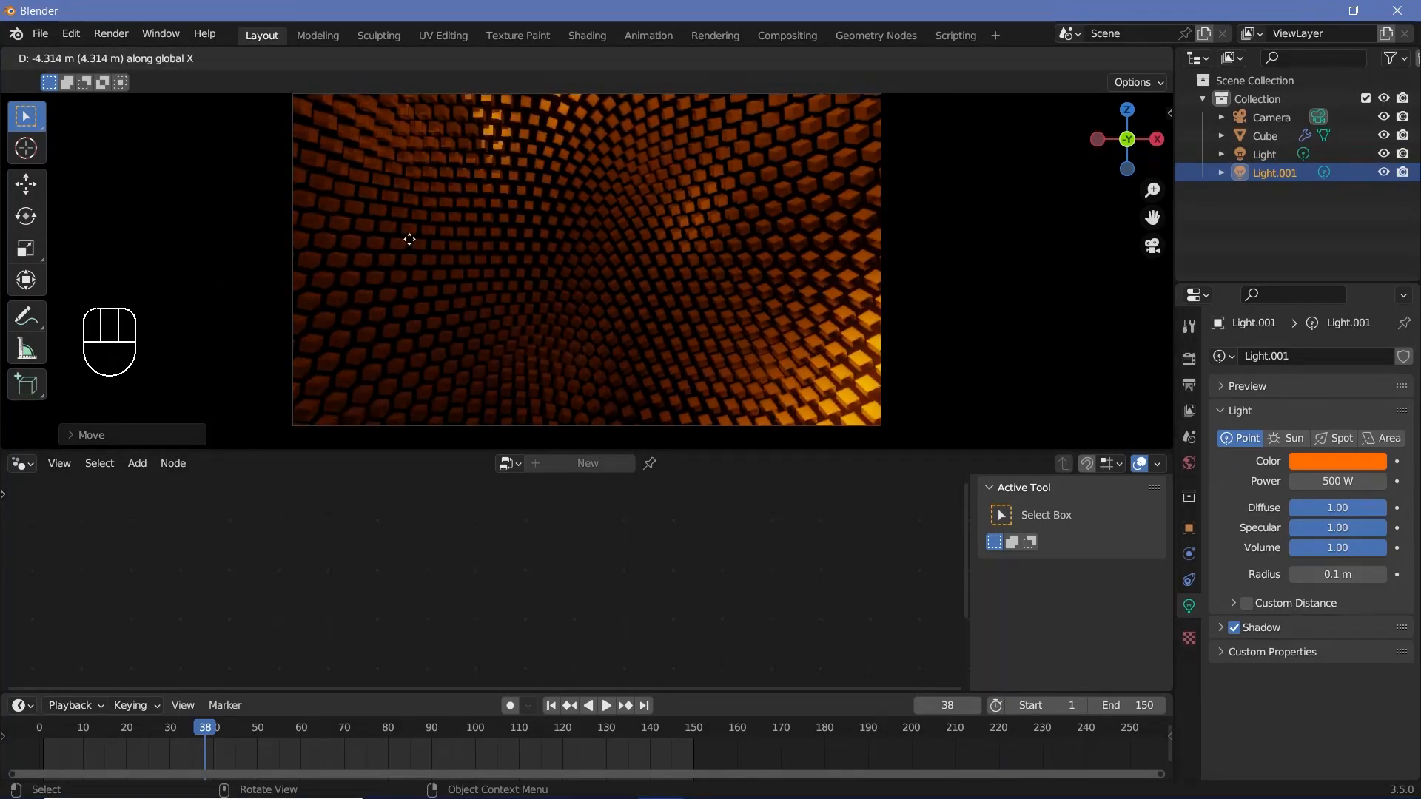
mouse_move(425, 250)
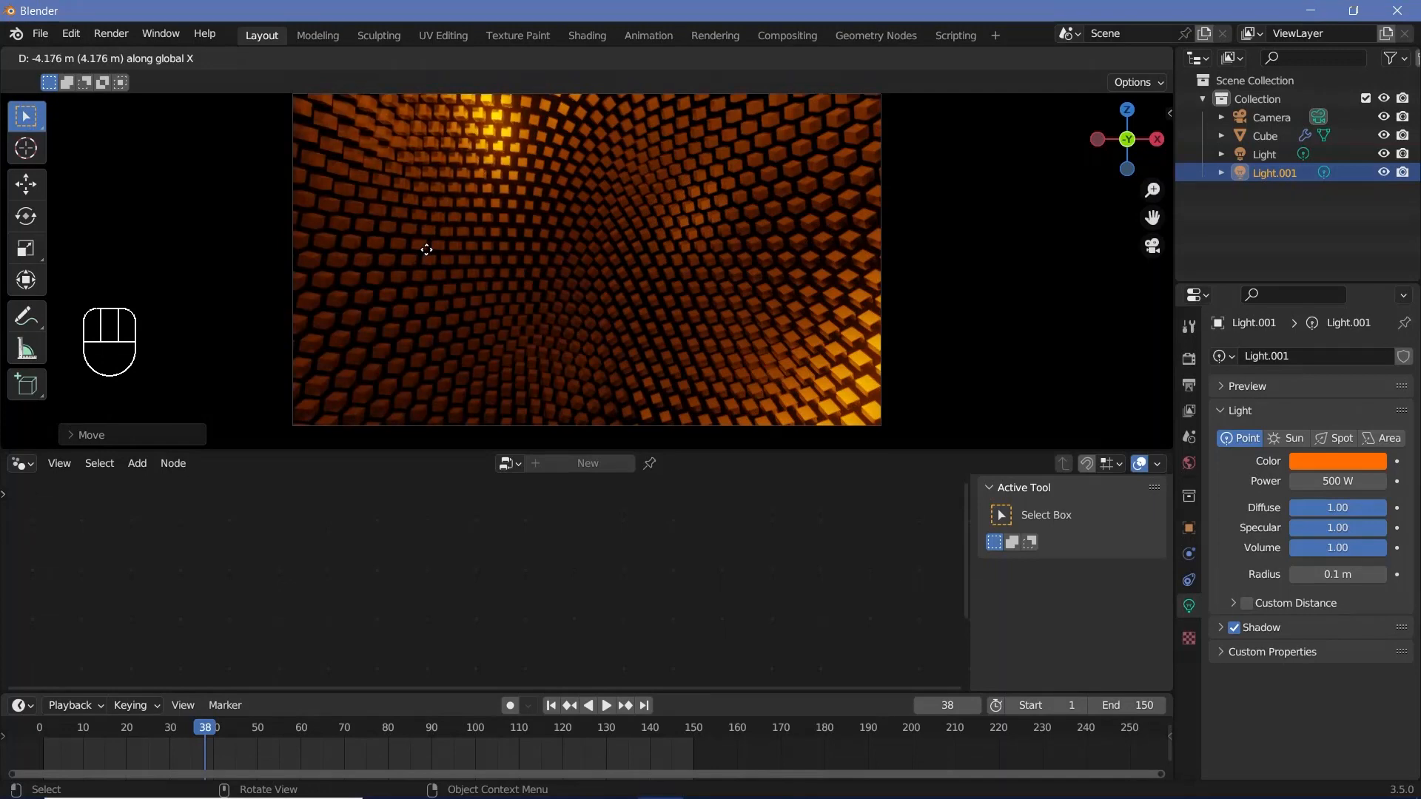
click(1338, 461)
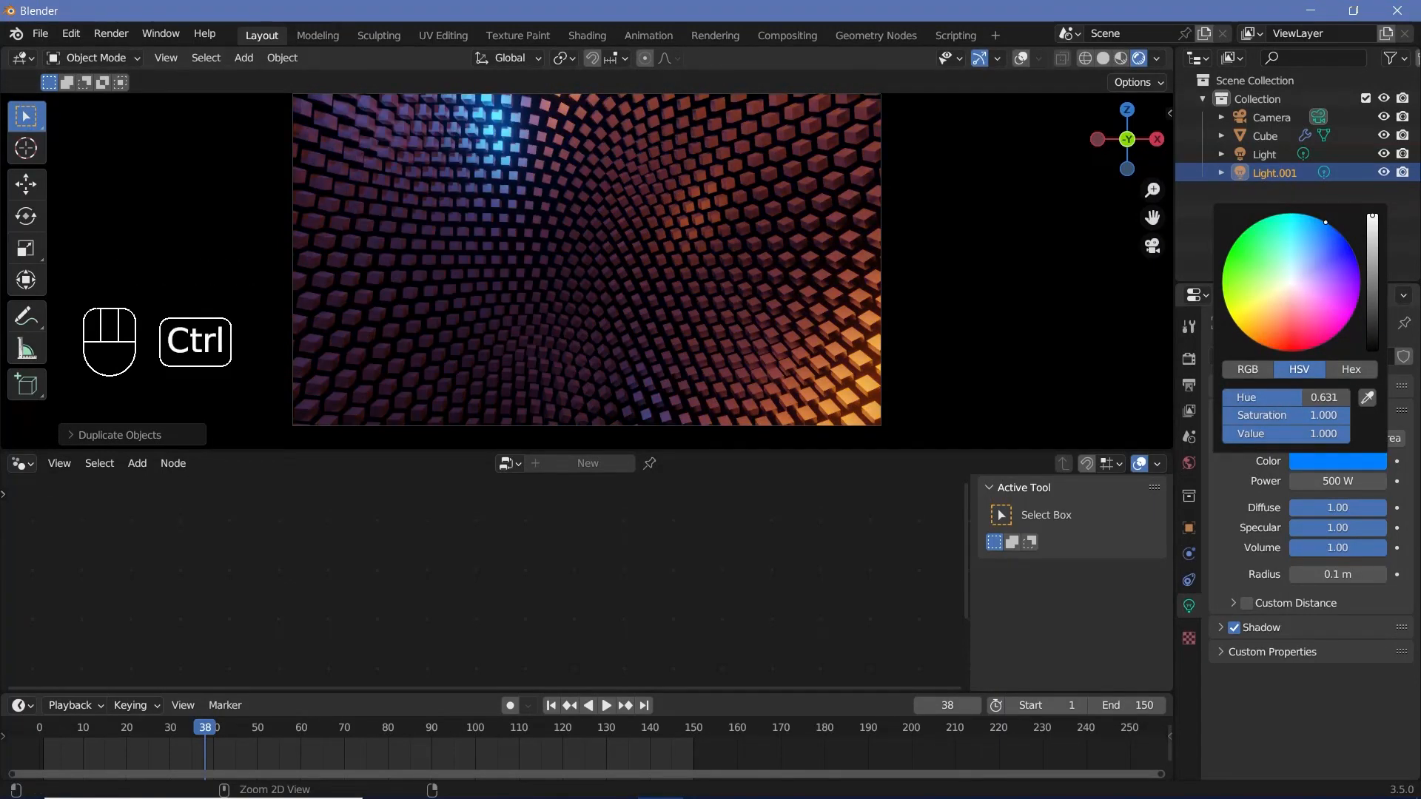
click(1263, 153)
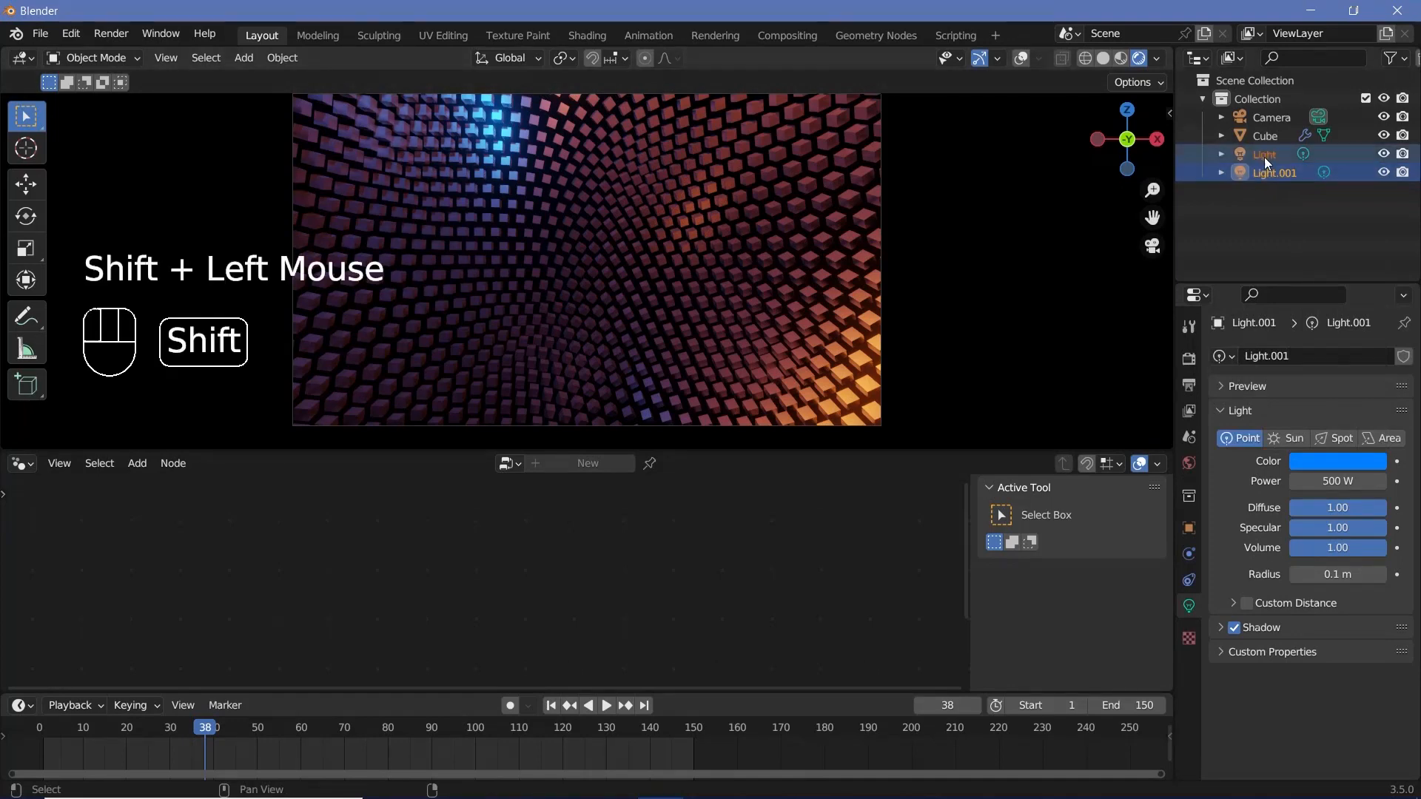
Step: Duplicate both lights along Z and play the animation to preview the lighting
key(alt+d)
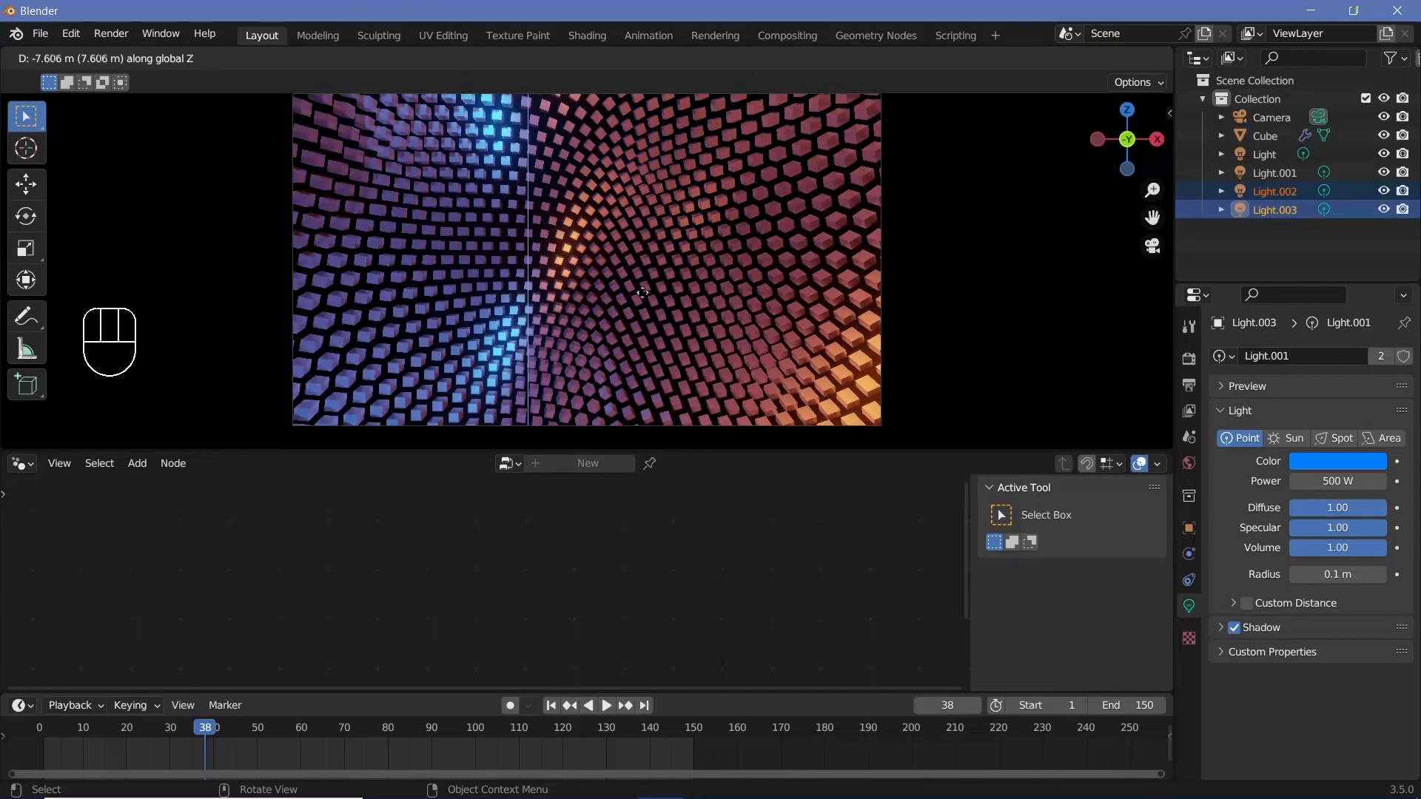
mouse_move(610, 311)
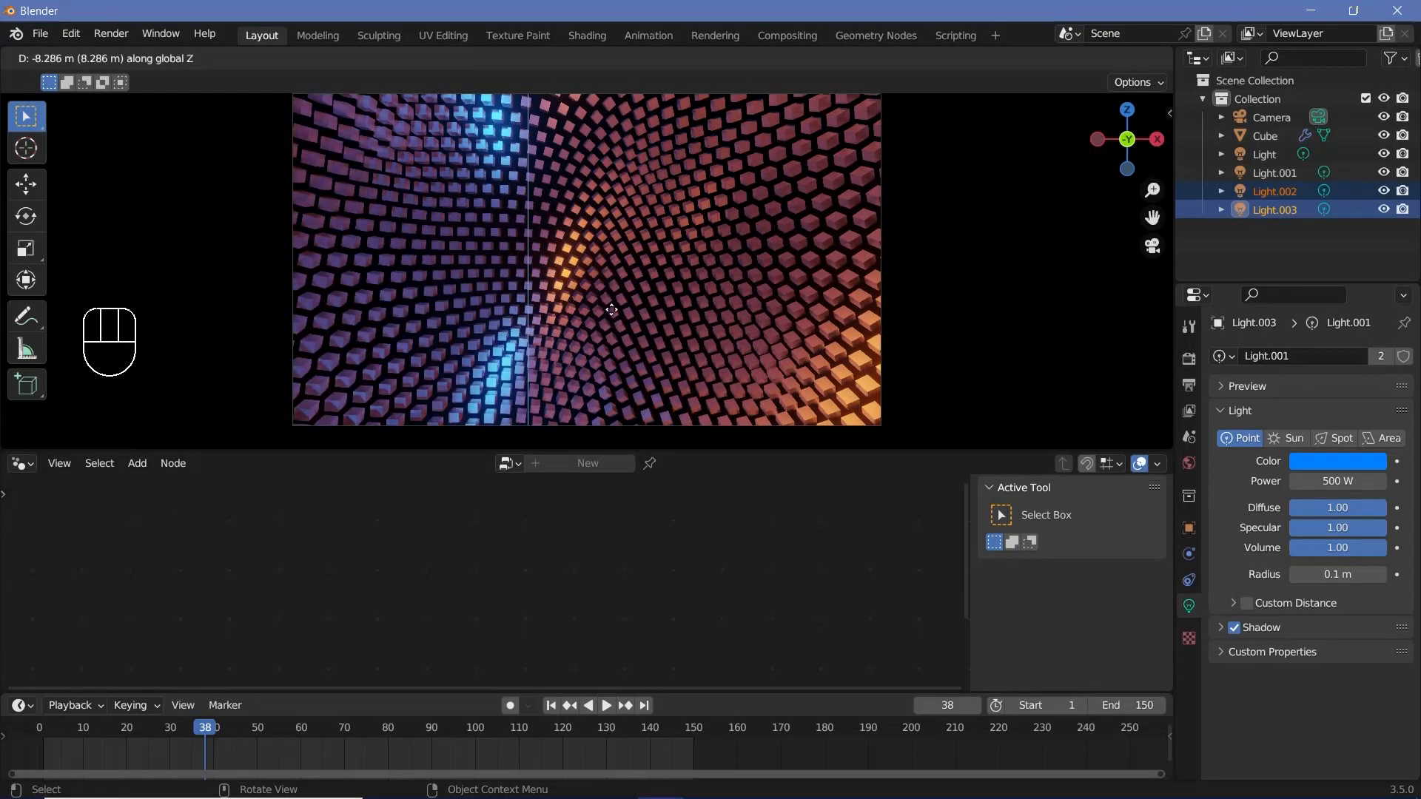
key(space)
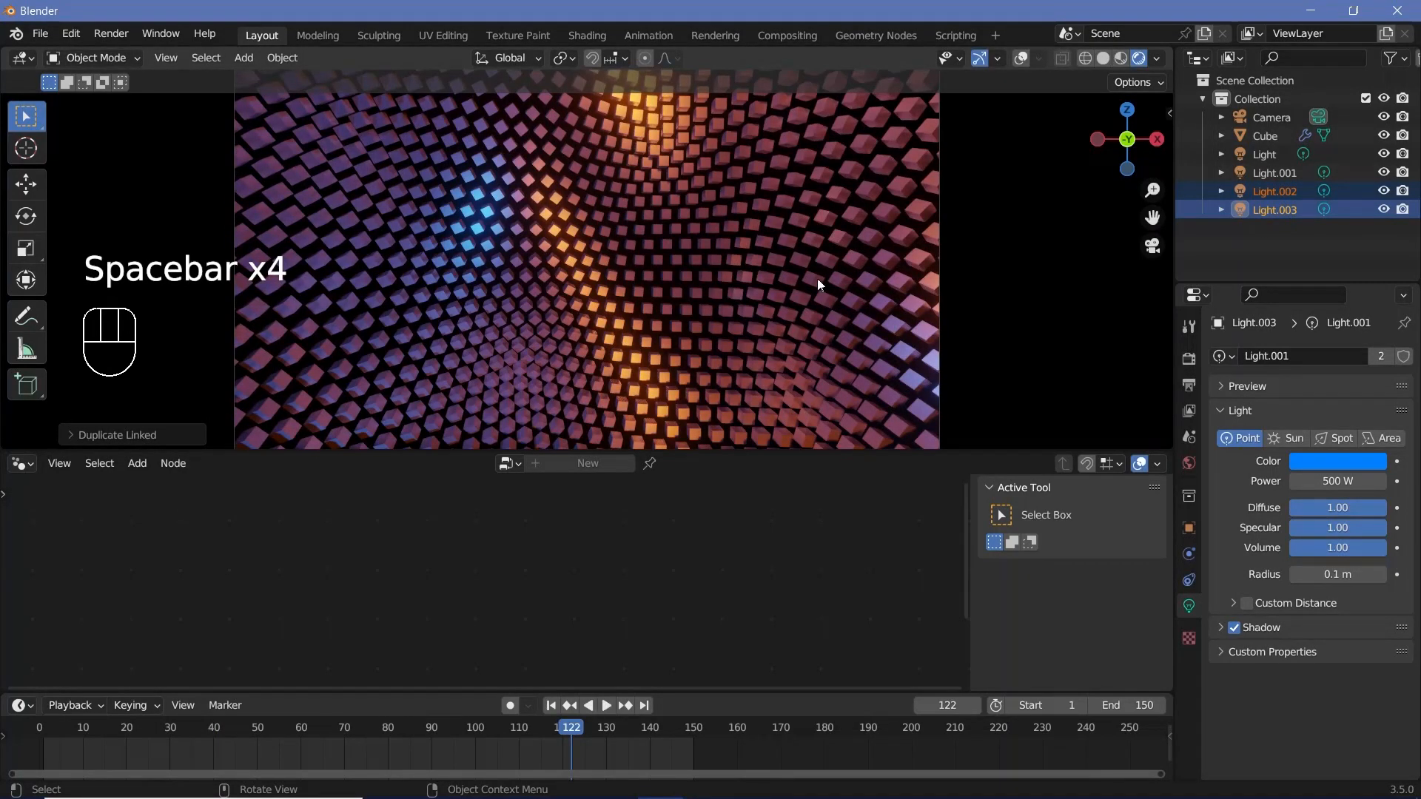
Step: Set the Cube material to Metallic 1.0 and Roughness 0.300
click(1264, 135)
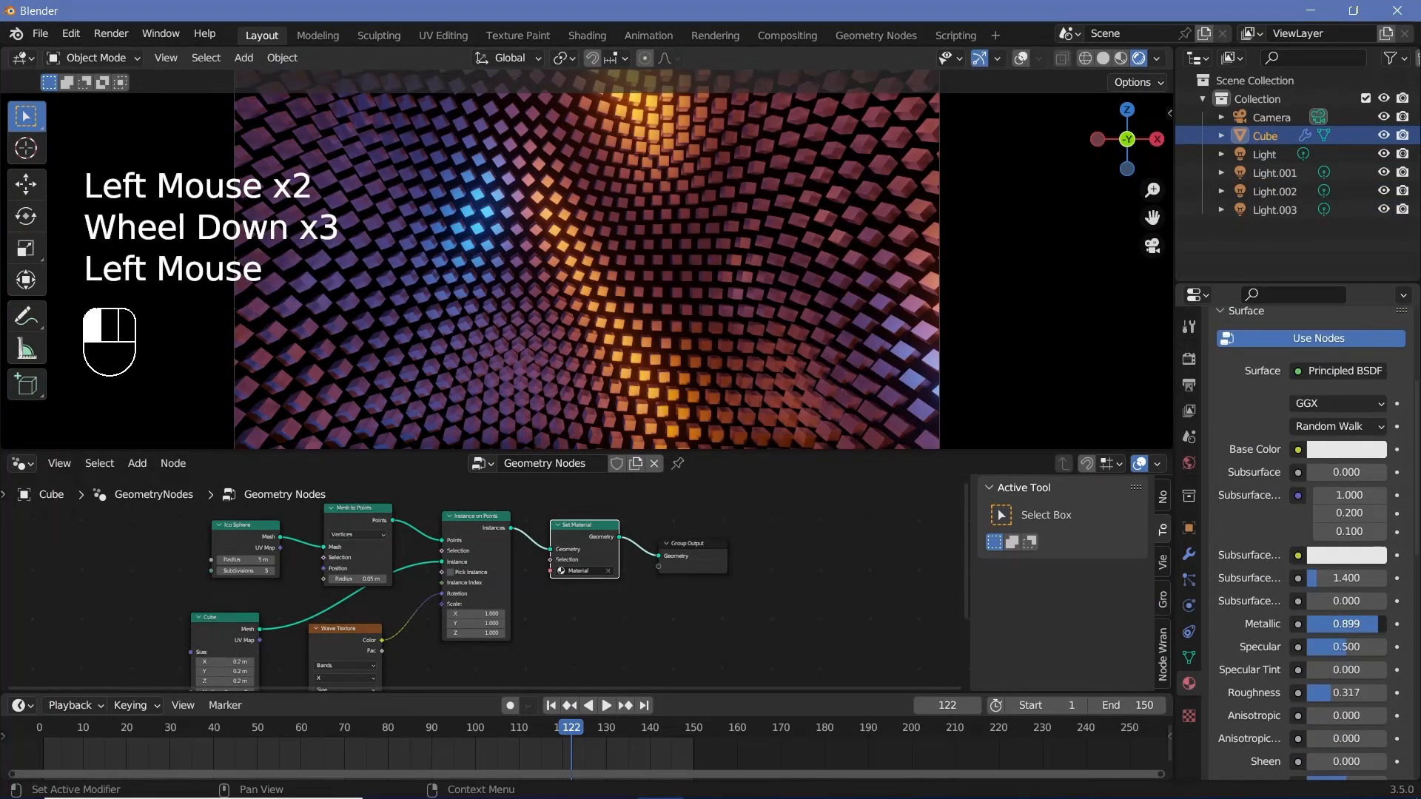
click(1346, 623)
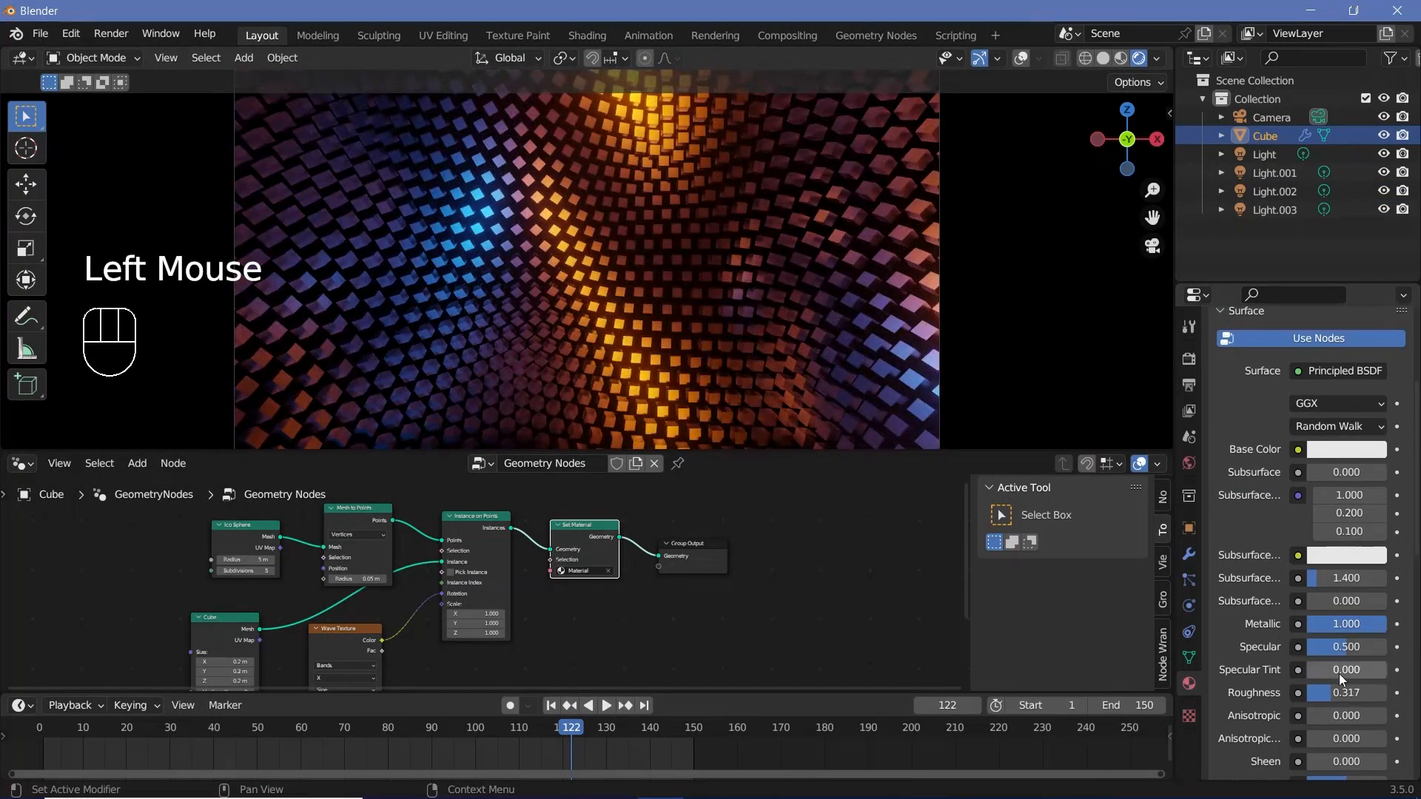
click(1345, 693)
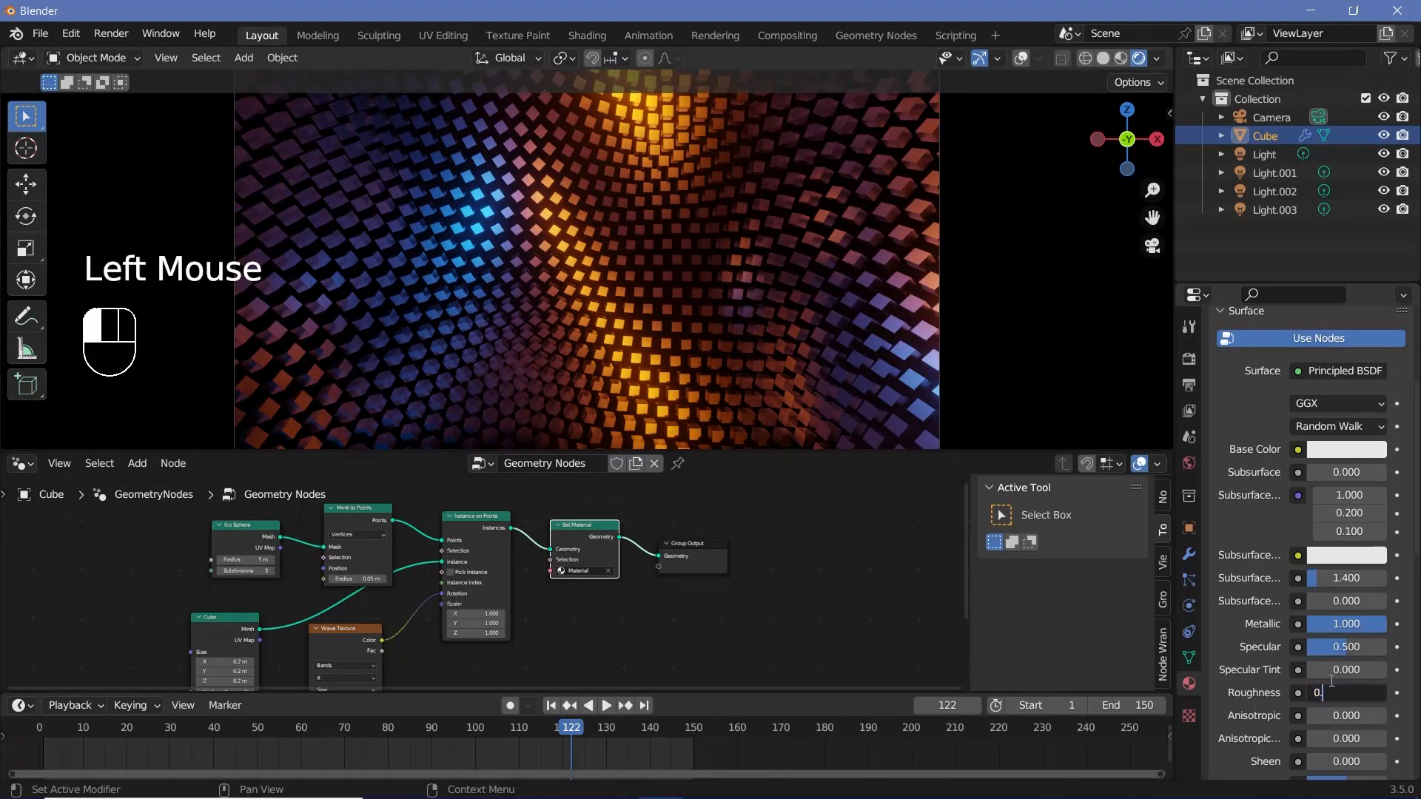
key(space)
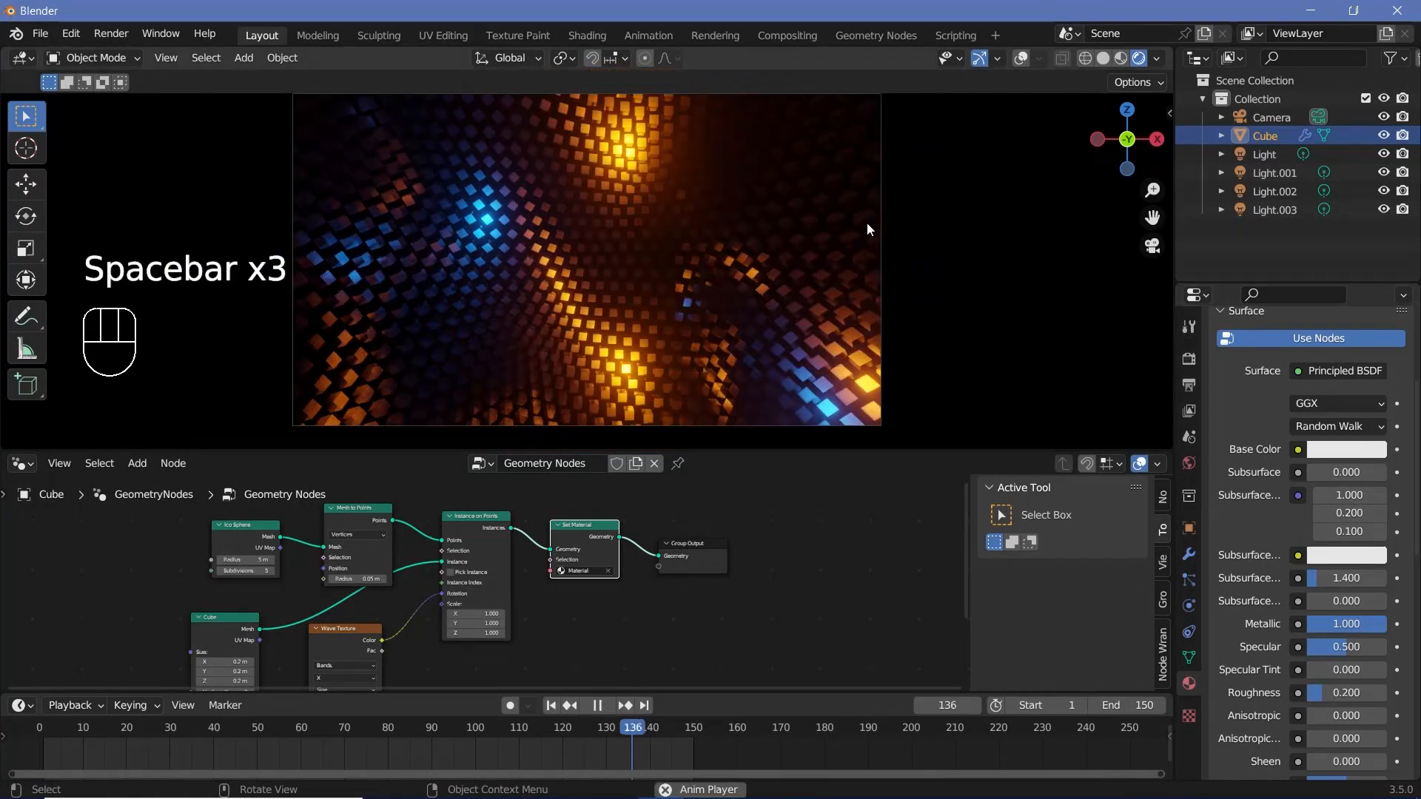
key(space)
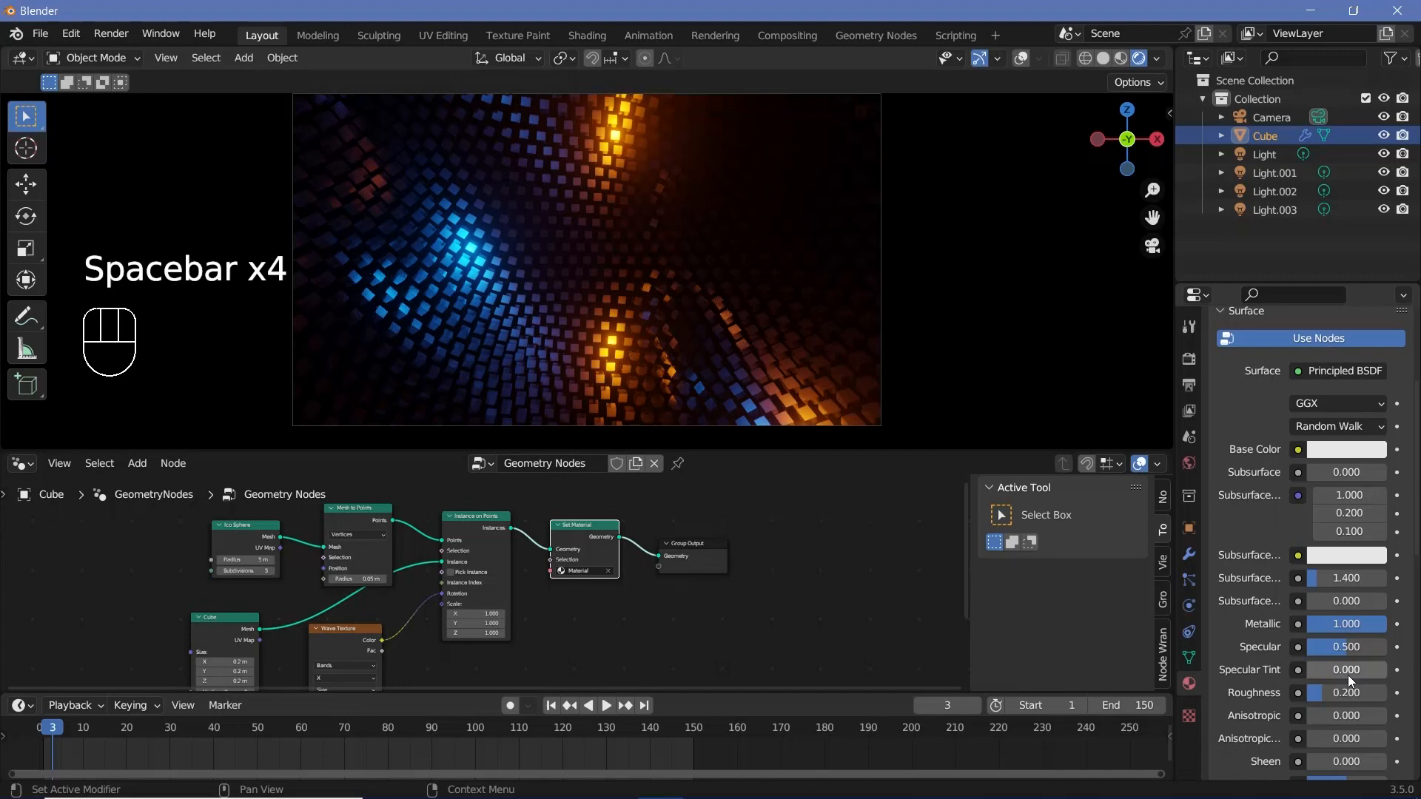
double_click(1346, 693)
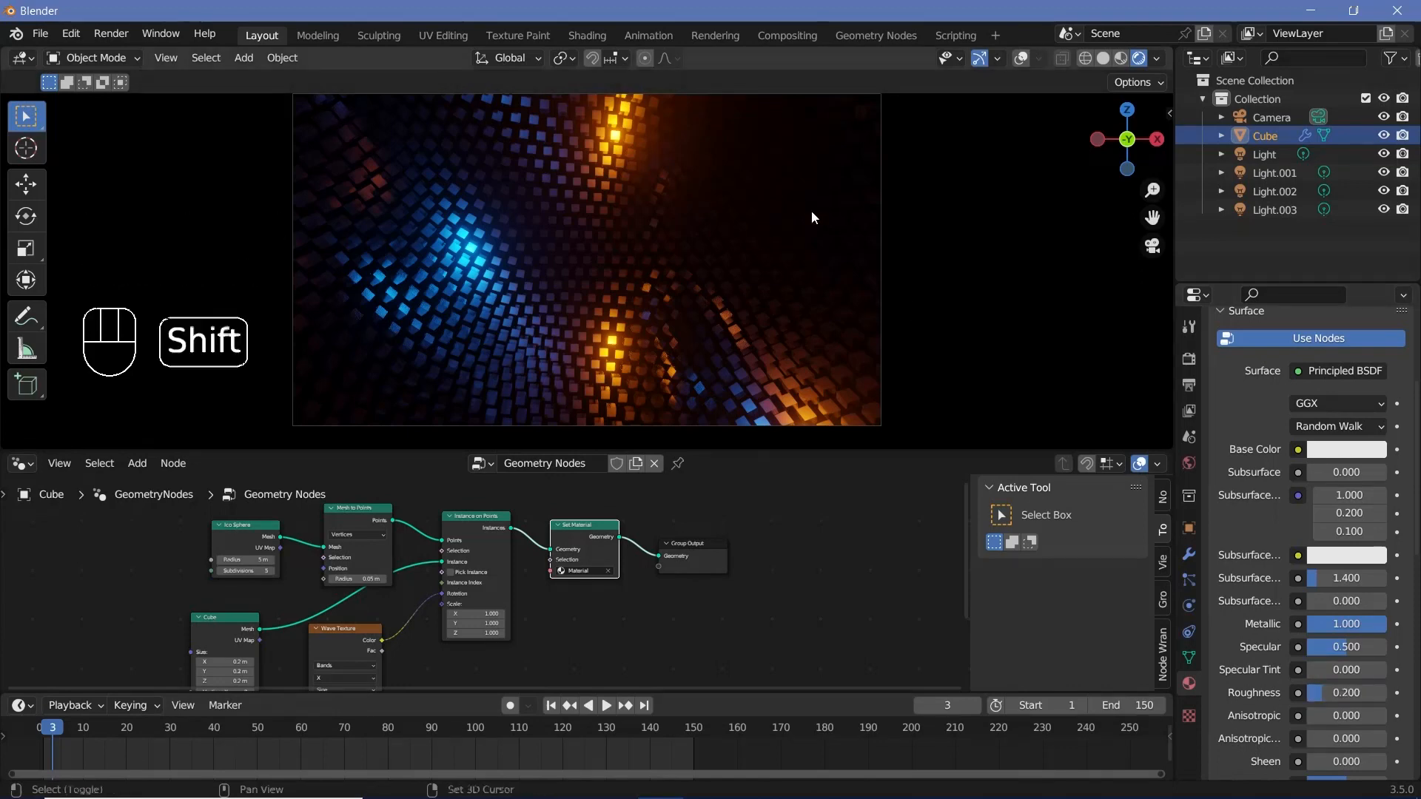
scroll(up, 3)
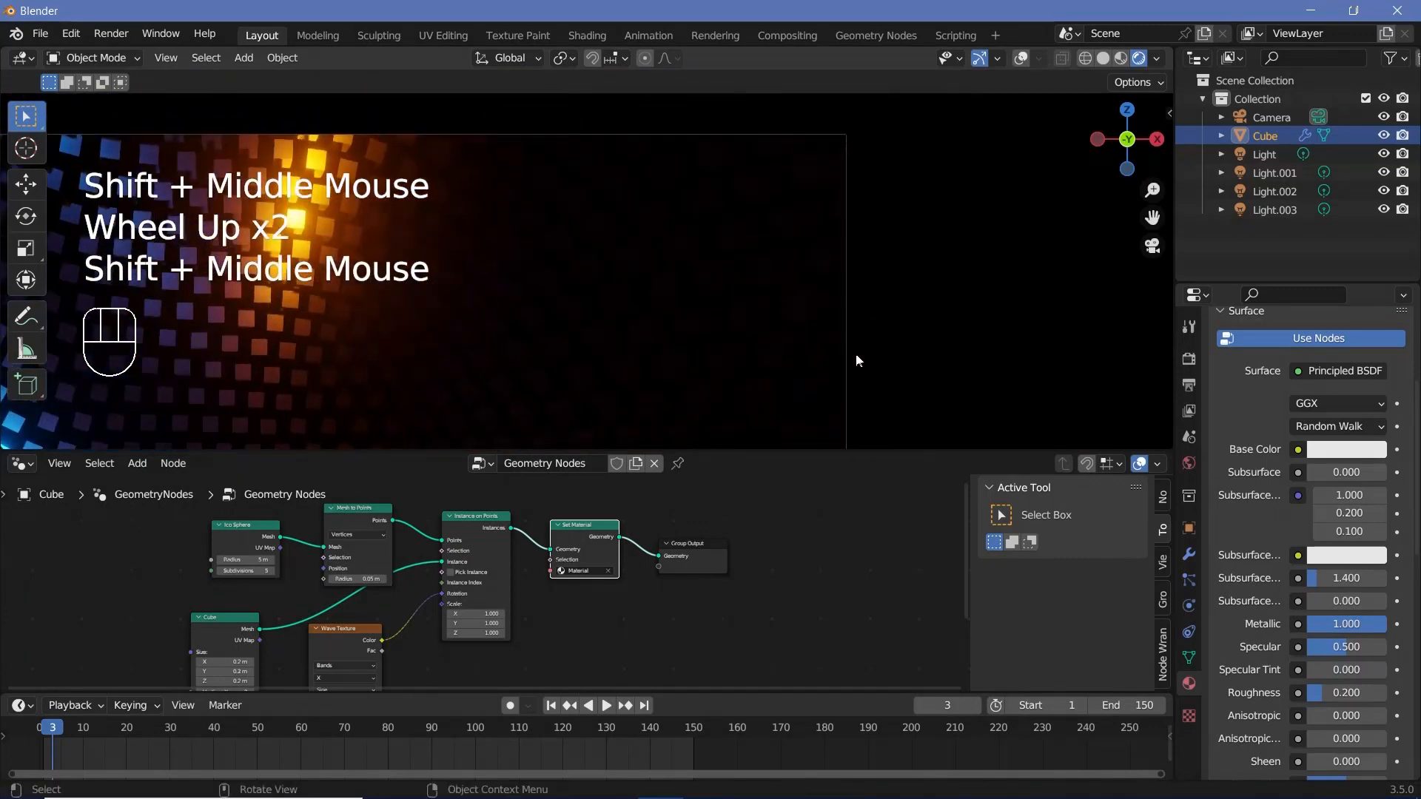
scroll(down, 3)
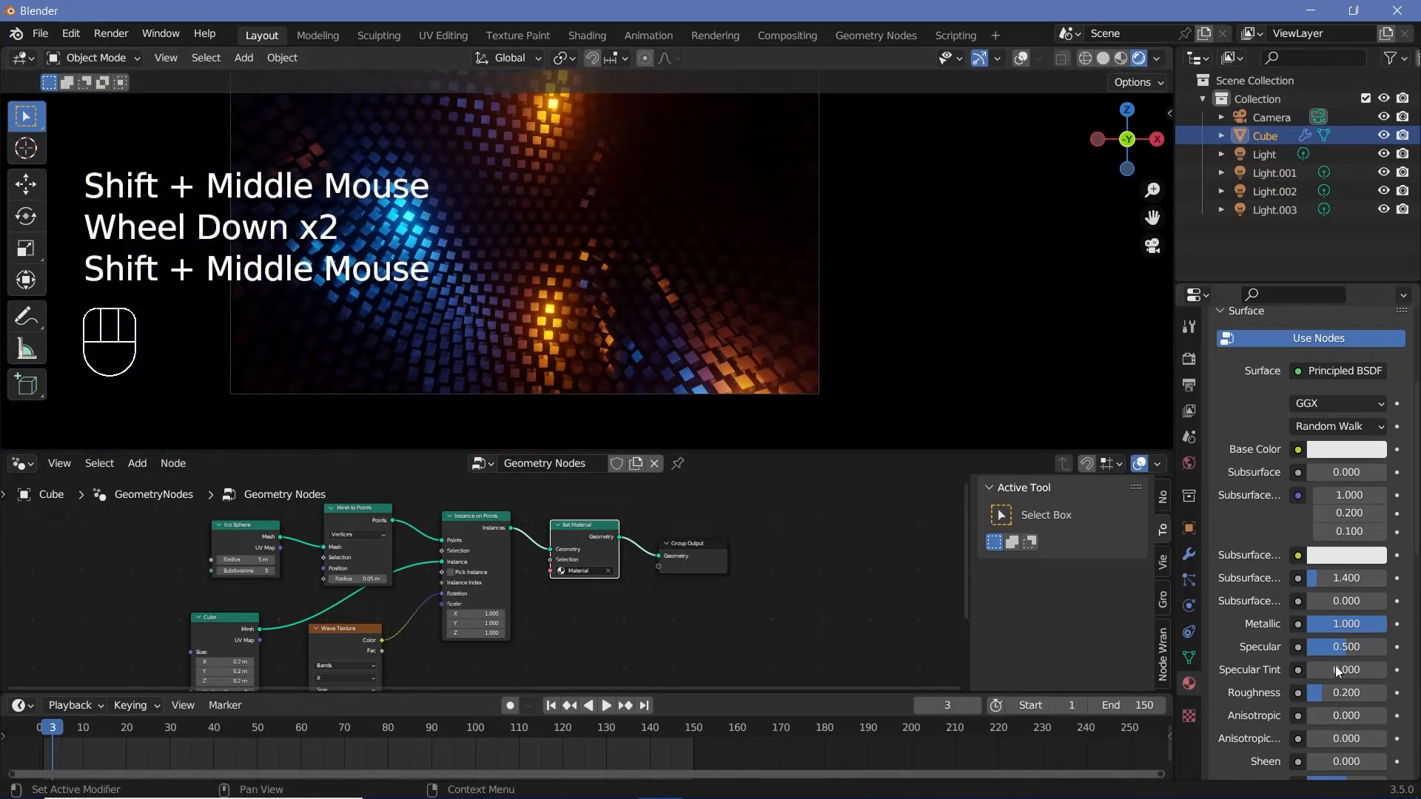
click(1346, 693)
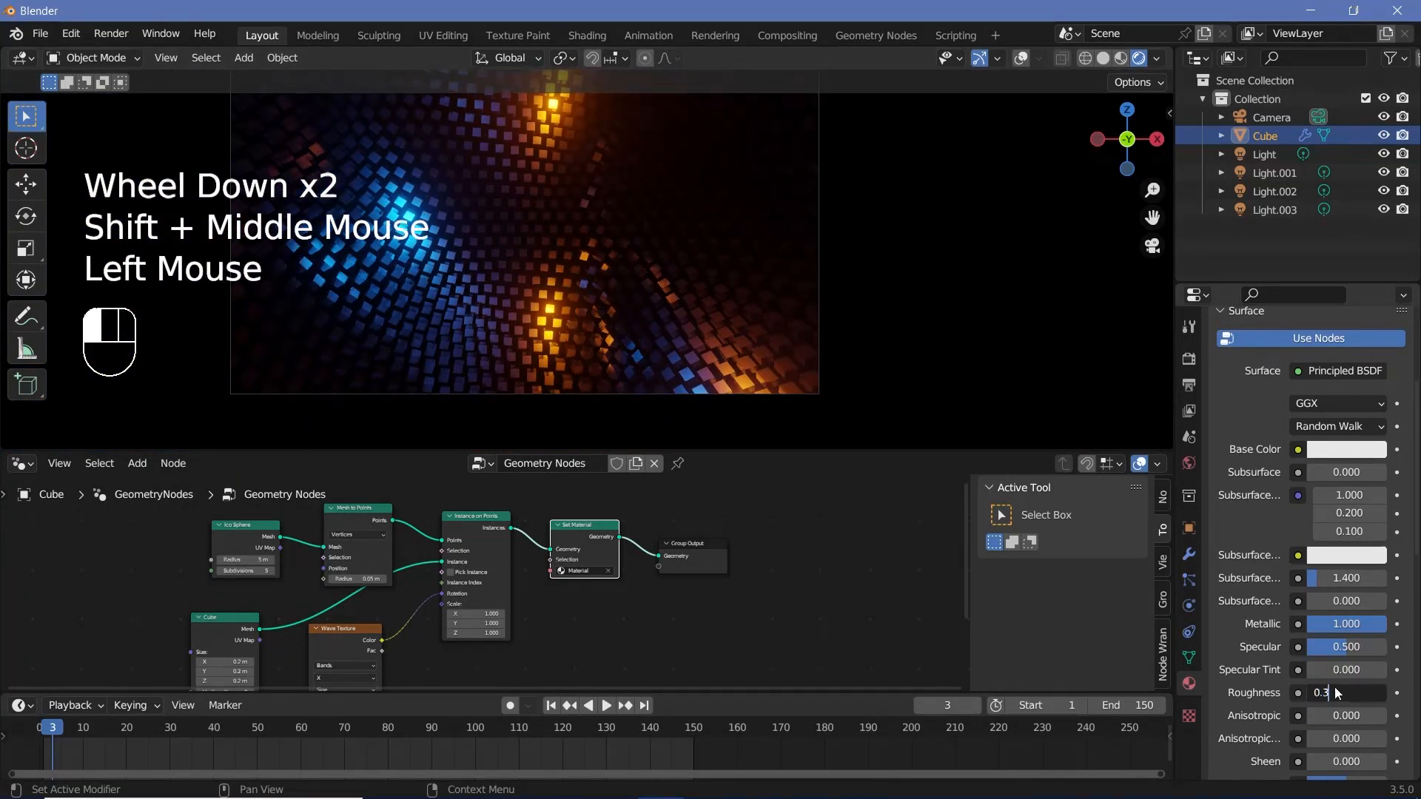
scroll(up, 3)
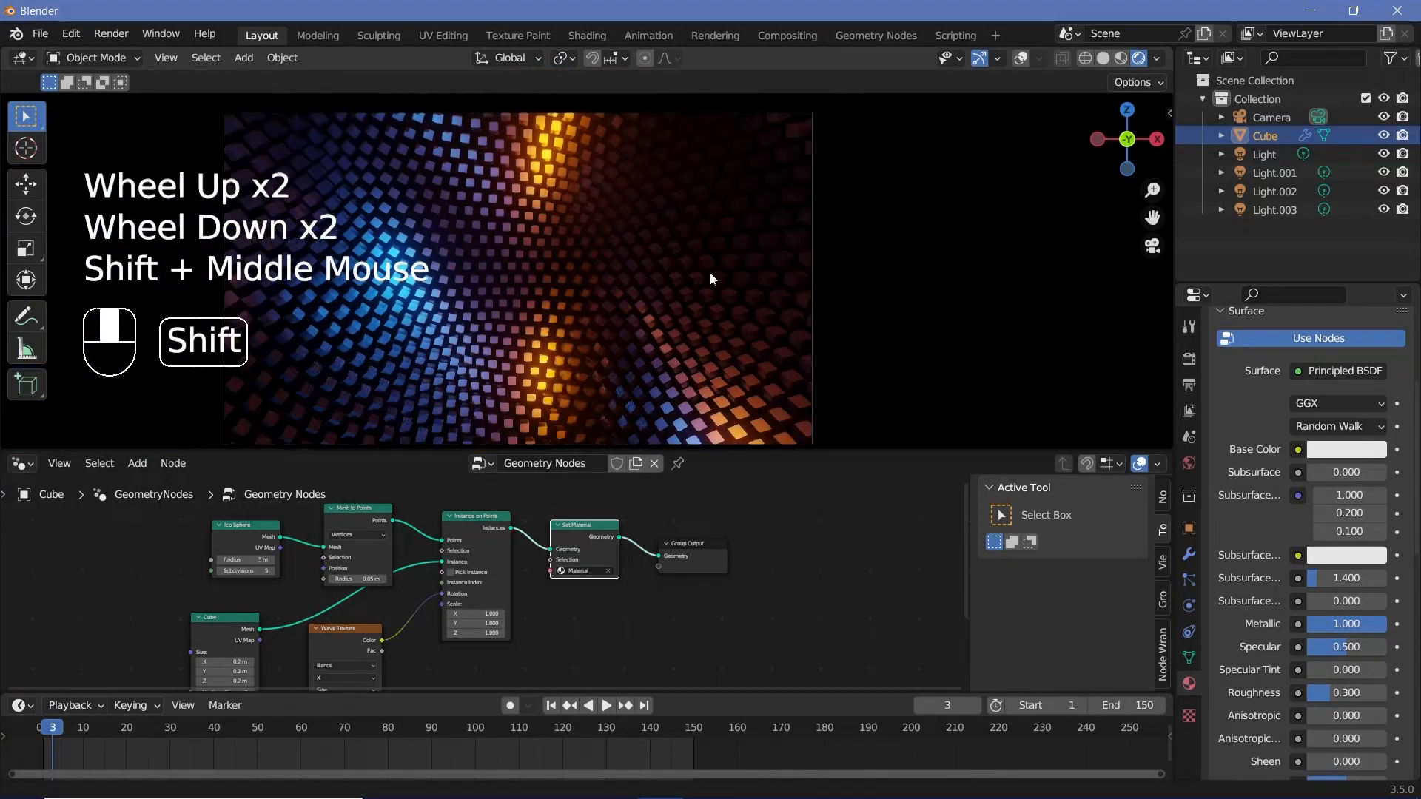
Step: Play the animation to preview the blue-and-orange lit cube field
key(space)
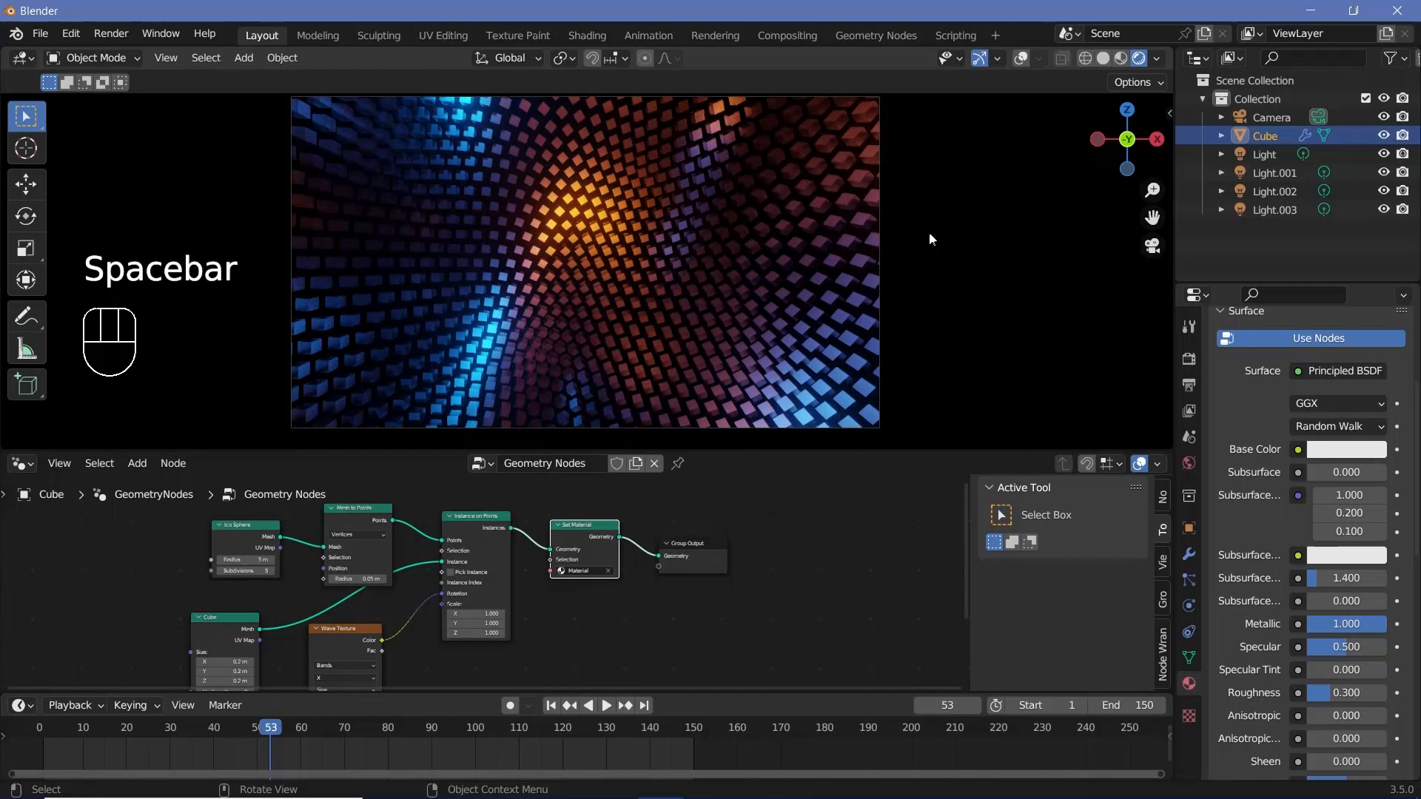
key(space)
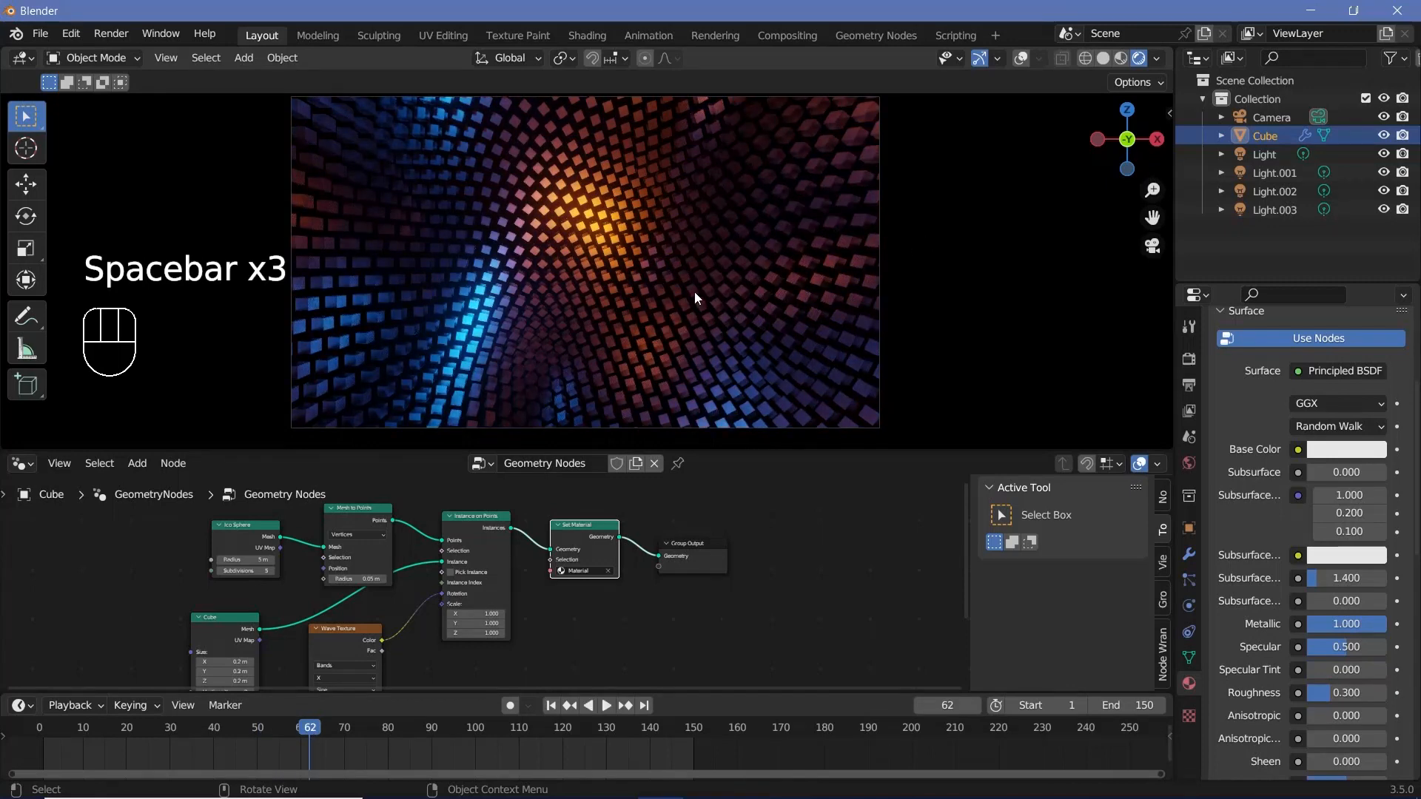
key(space)
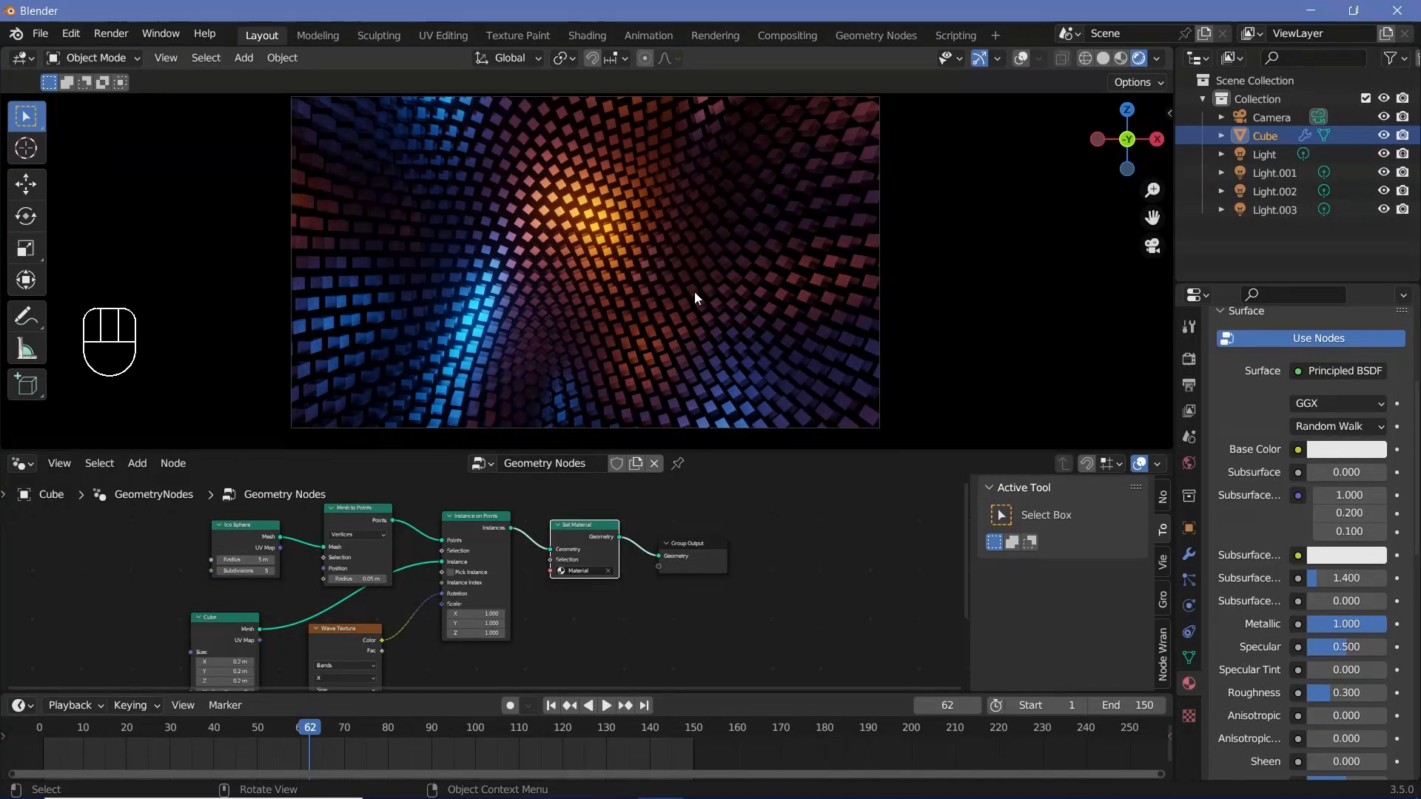
Step: Start Render Animation from the Render menu
click(111, 34)
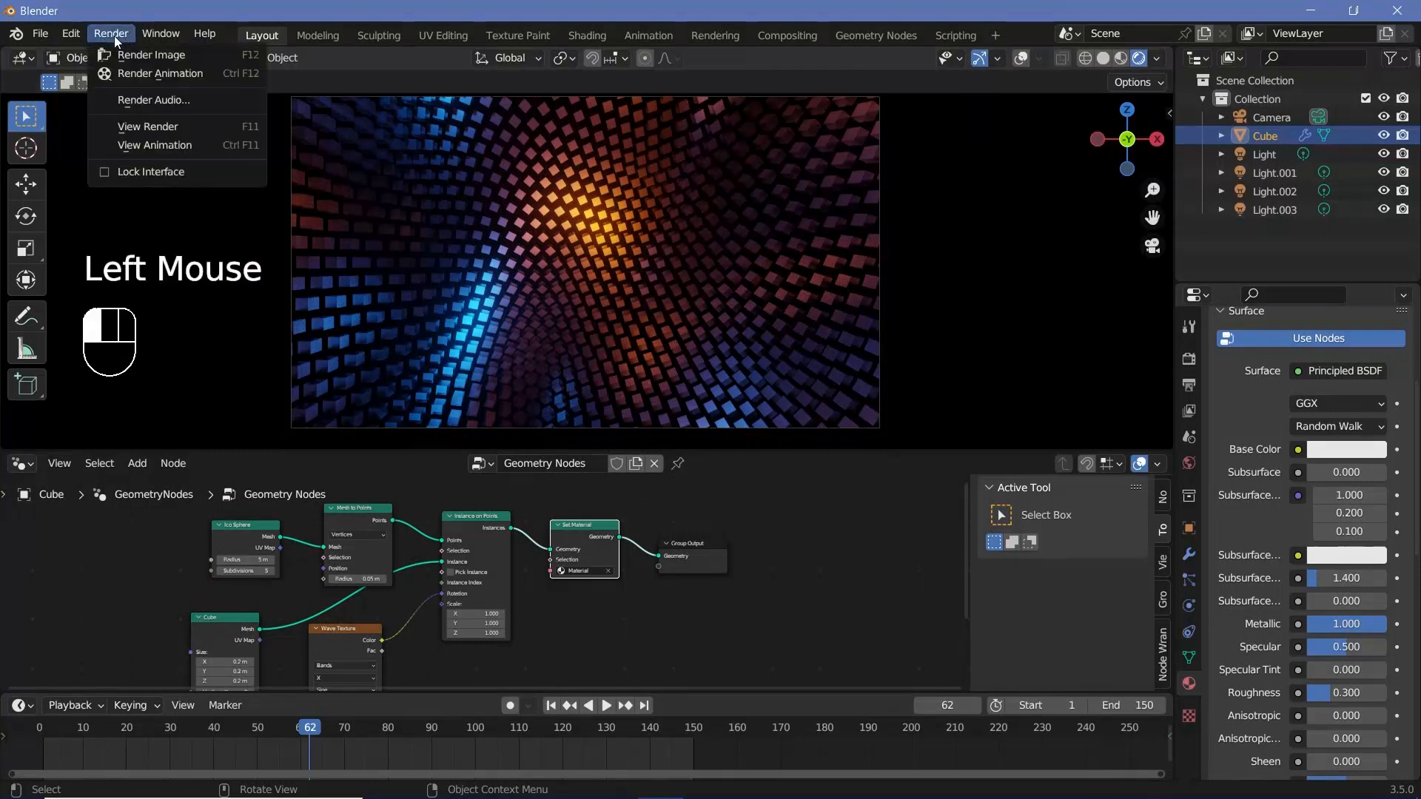
mouse_move(158, 74)
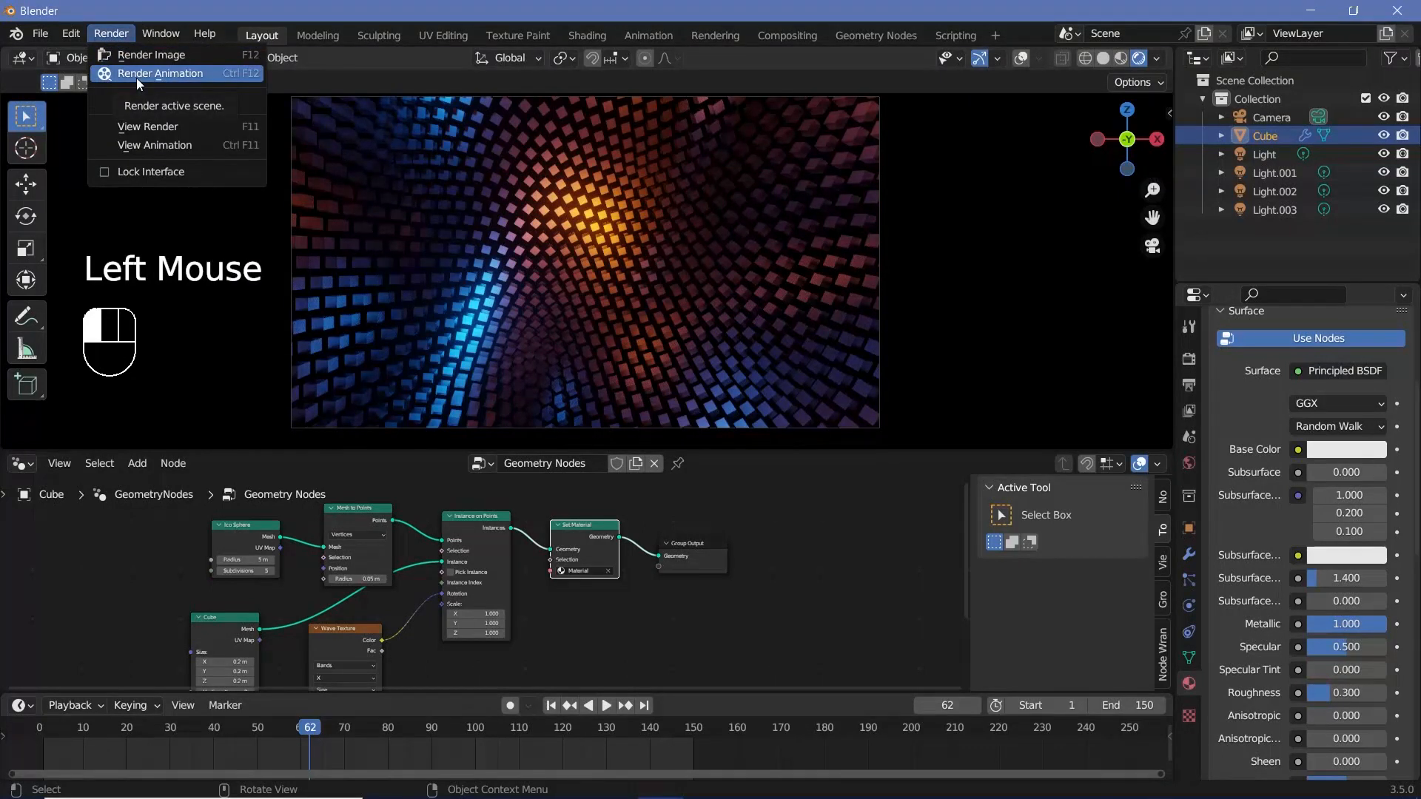